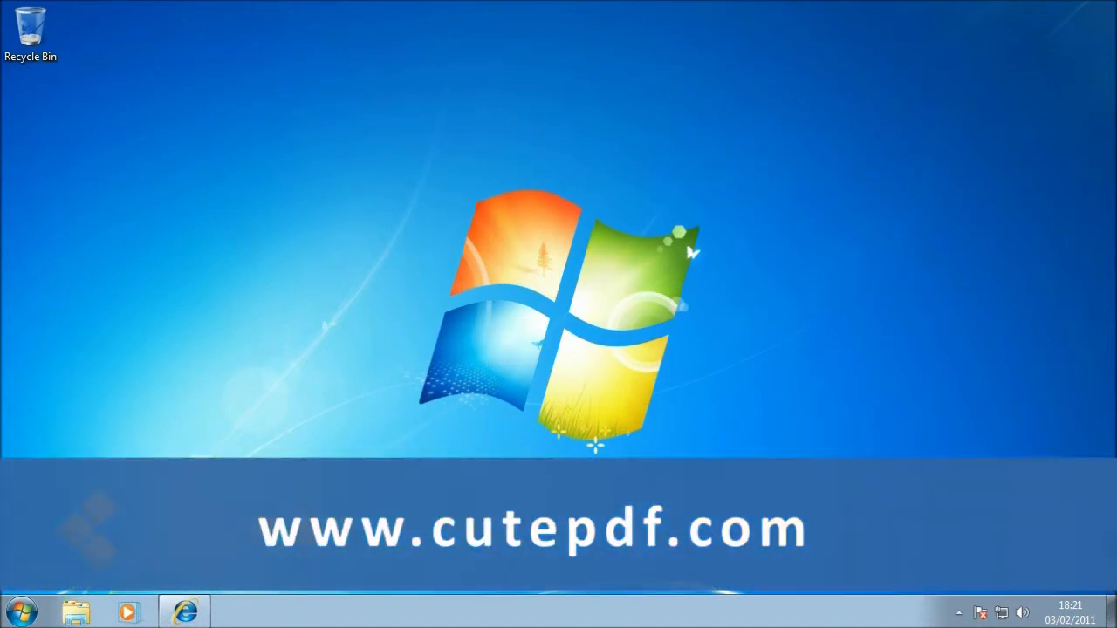
click(184, 611)
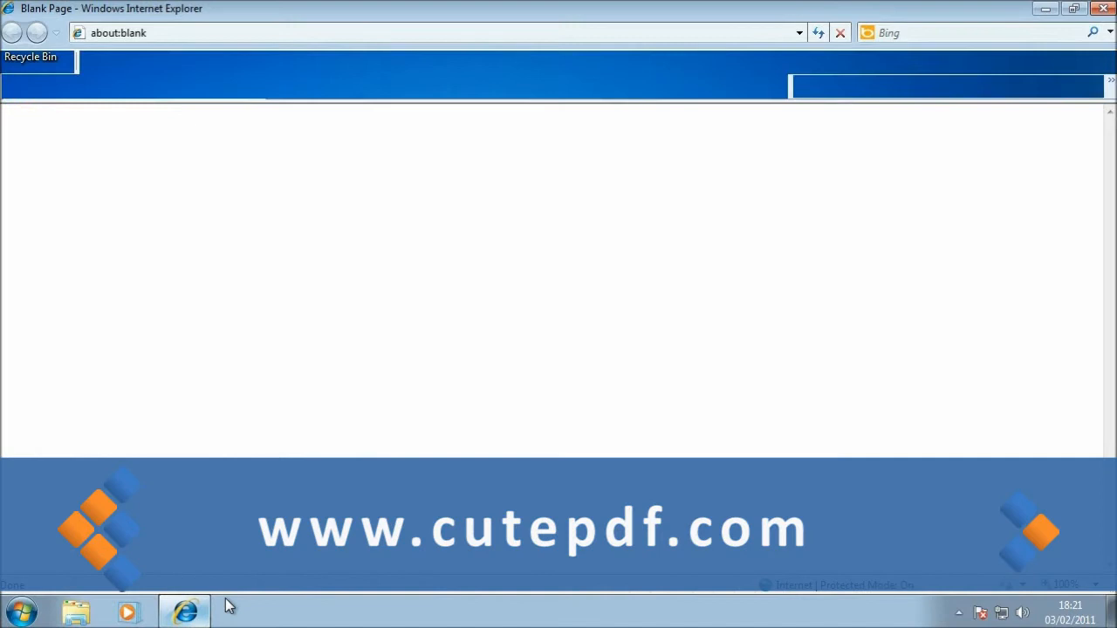
click(118, 33)
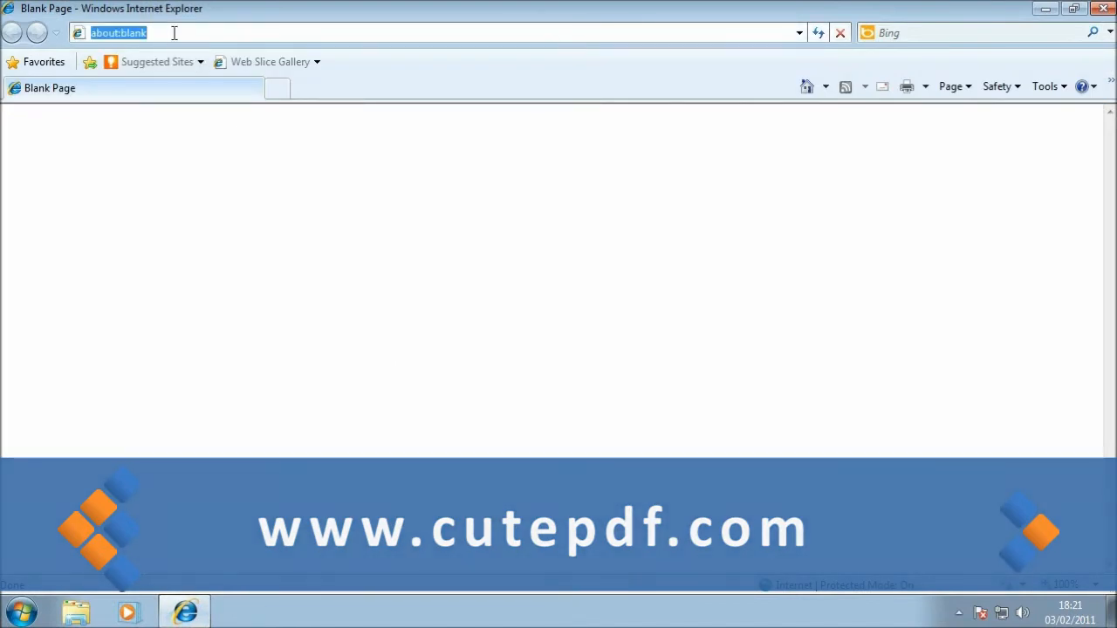
text(www.cutepd)
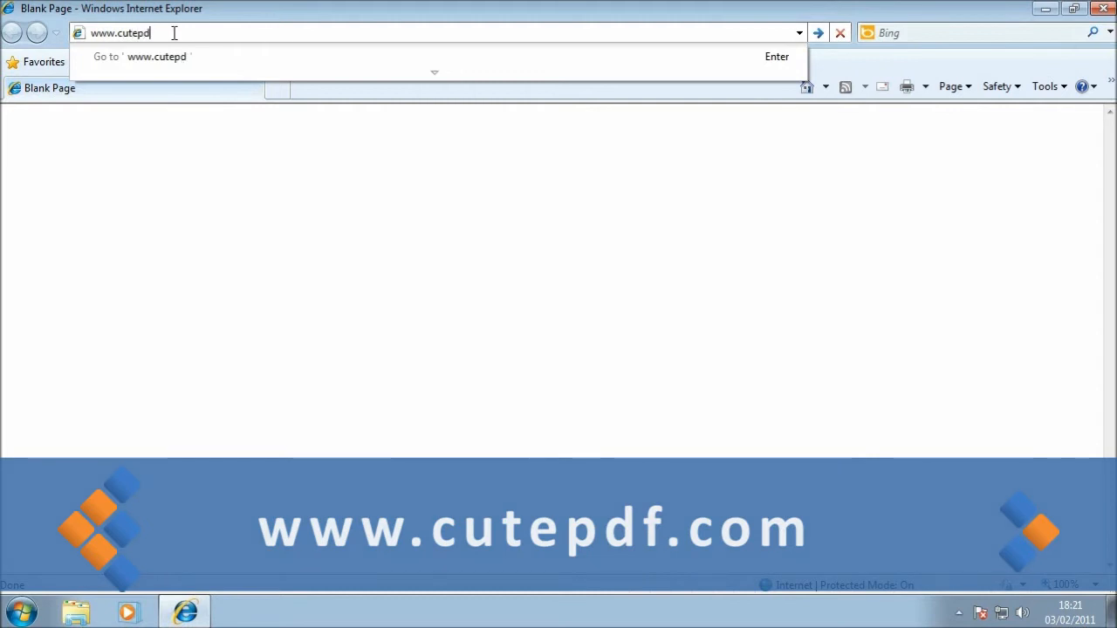
key(Return)
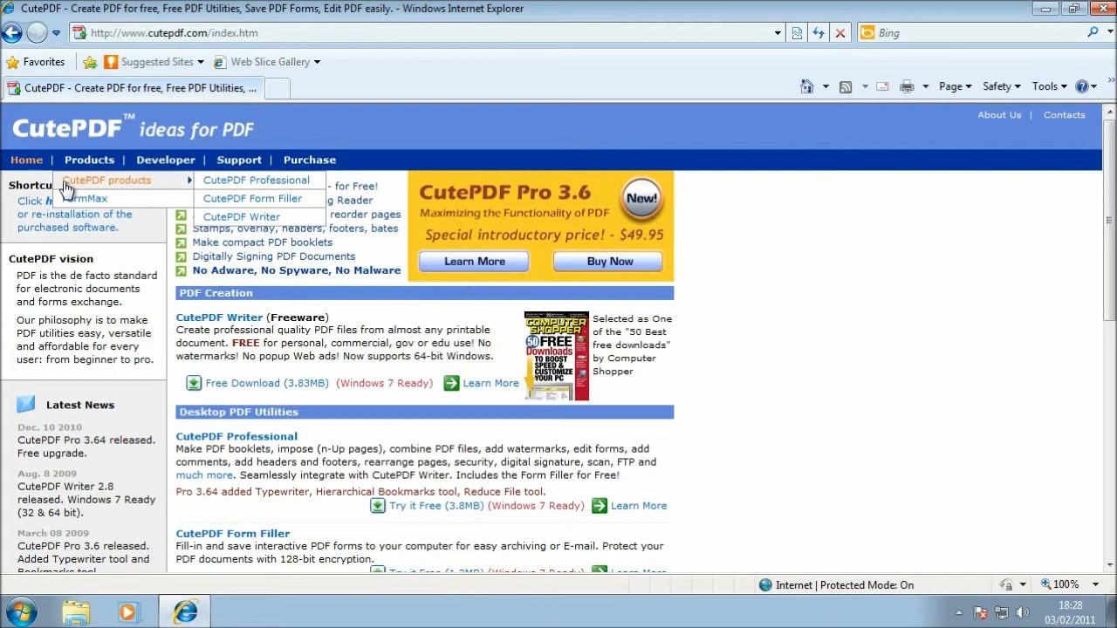
mouse_move(242, 217)
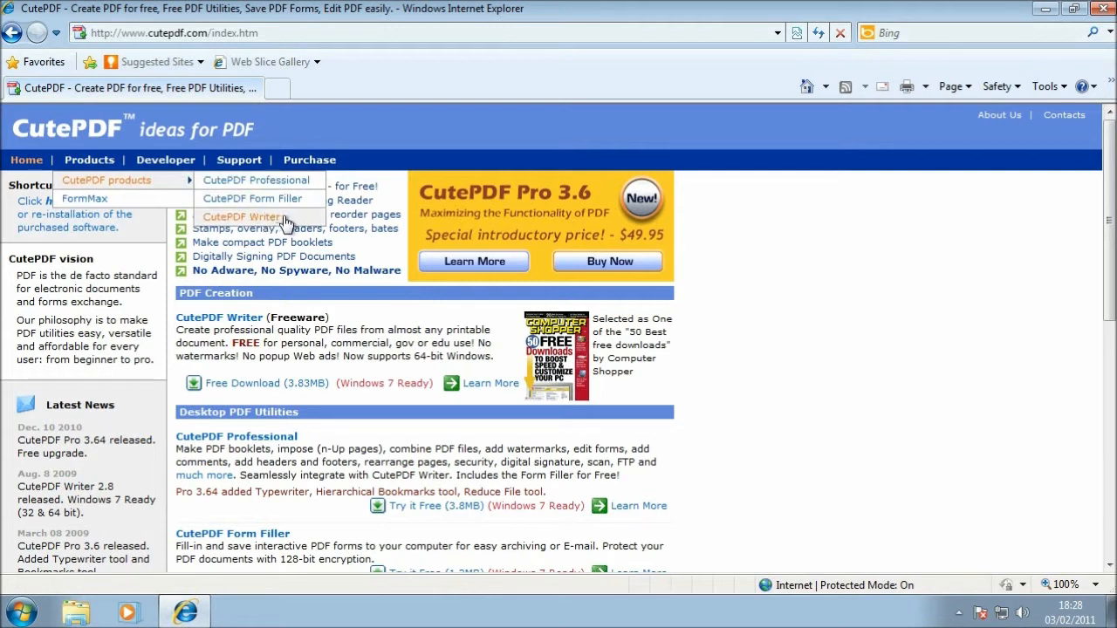
- Open the CutePDF Writer product page and look over its download details
click(244, 216)
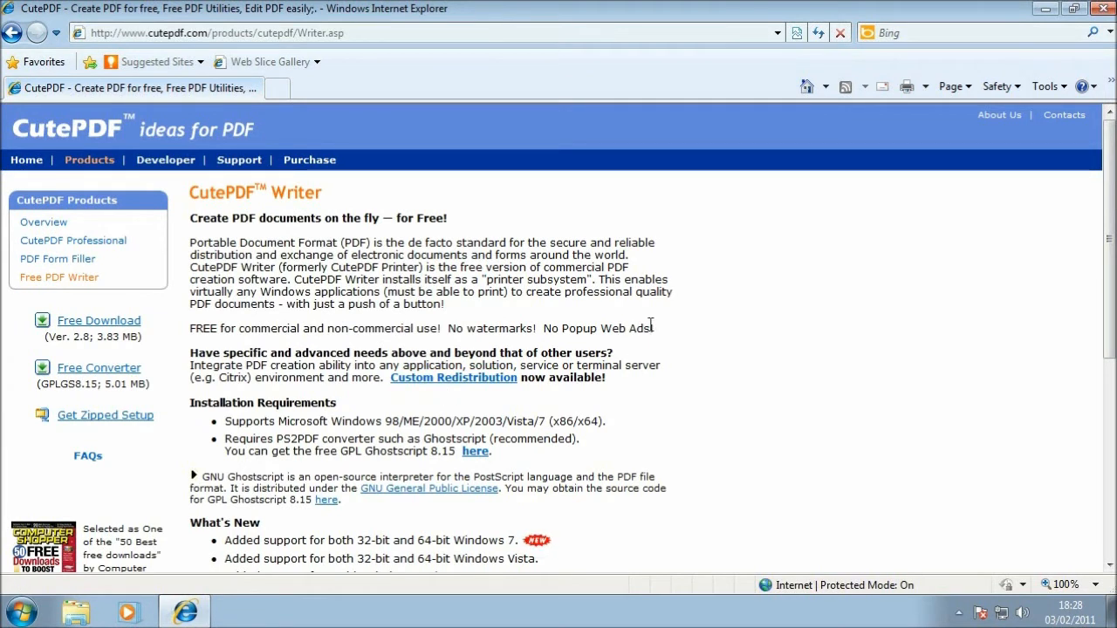
mouse_move(665, 353)
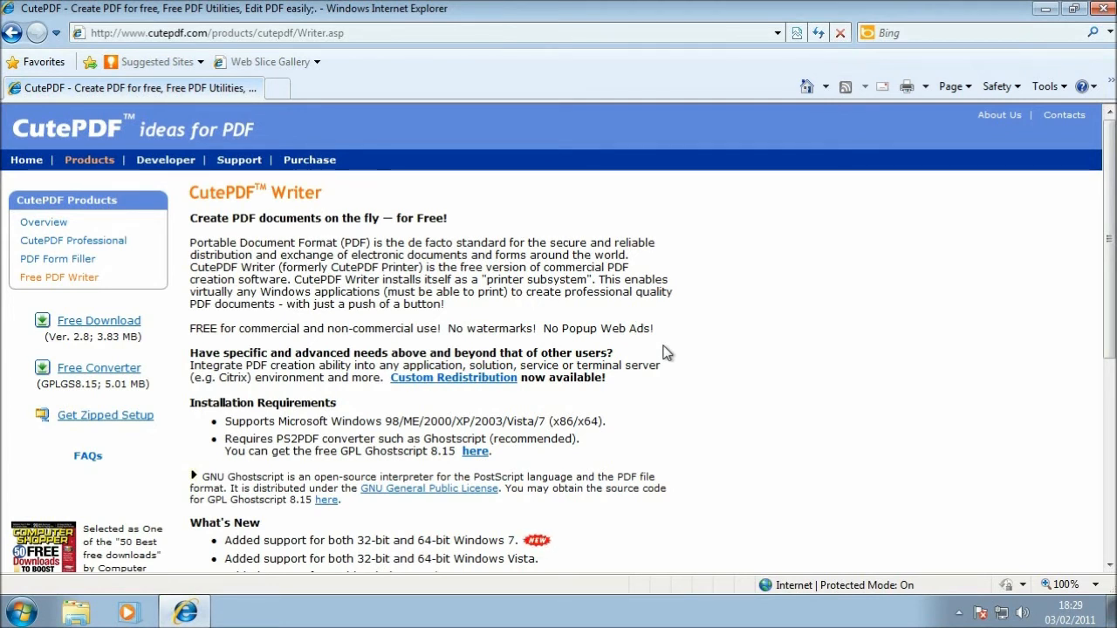
scroll(down, 3)
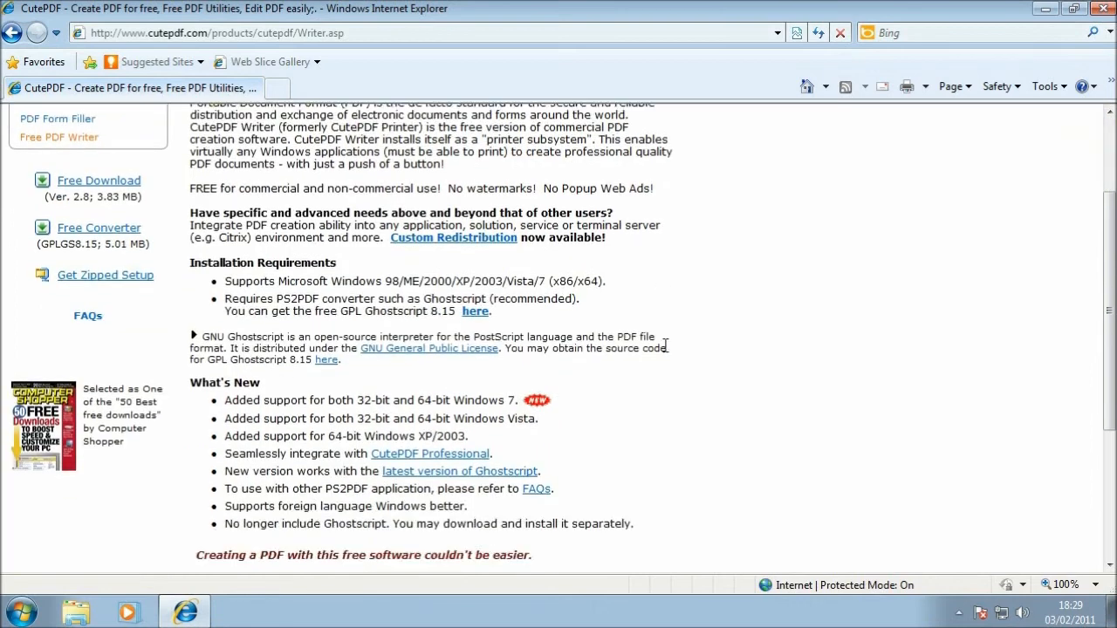
scroll(up, 3)
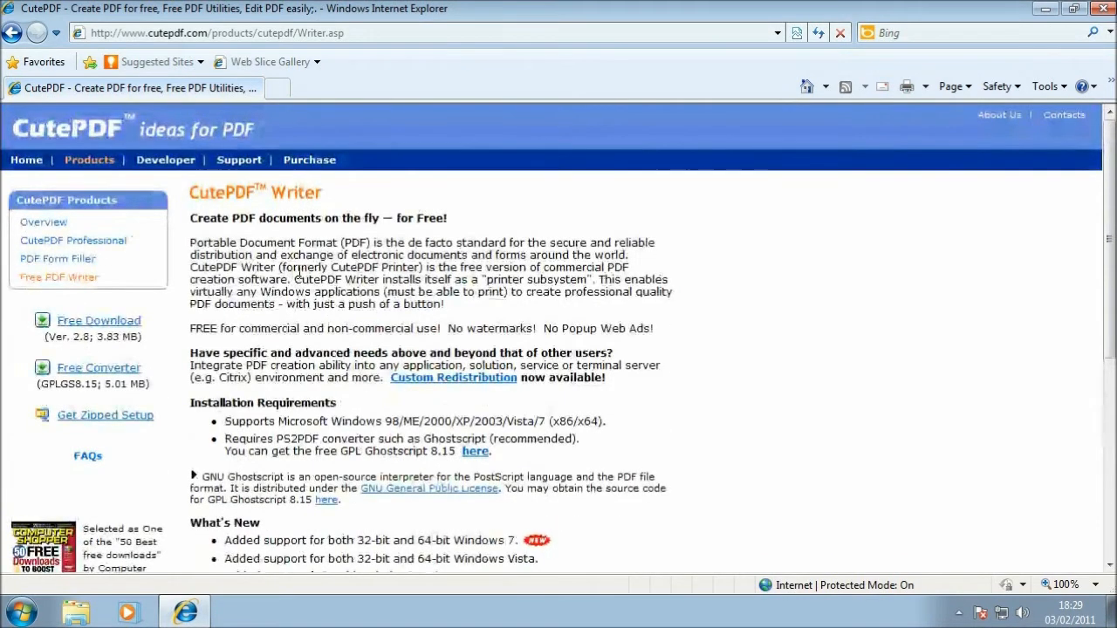
mouse_move(105, 415)
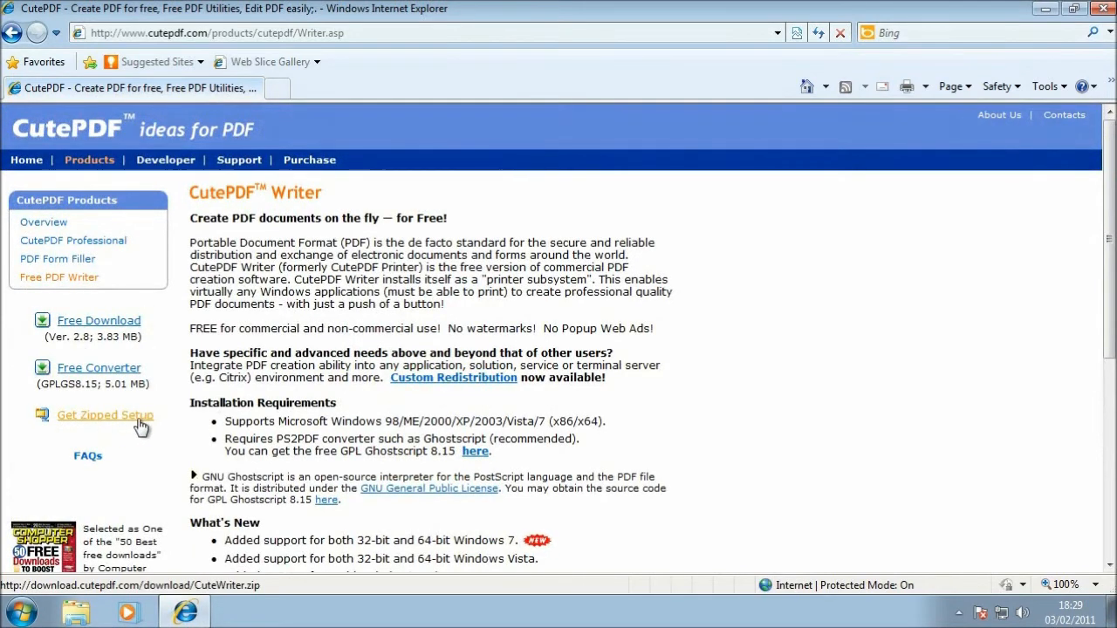
mouse_move(152, 367)
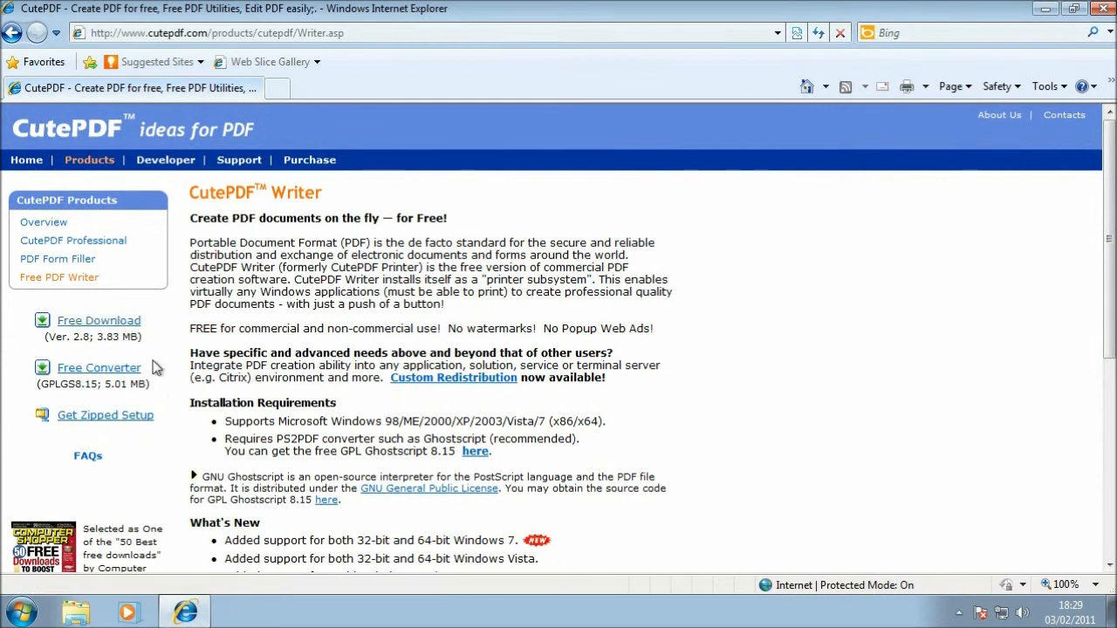
mouse_move(105, 414)
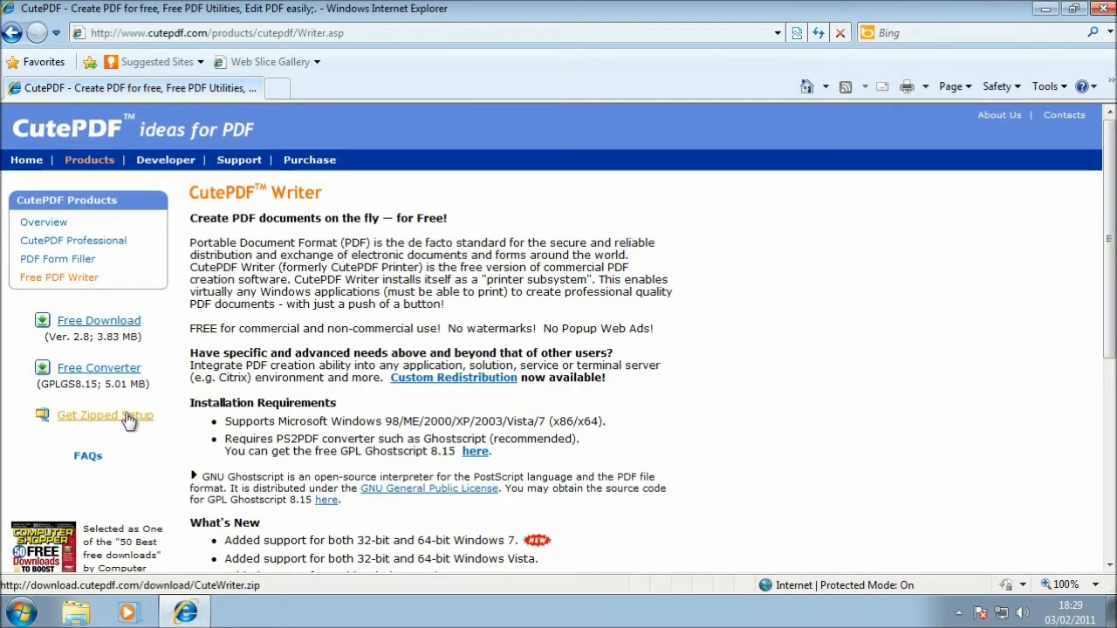
- Save the zipped CuteWriter setup to the Desktop, then close Internet Explorer
click(105, 415)
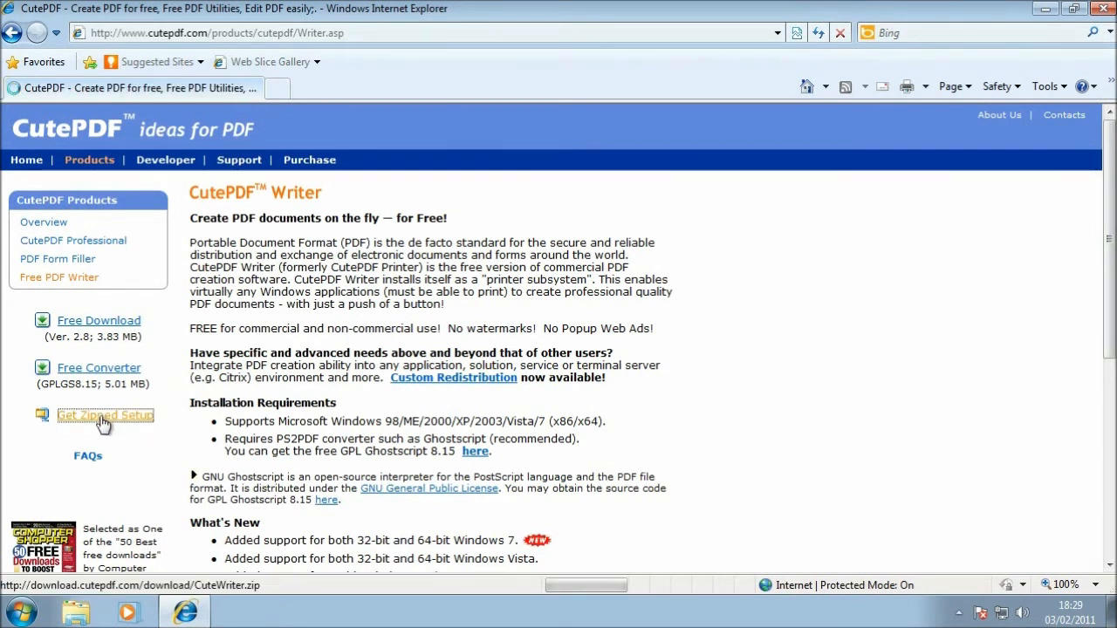
click(105, 414)
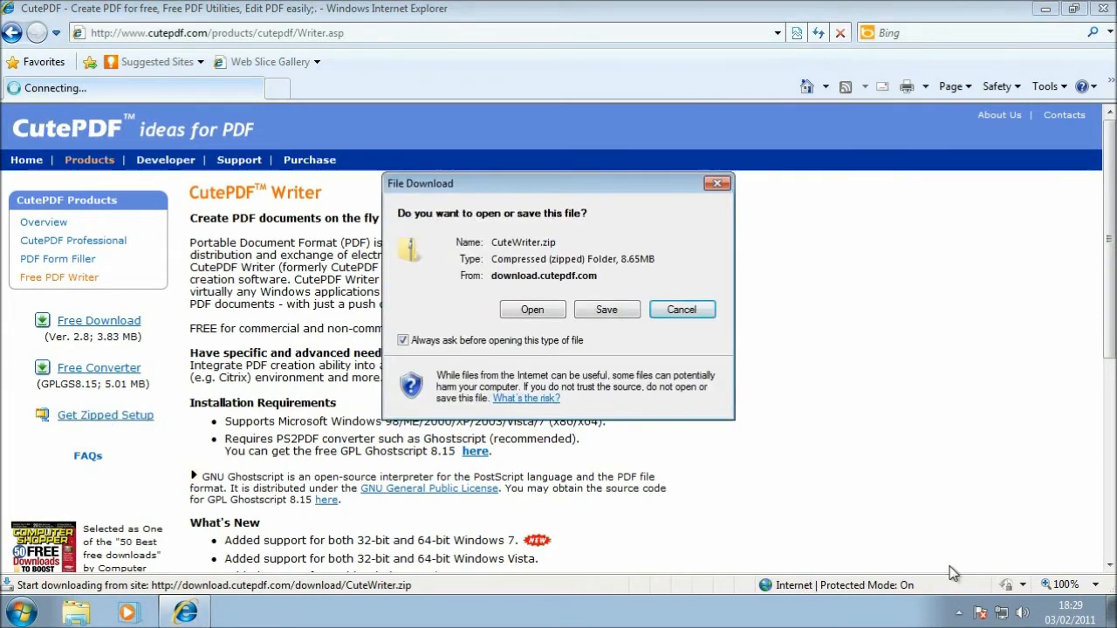
click(606, 309)
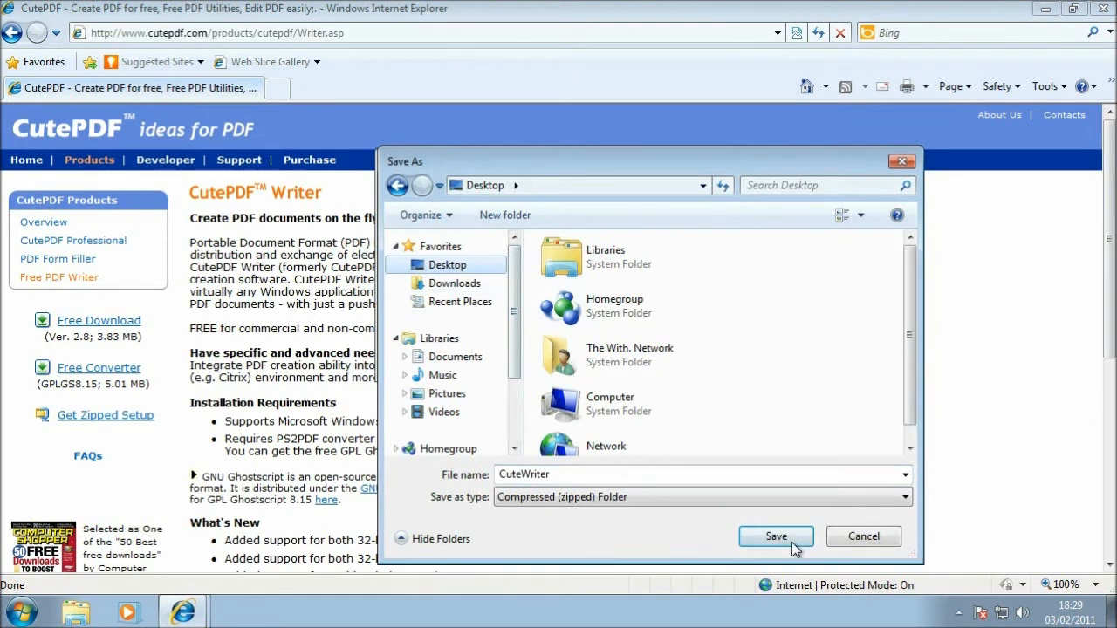
click(775, 536)
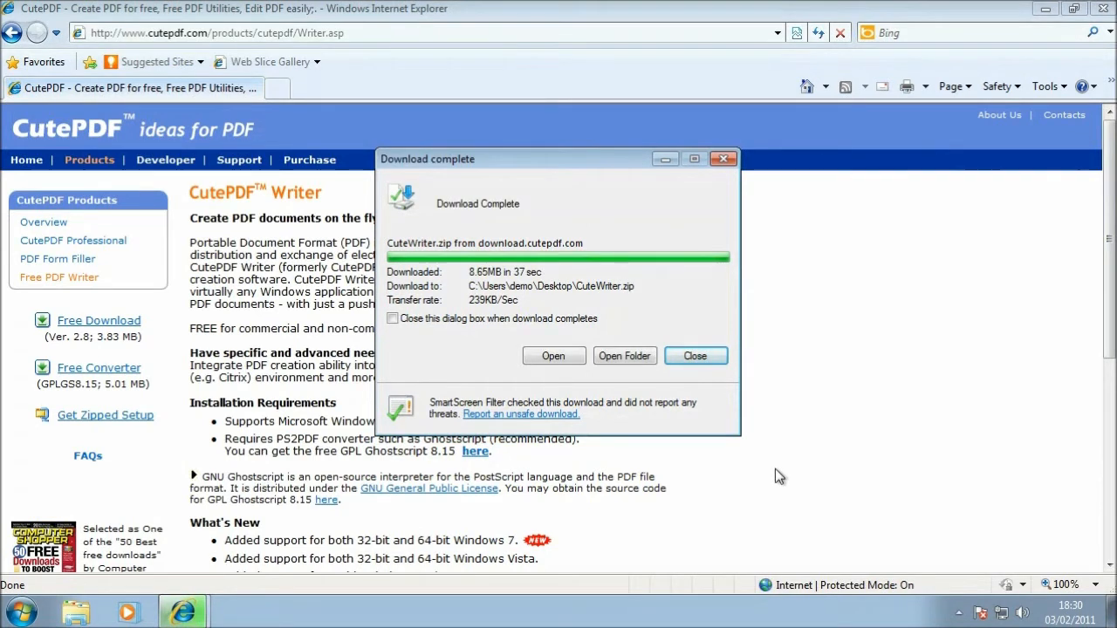
click(694, 356)
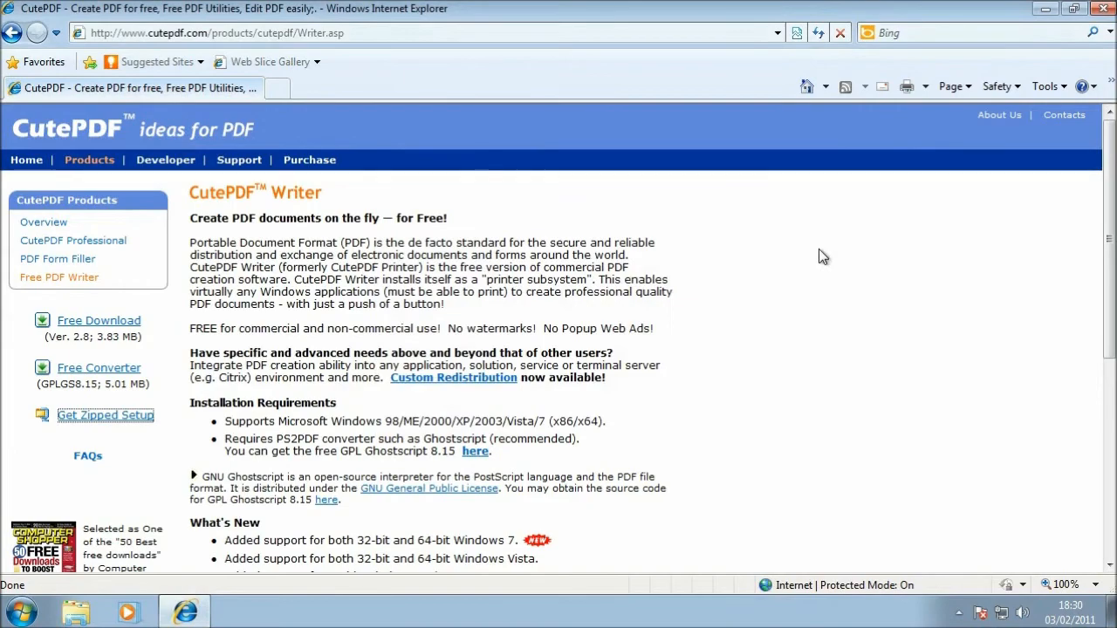
click(1103, 8)
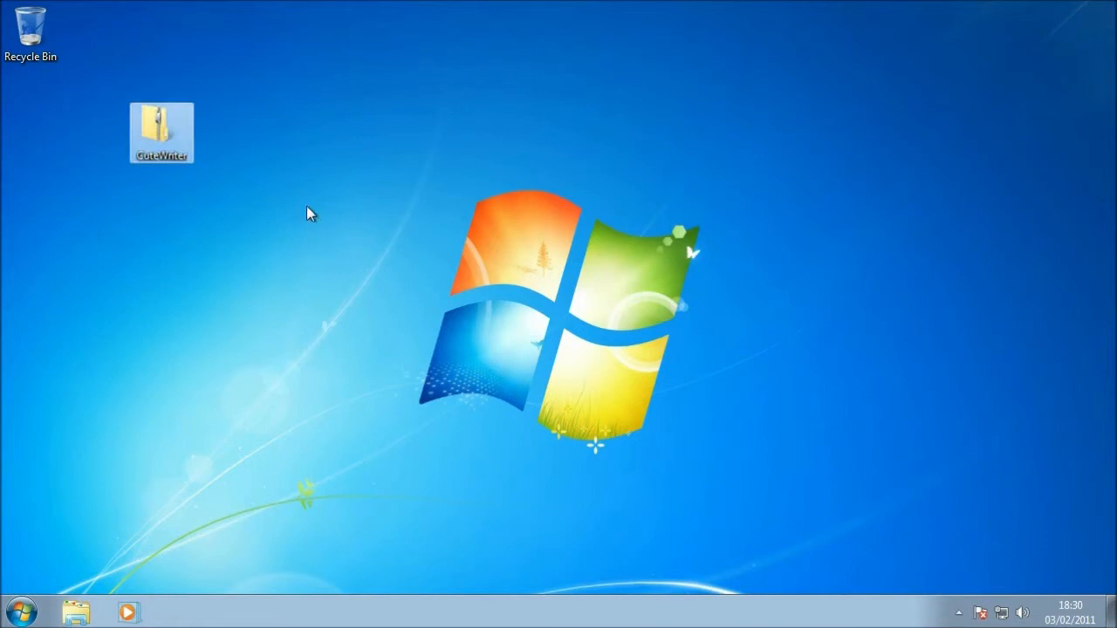
- Extract All from CuteWriter.zip into the default Desktop CuteWriter folder
right_click(162, 131)
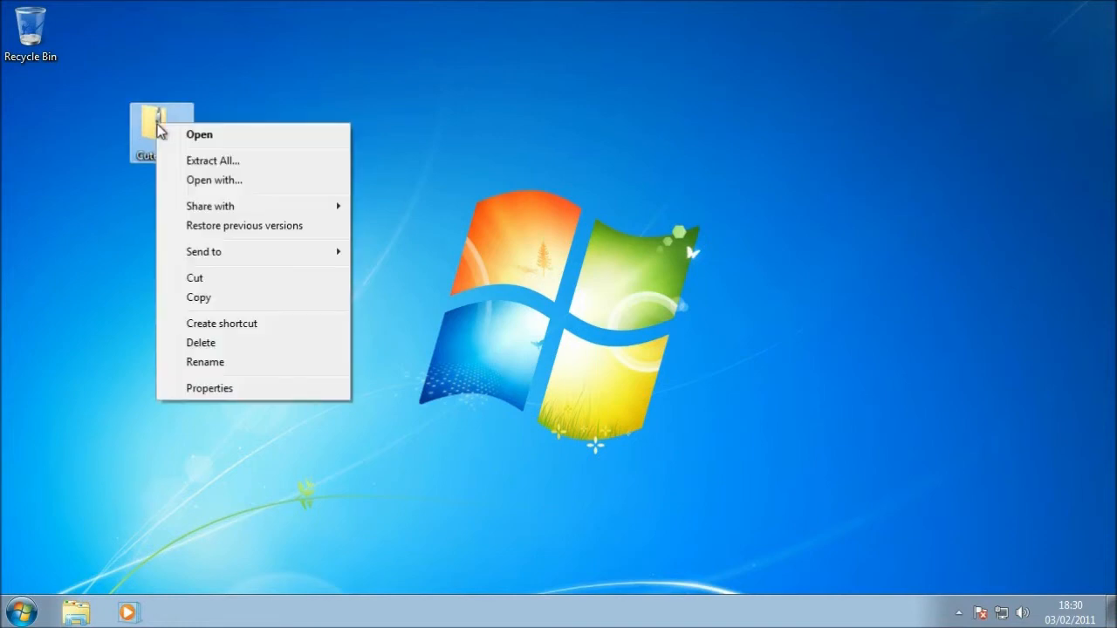
mouse_move(288, 166)
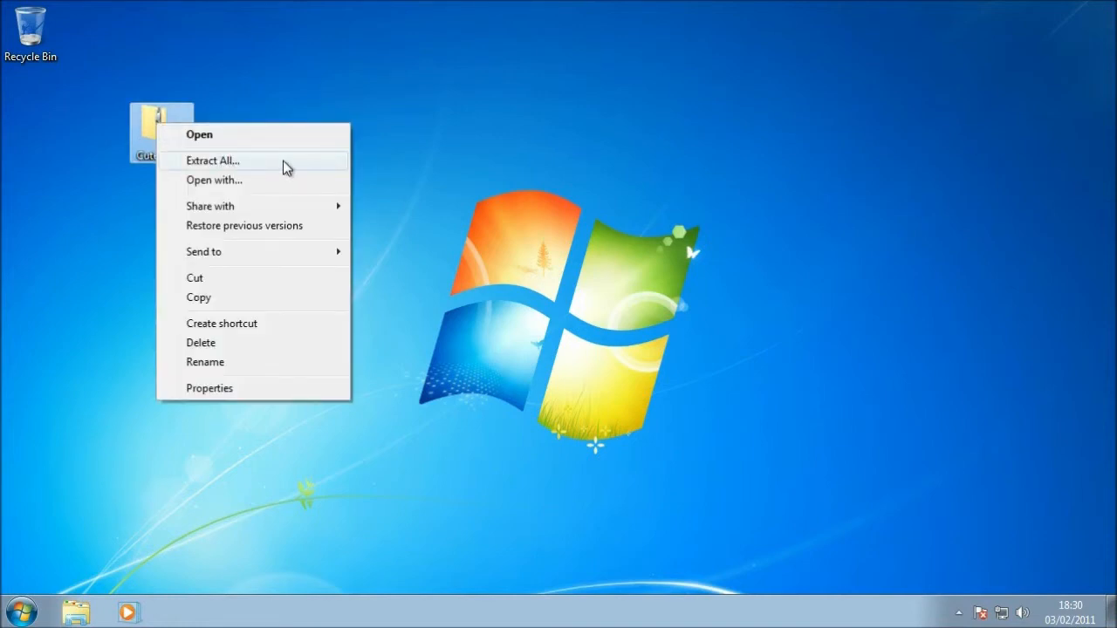
mouse_move(174, 135)
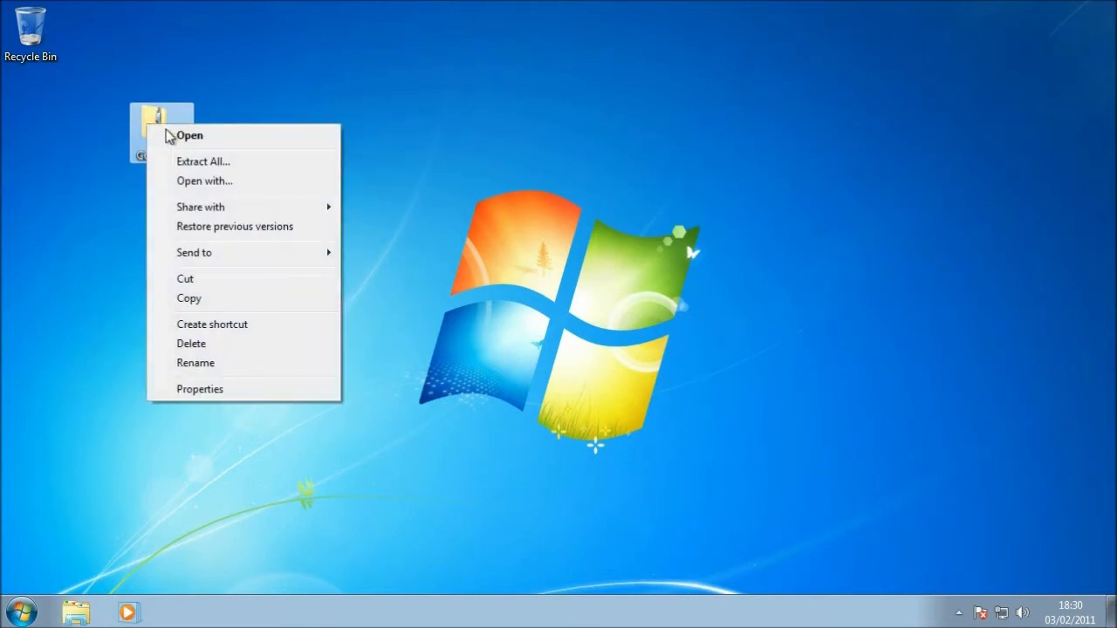
click(203, 161)
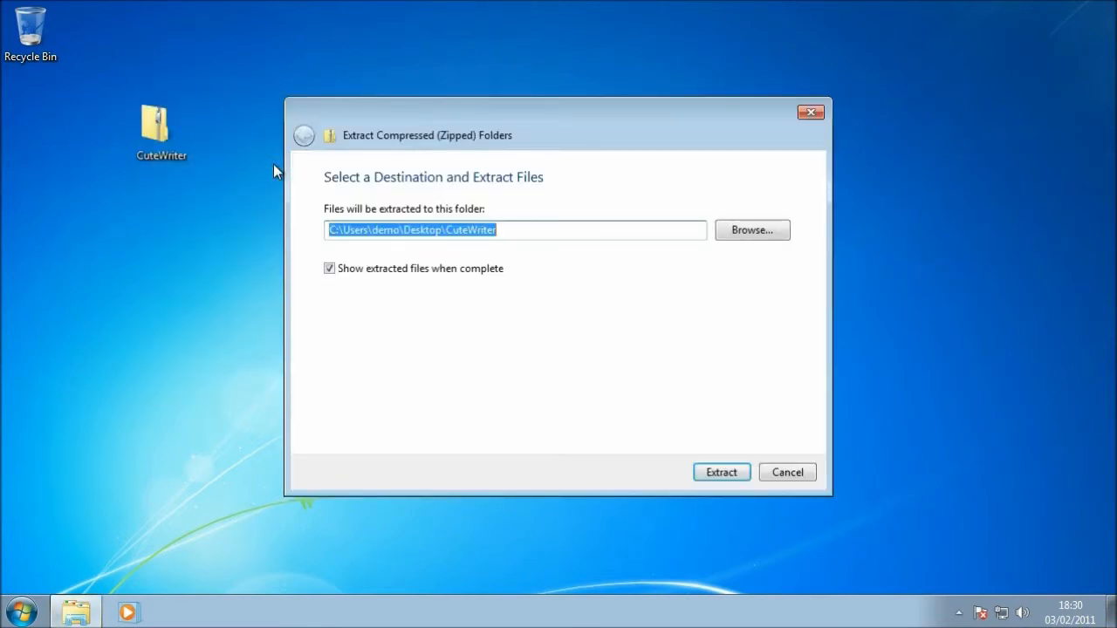
mouse_move(297, 184)
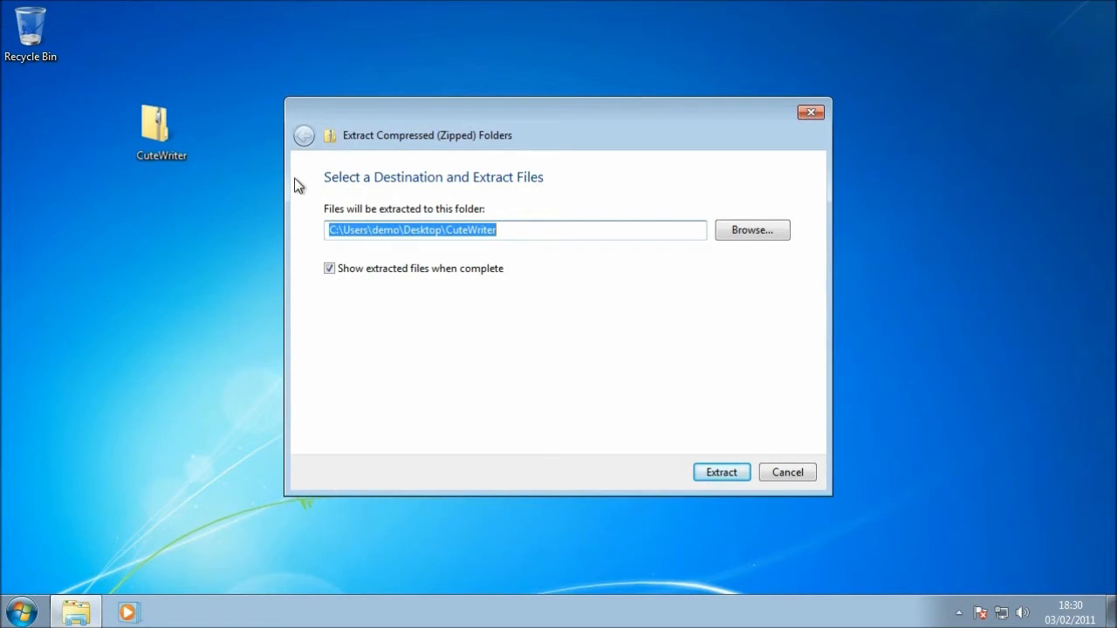
mouse_move(437, 262)
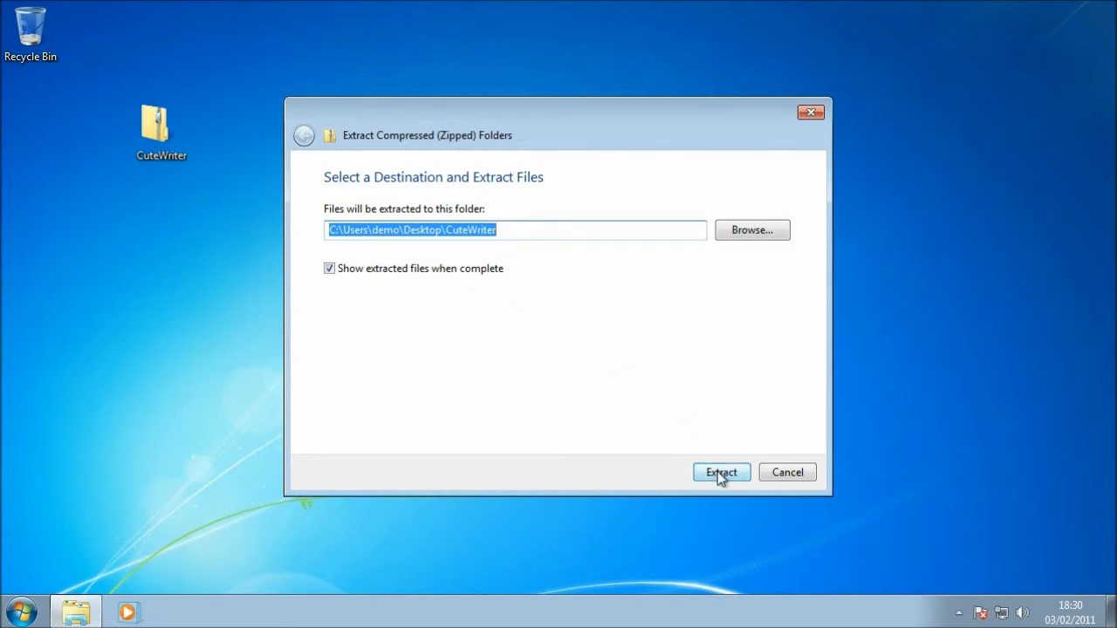
click(721, 472)
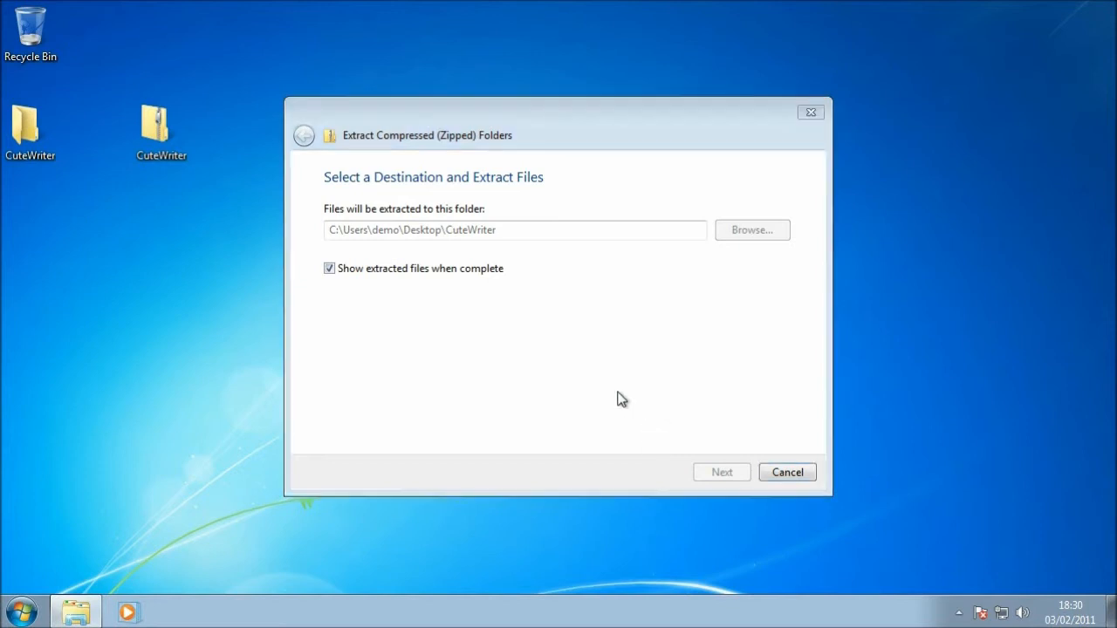
click(721, 472)
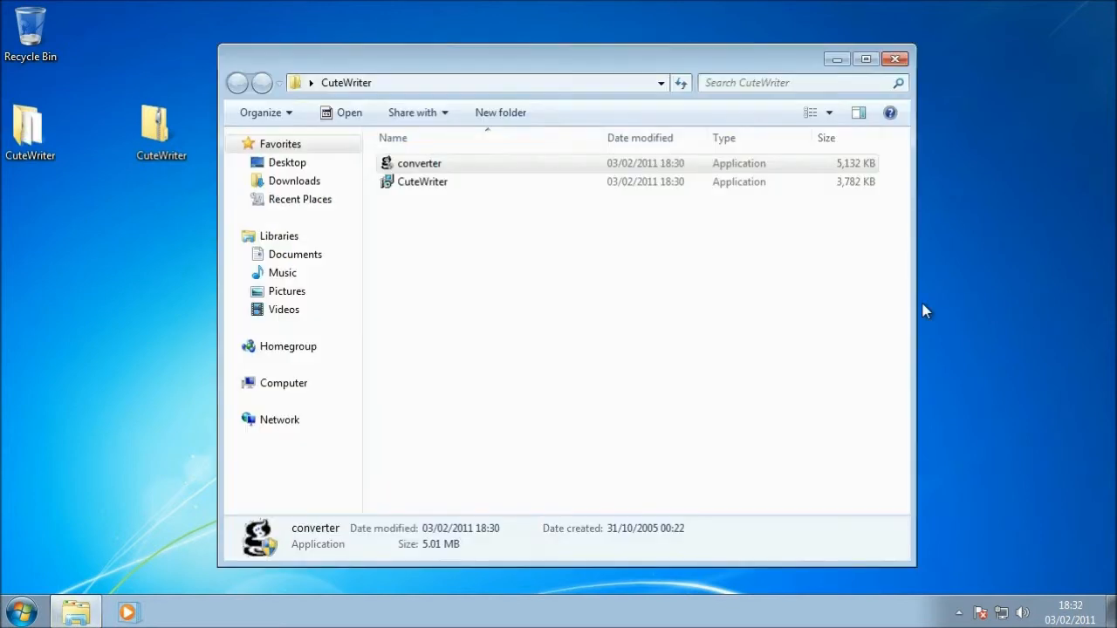
mouse_move(592, 230)
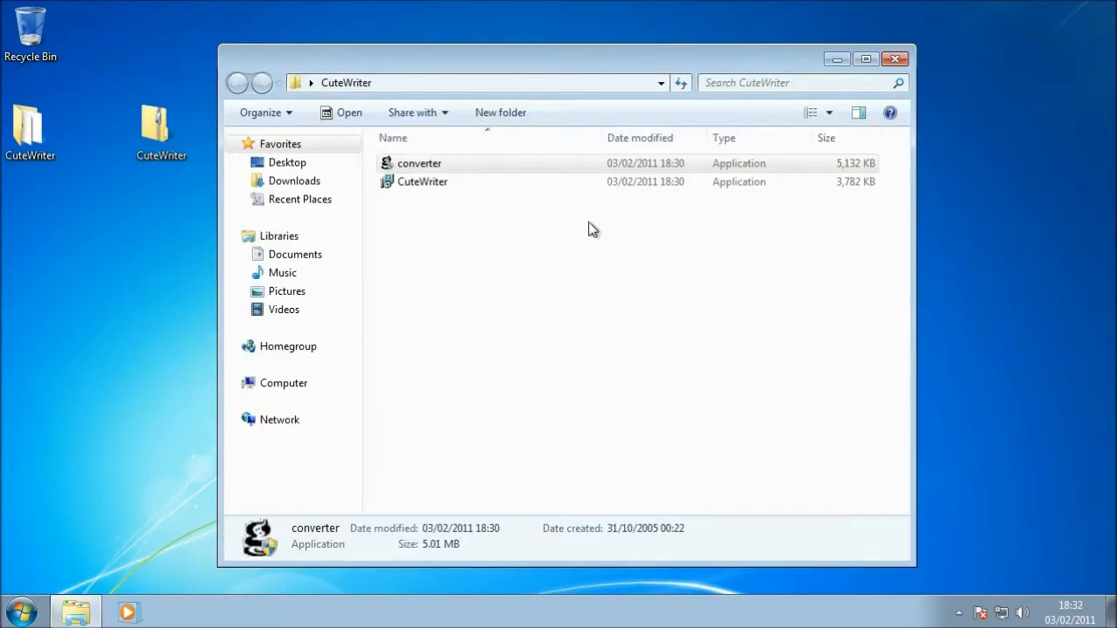
mouse_move(536, 181)
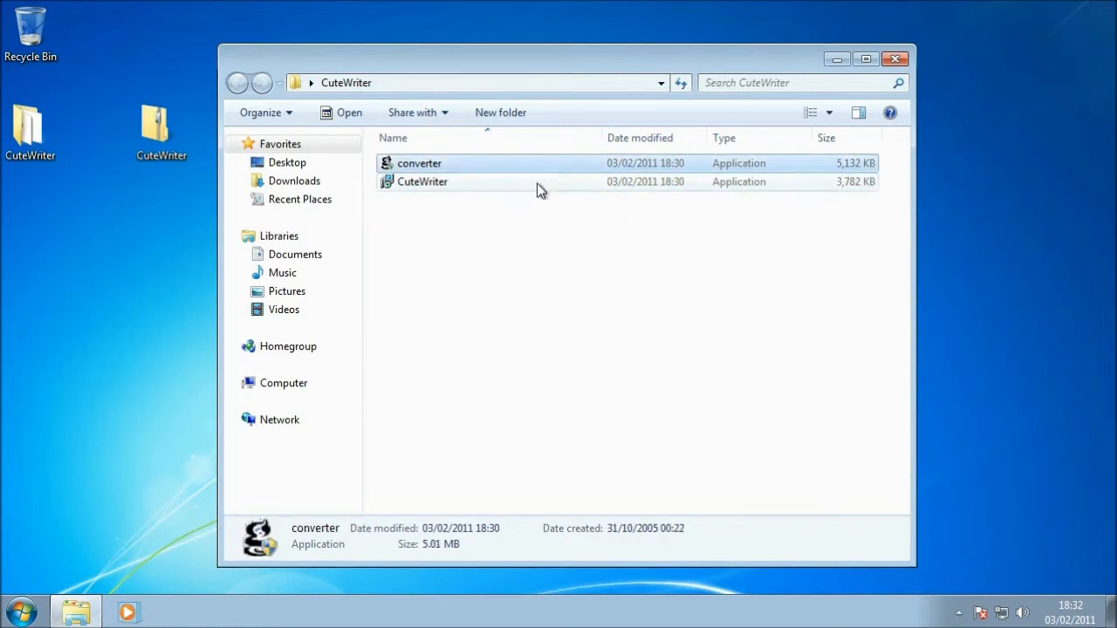
click(422, 182)
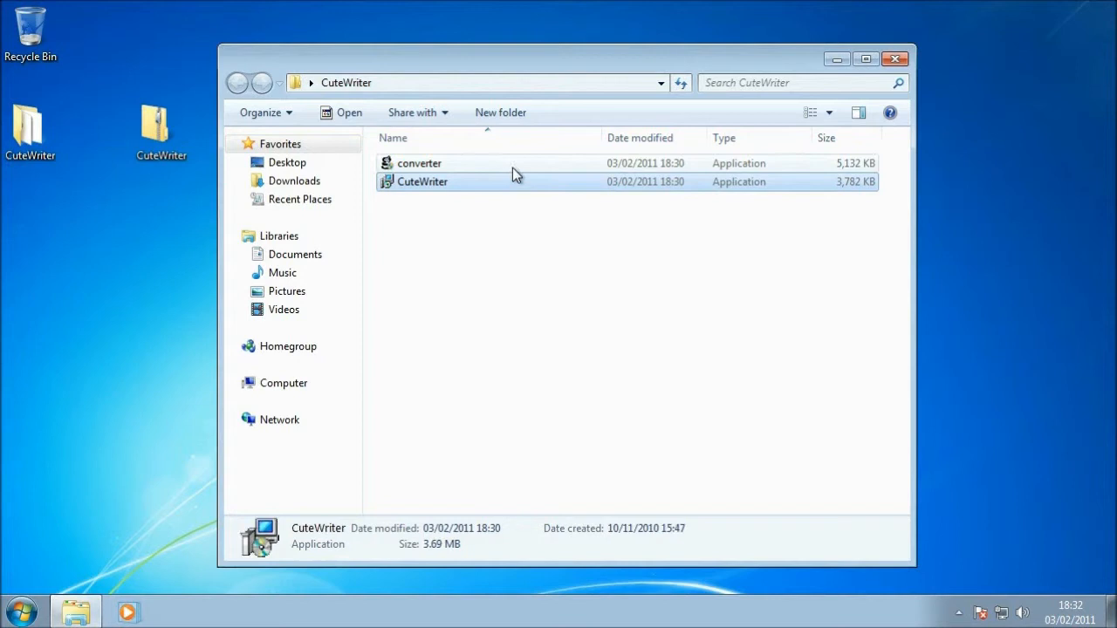
click(419, 164)
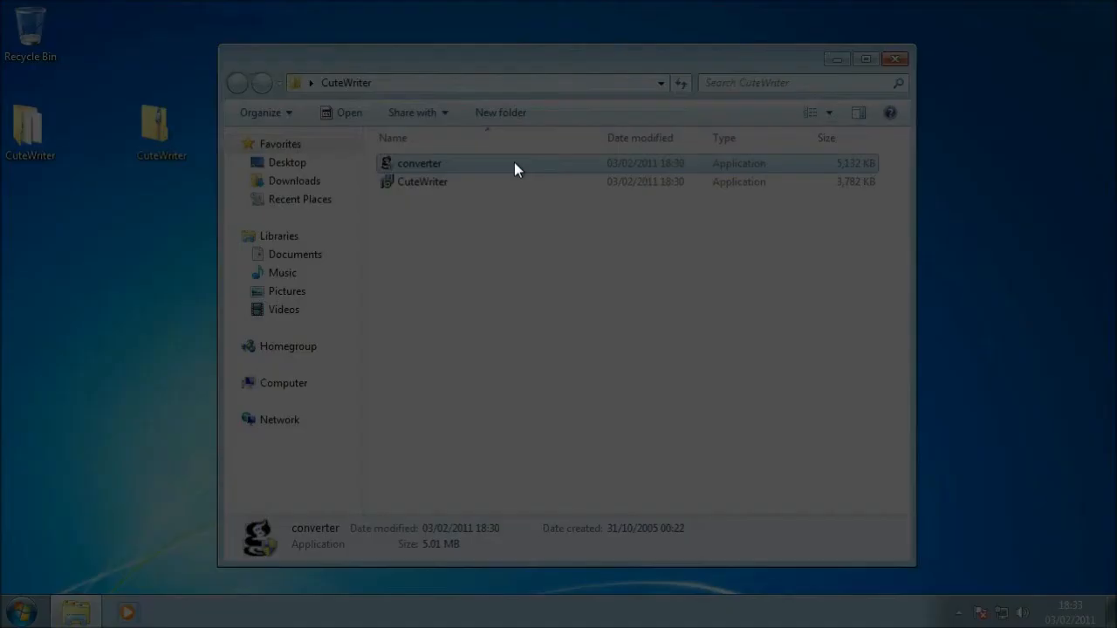
- Run converter and install GPL Ghostscript 8.15 through the WinZip Self-Extractor Setup
double_click(419, 163)
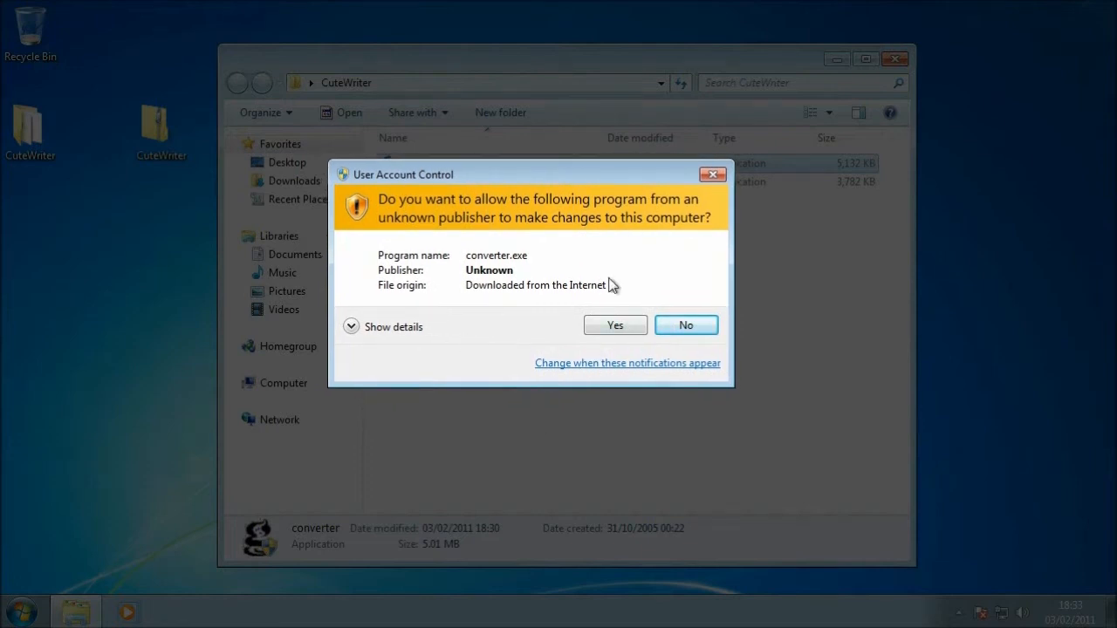
mouse_move(617, 263)
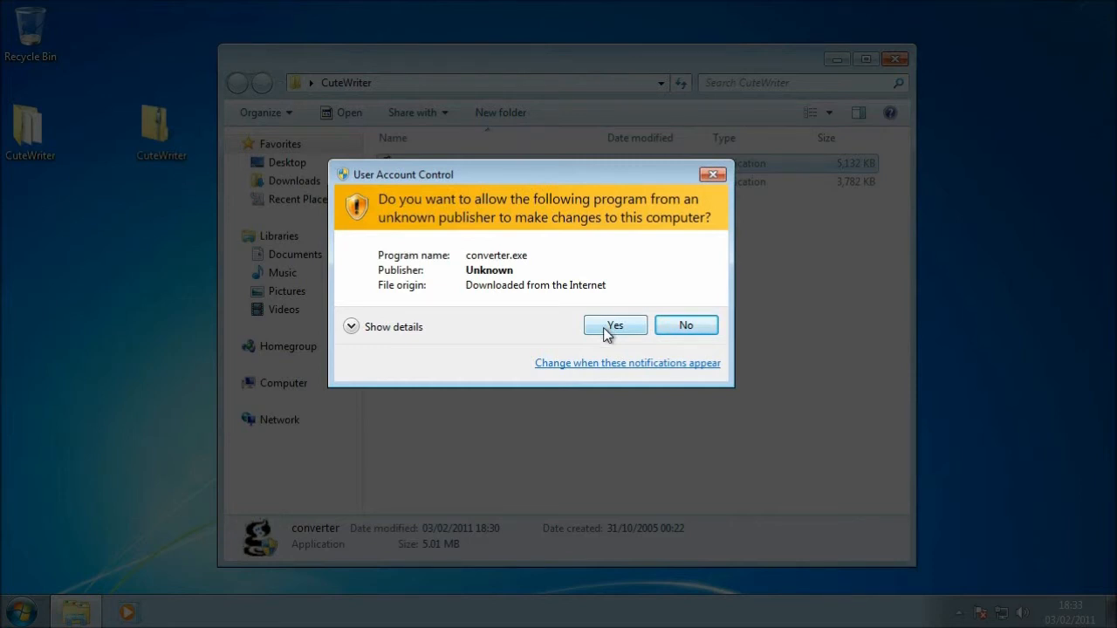
click(615, 325)
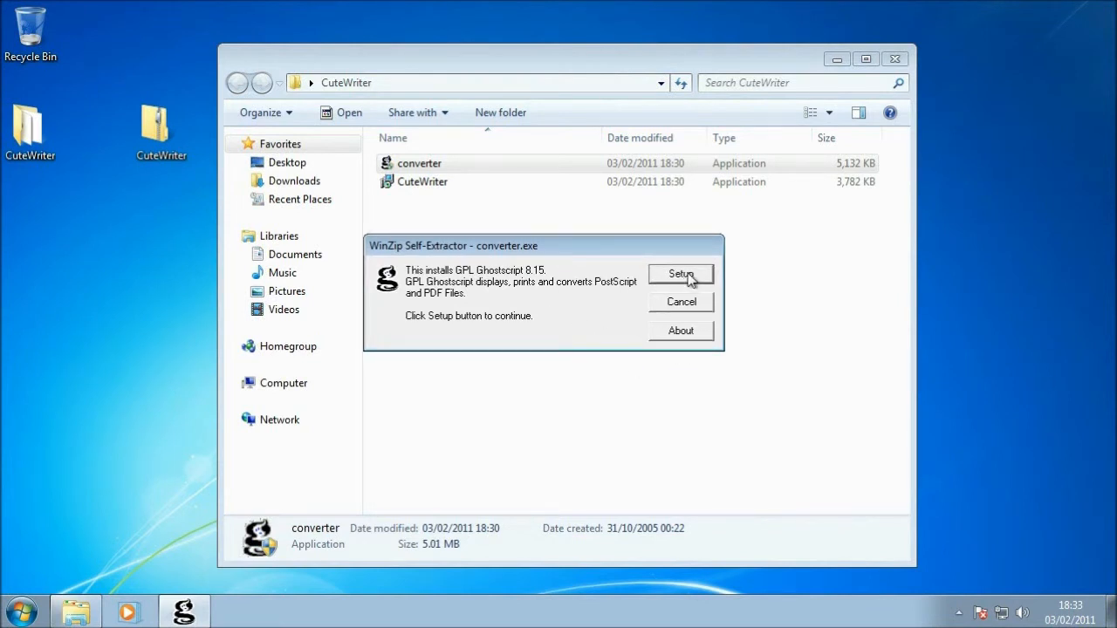
click(680, 273)
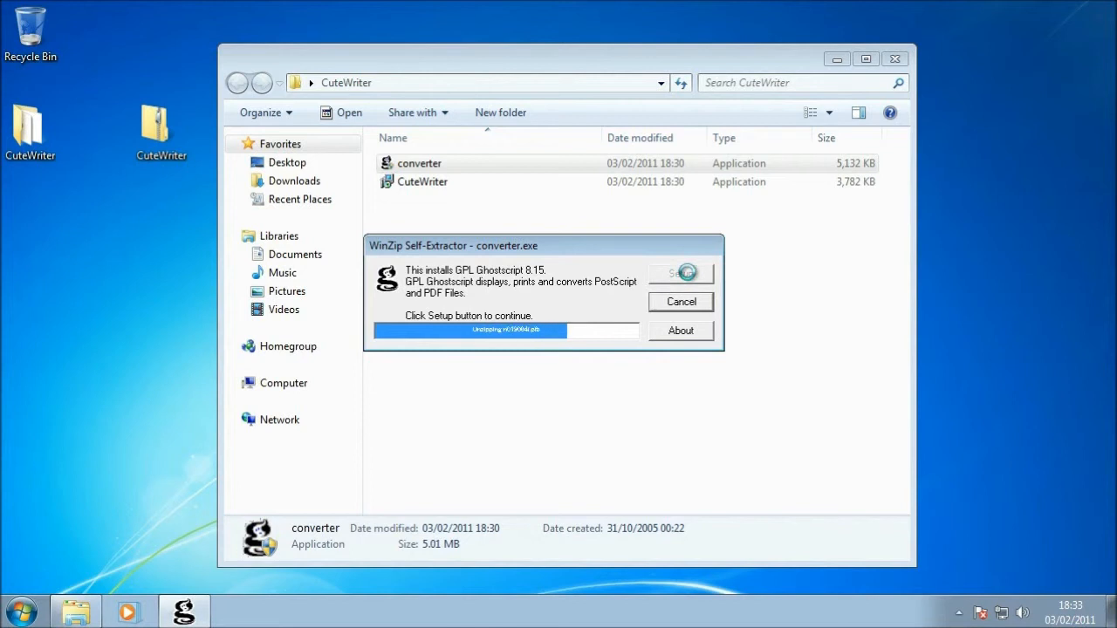
click(680, 273)
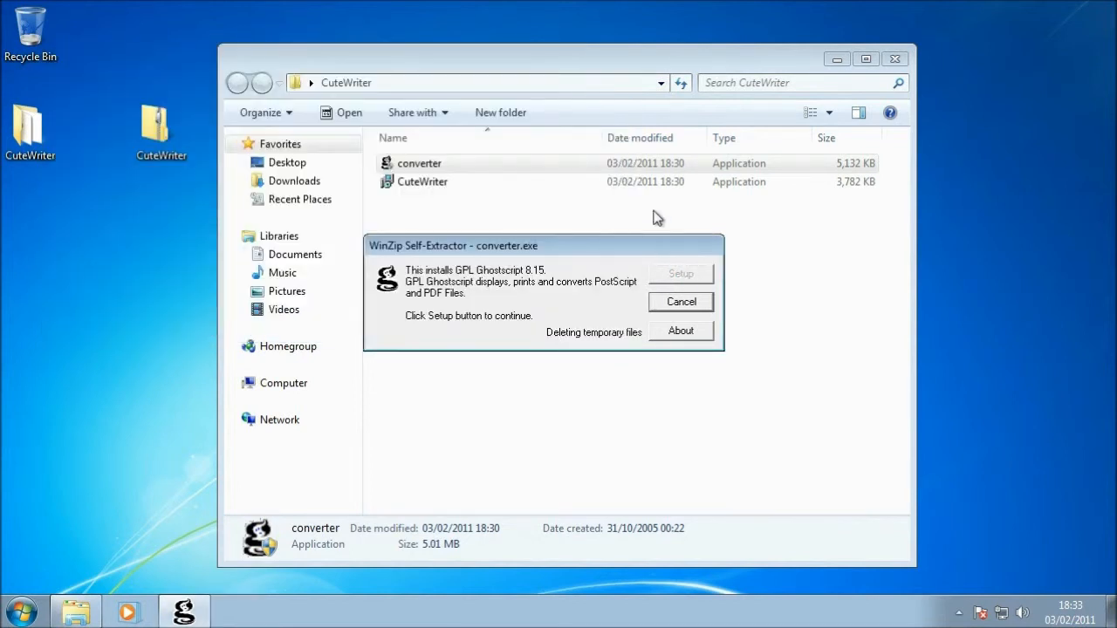
click(681, 301)
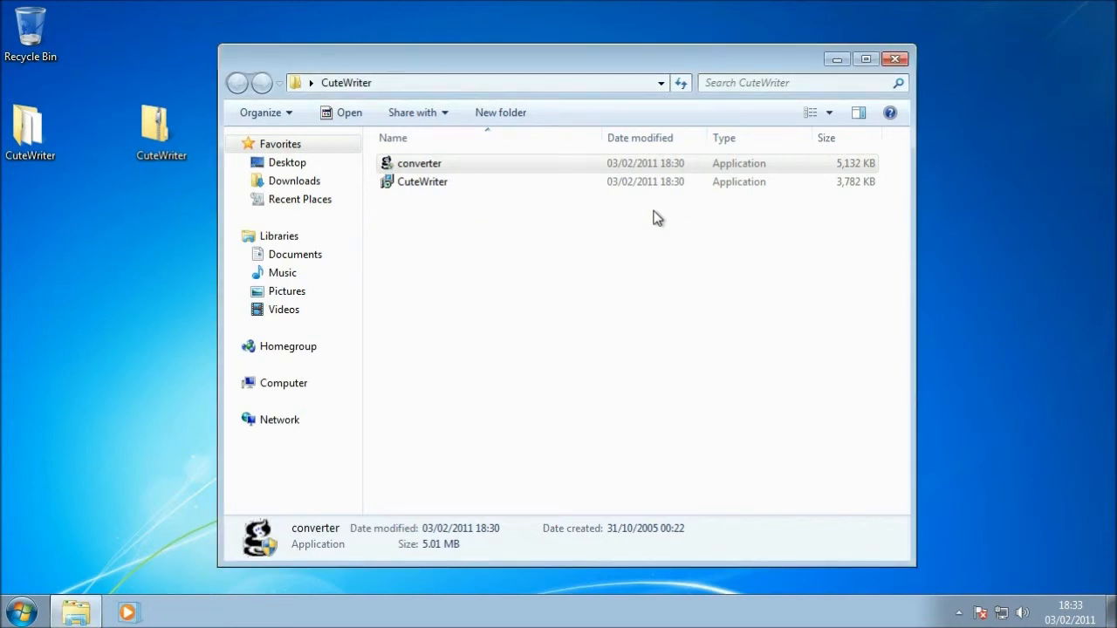
mouse_move(1013, 621)
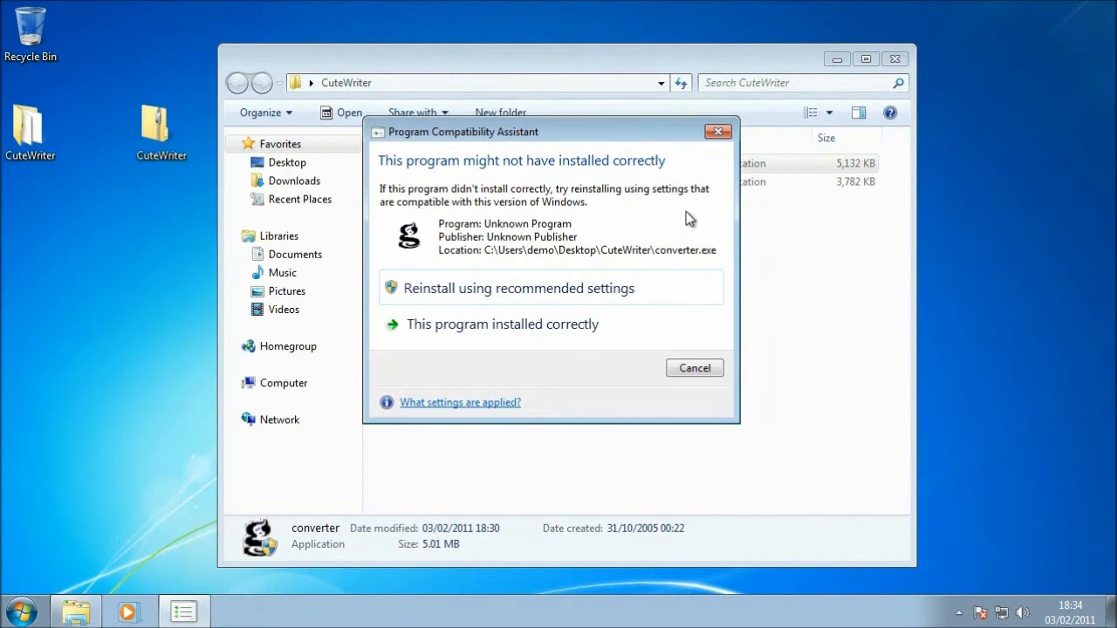
mouse_move(622, 152)
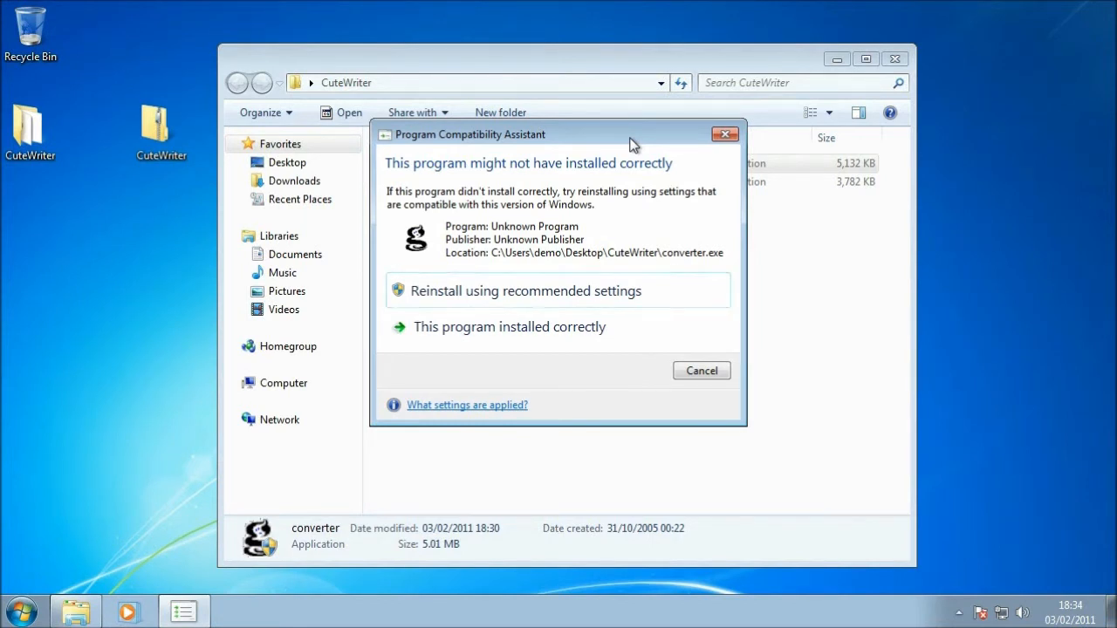
mouse_move(624, 341)
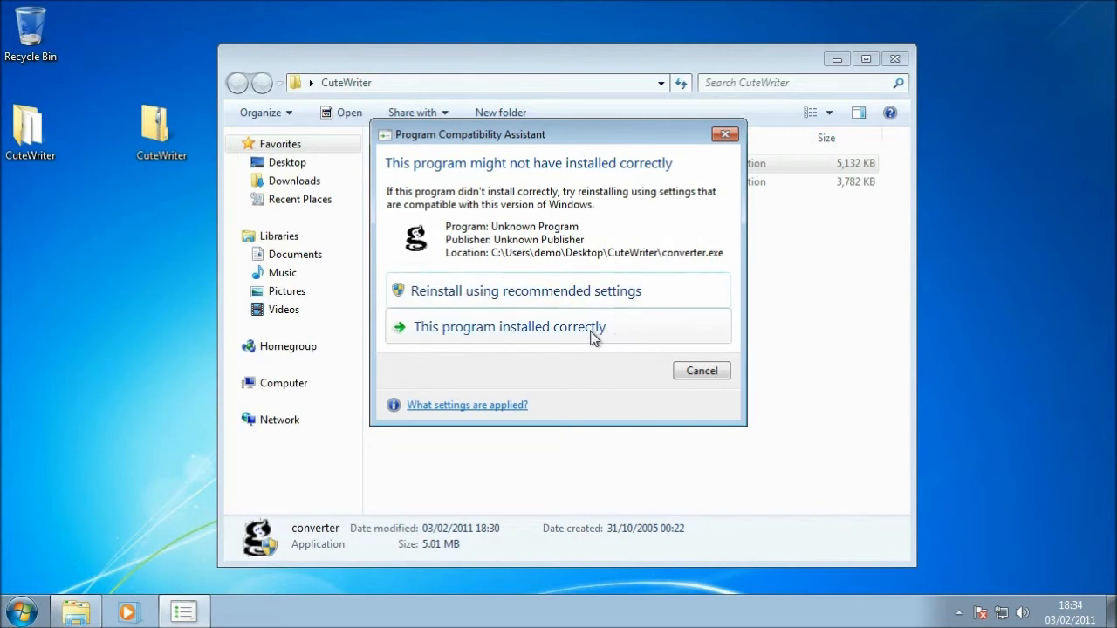
- Confirm in the Program Compatibility Assistant that the converter installed correctly
click(509, 327)
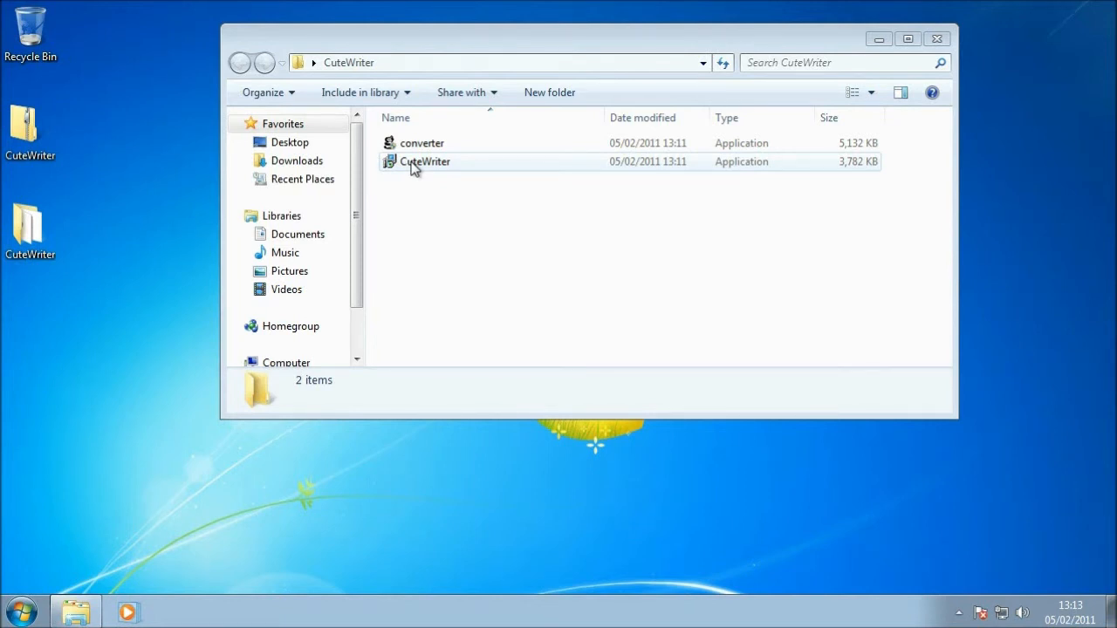
mouse_move(454, 166)
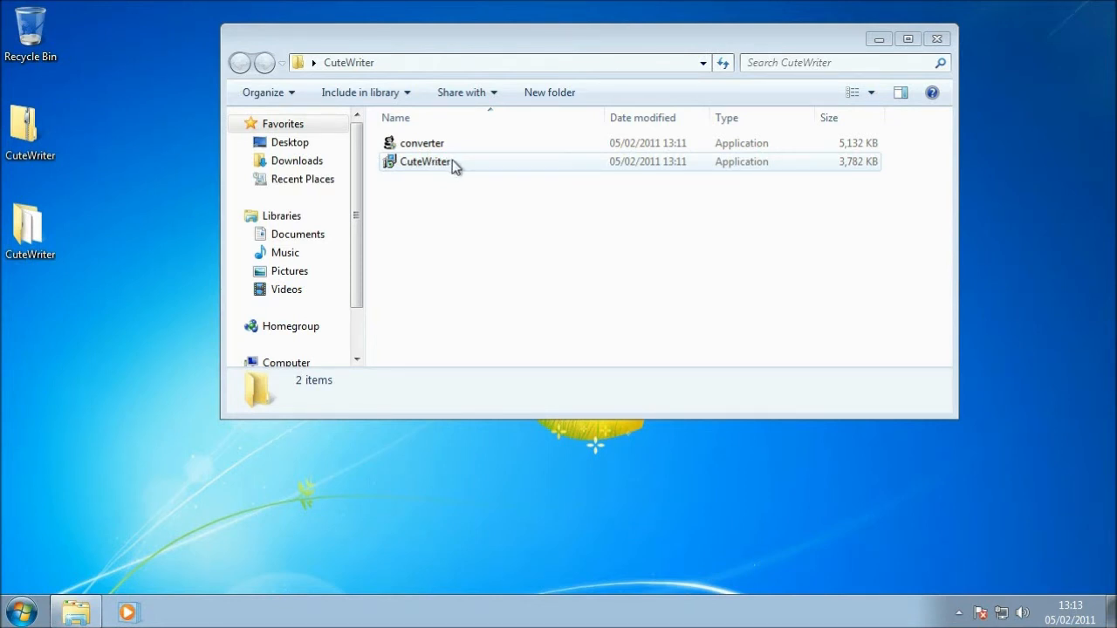
- Launch the CuteWriter installer, allowing the security warning and User Account Control prompts
click(425, 161)
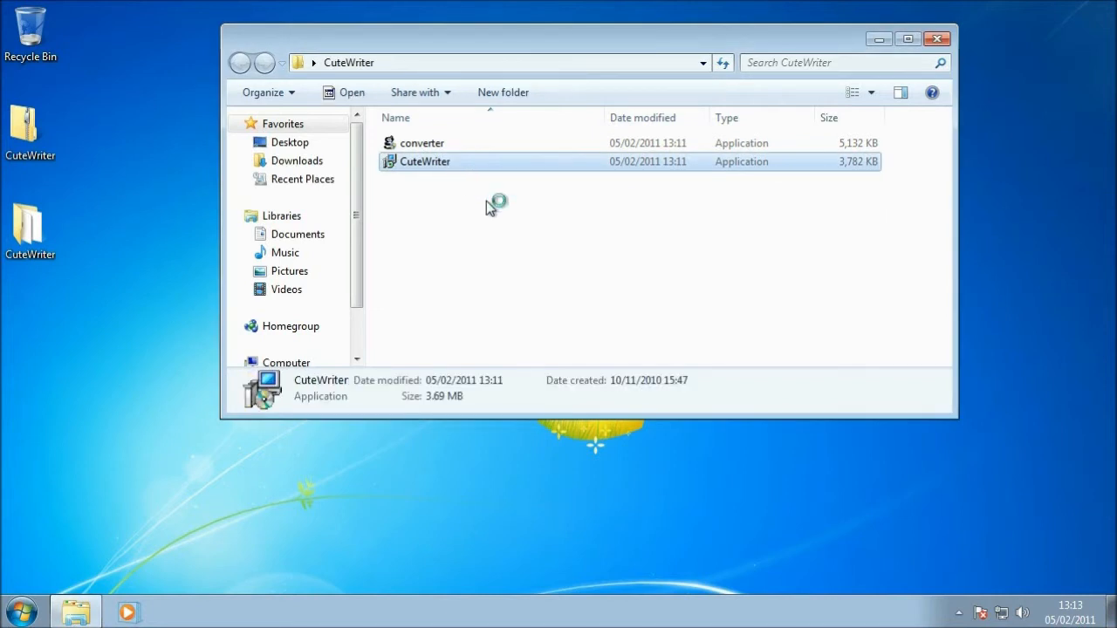
double_click(425, 161)
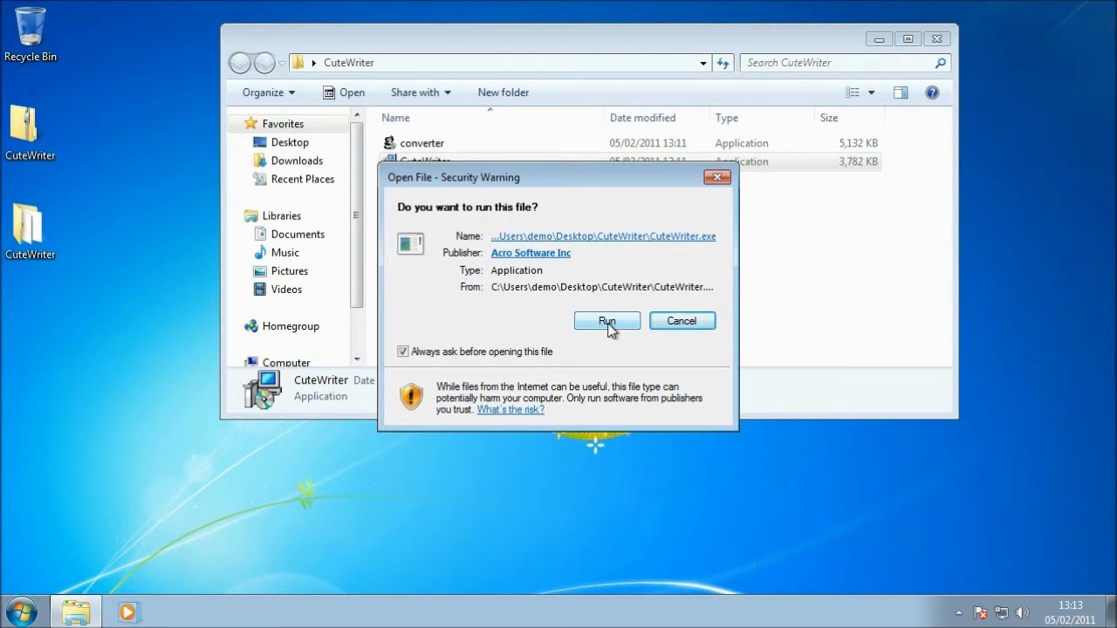
click(606, 320)
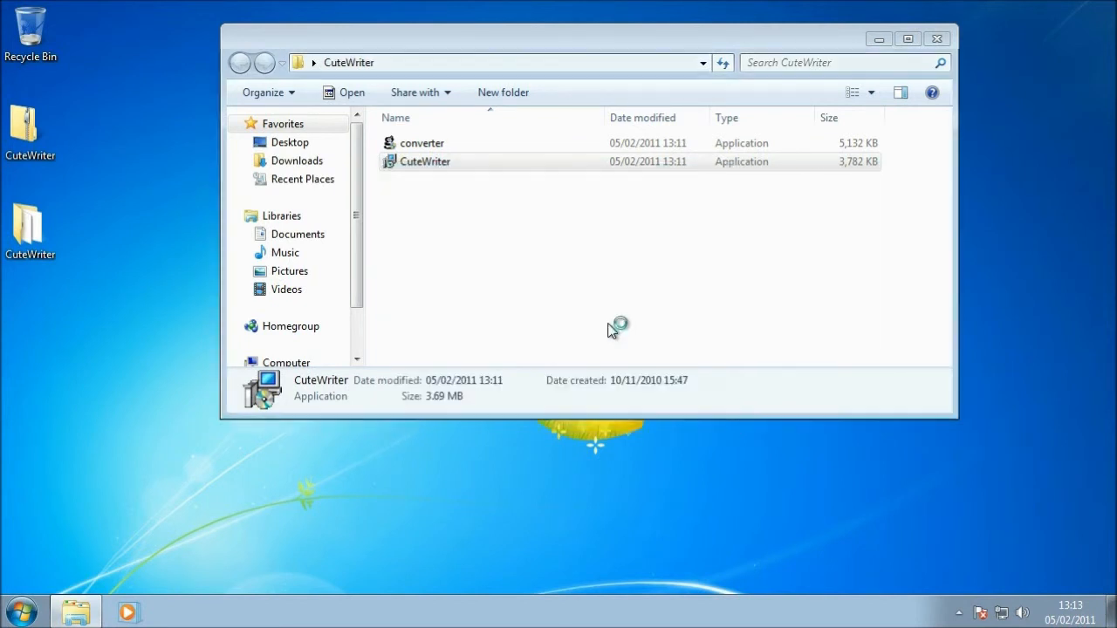
double_click(425, 162)
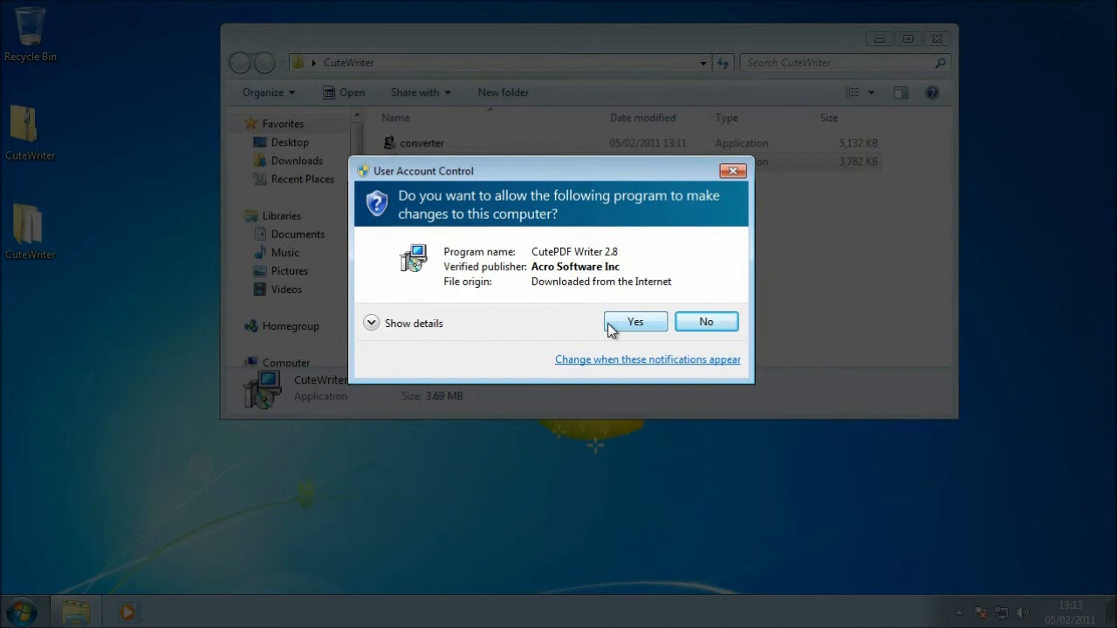
click(635, 321)
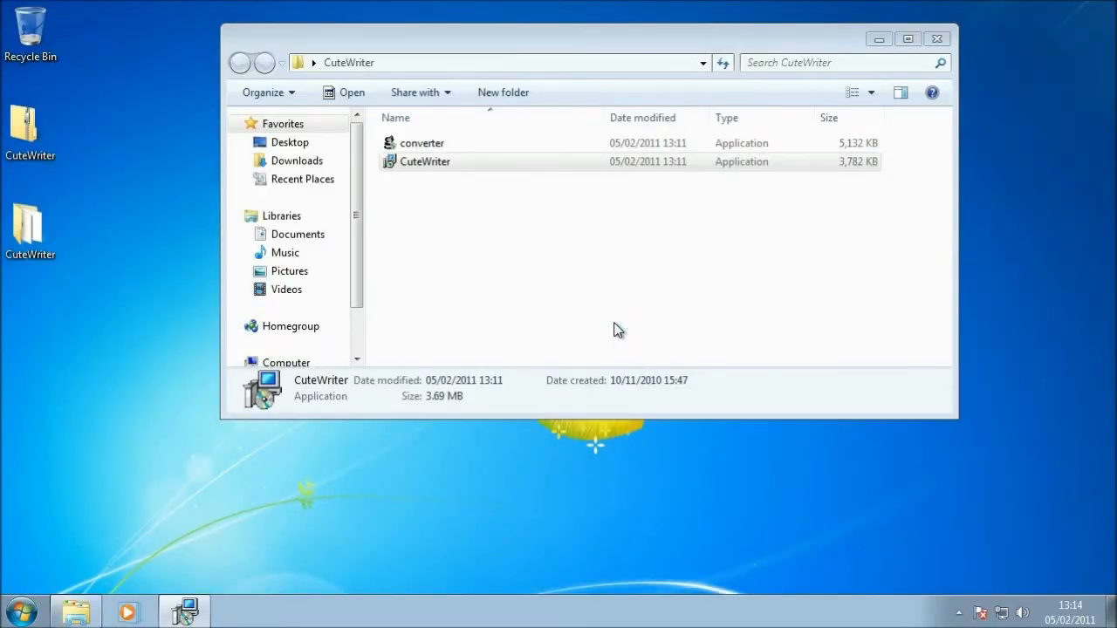
double_click(425, 161)
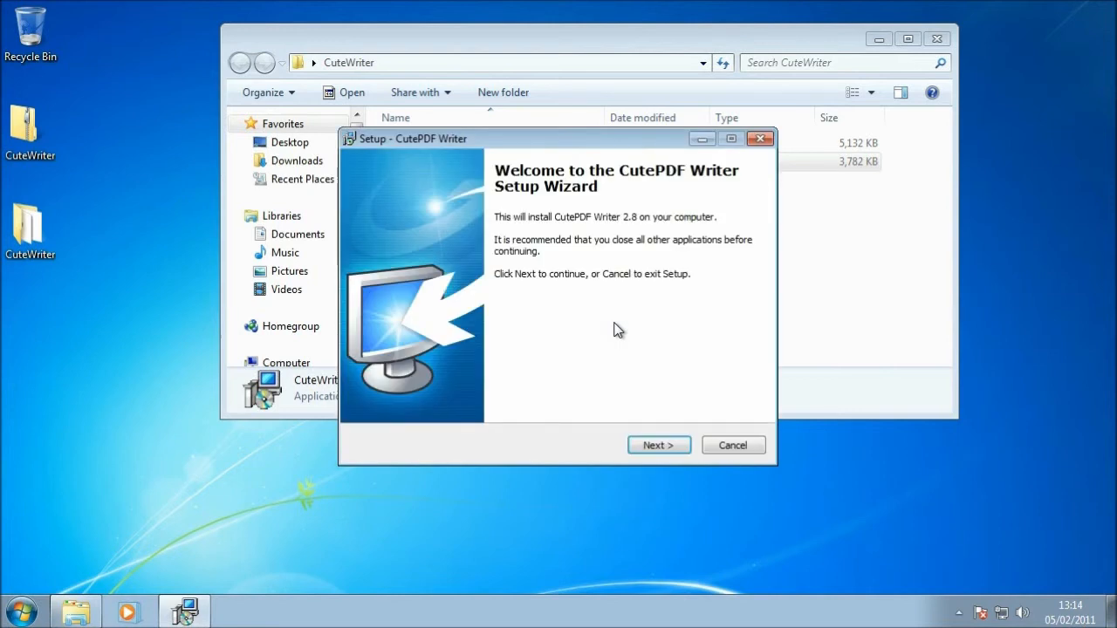
mouse_move(607, 369)
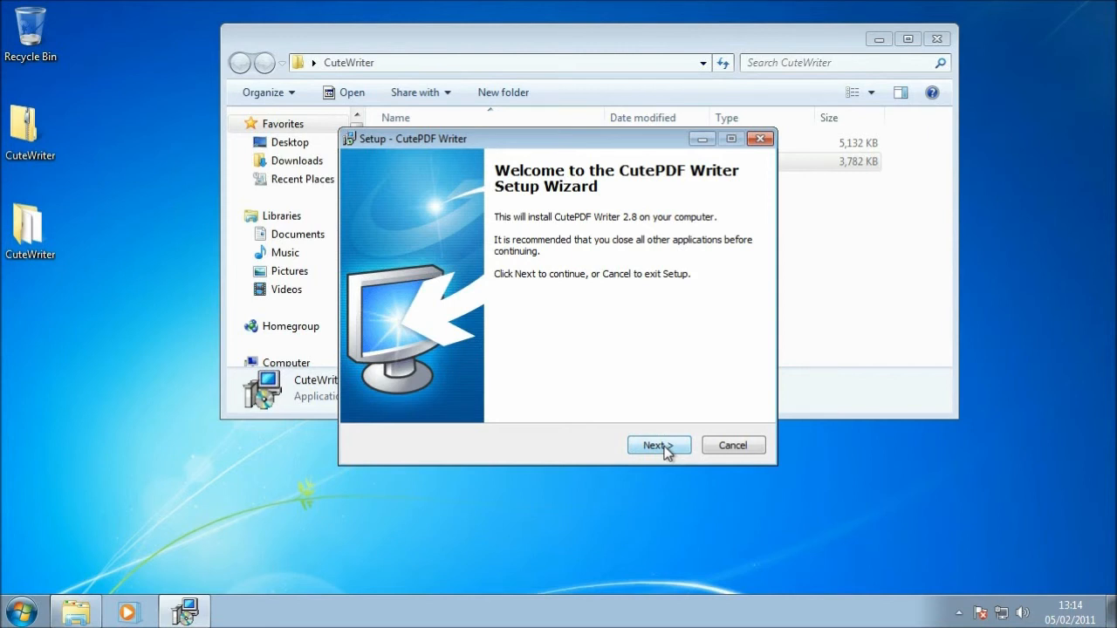
- Pass the welcome page, accept the license agreement, and continue
click(658, 445)
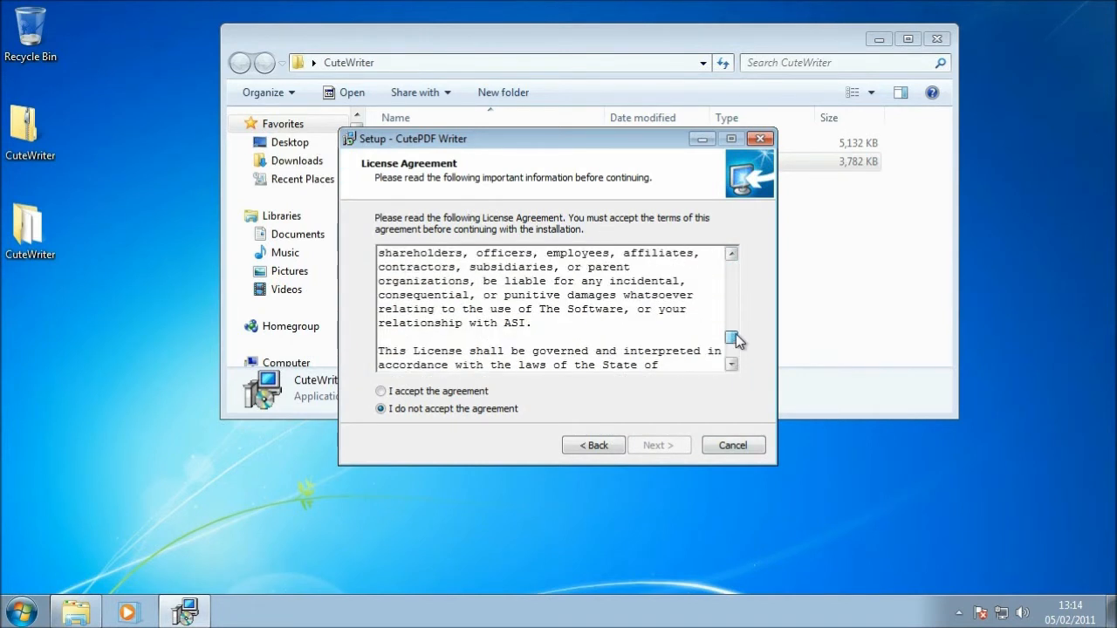
click(732, 253)
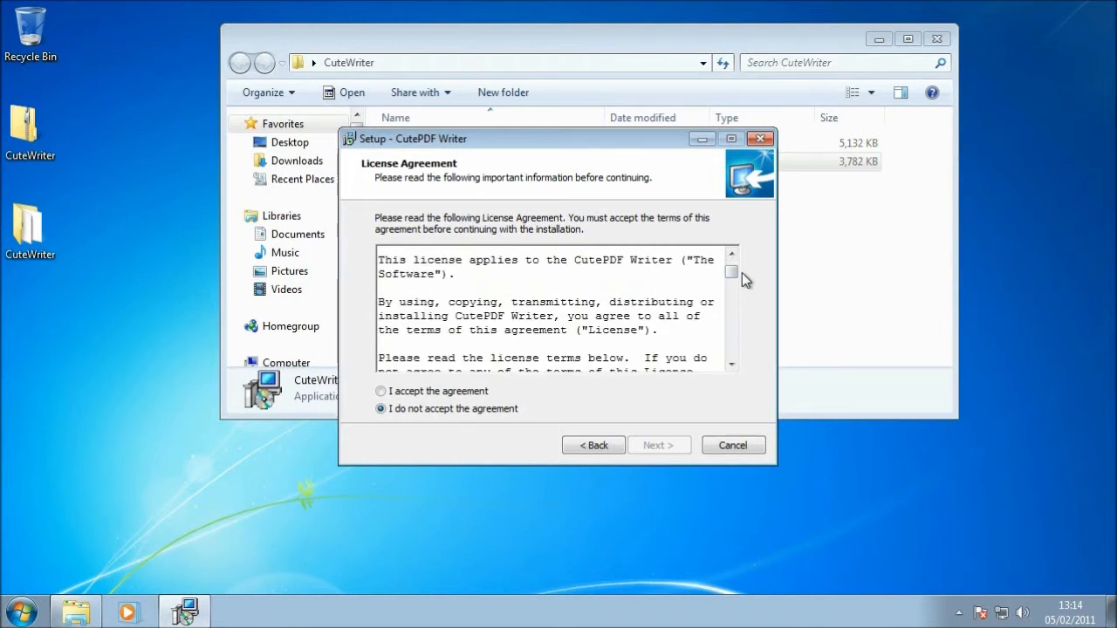
mouse_move(696, 332)
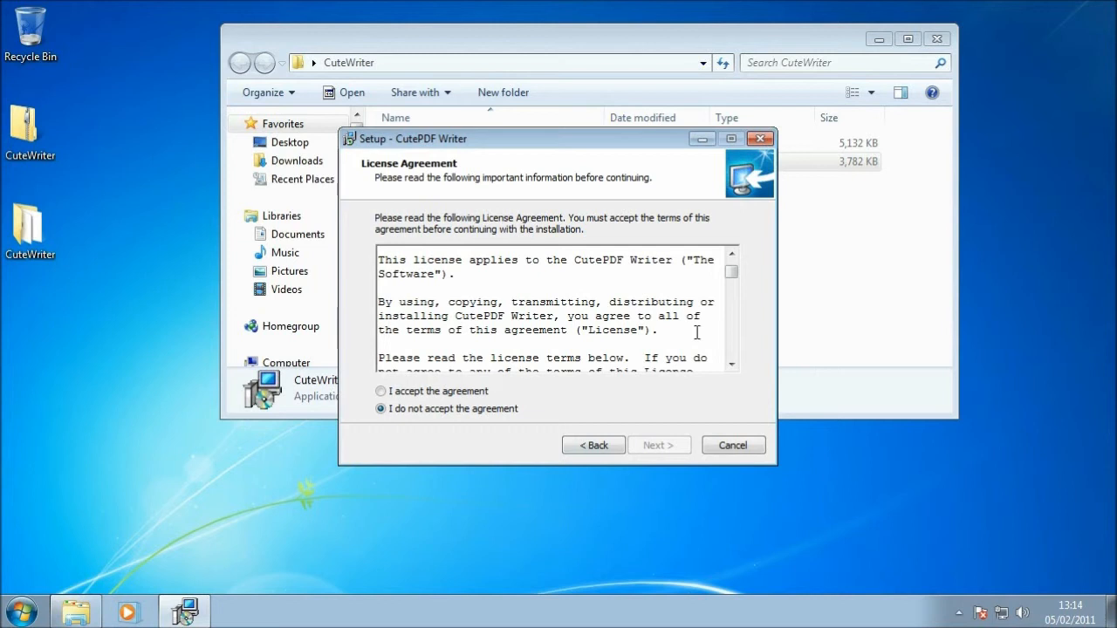
click(381, 391)
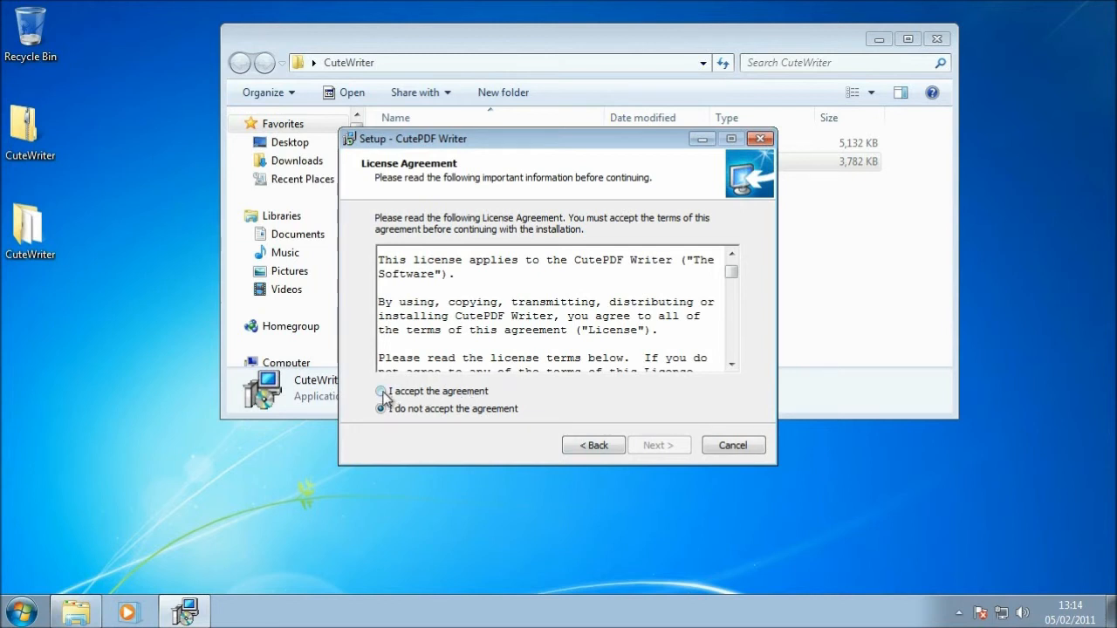
click(381, 391)
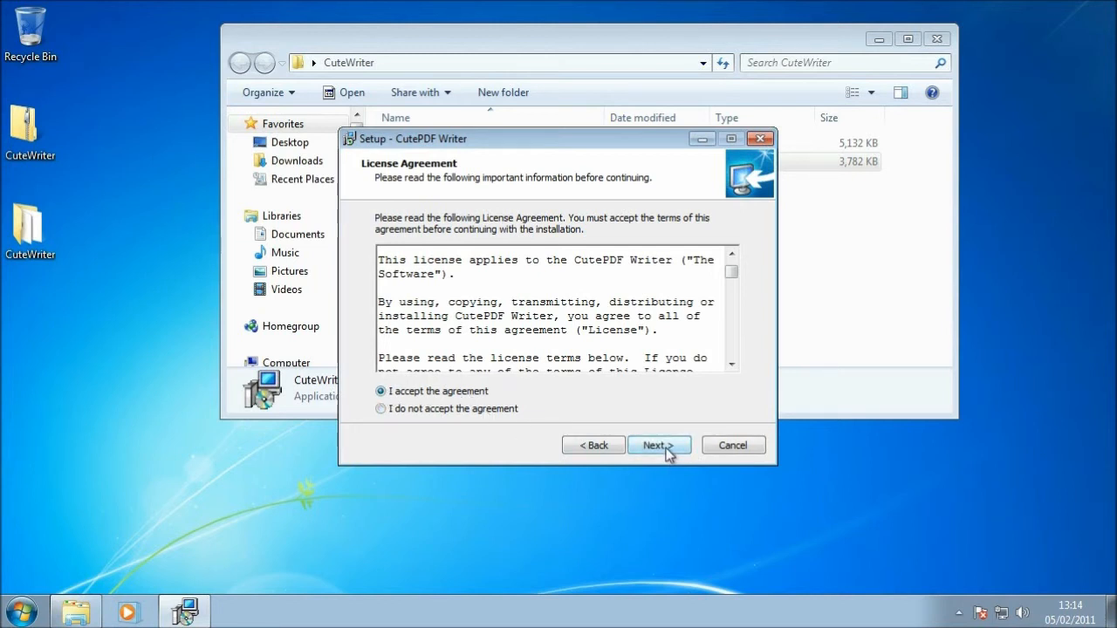
click(659, 445)
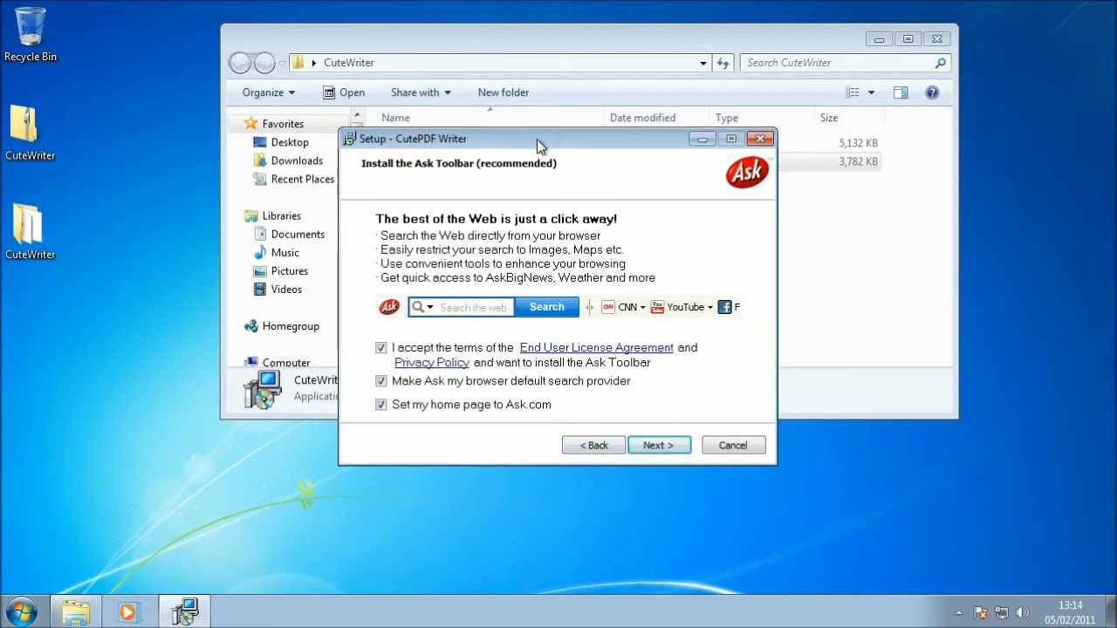
mouse_move(582, 227)
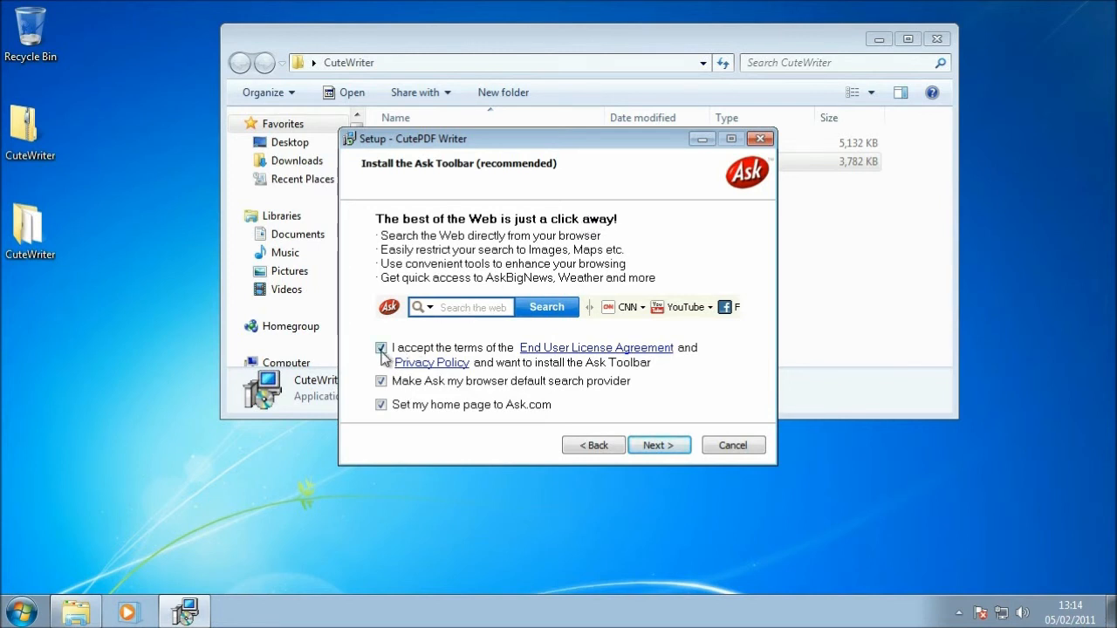
- Keep the Ask Toolbar option checked and install CutePDF Writer
click(381, 347)
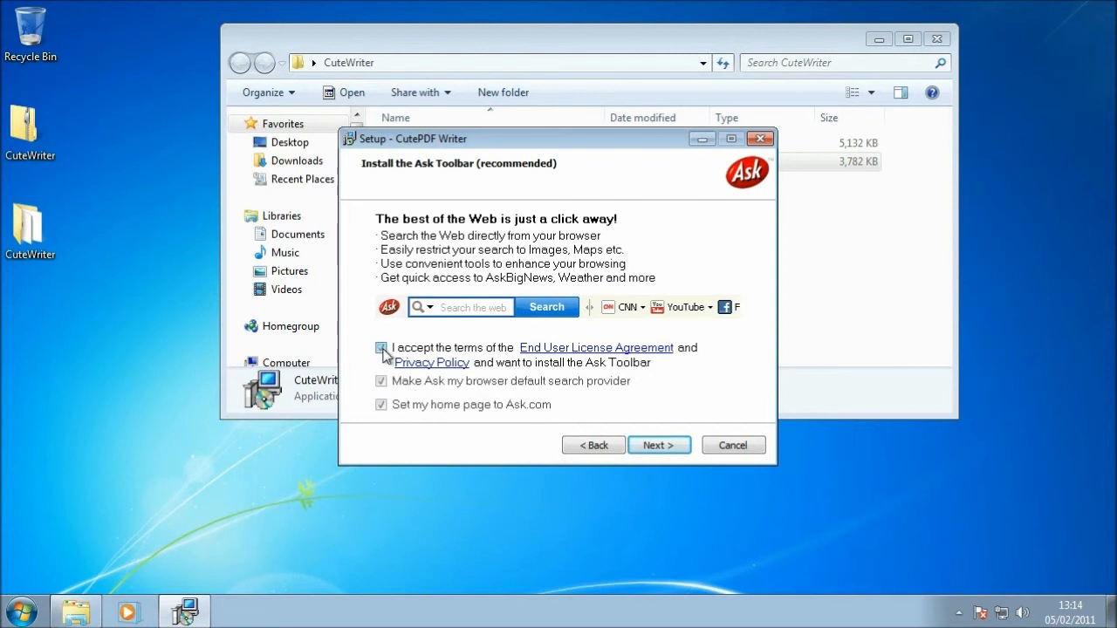
click(381, 347)
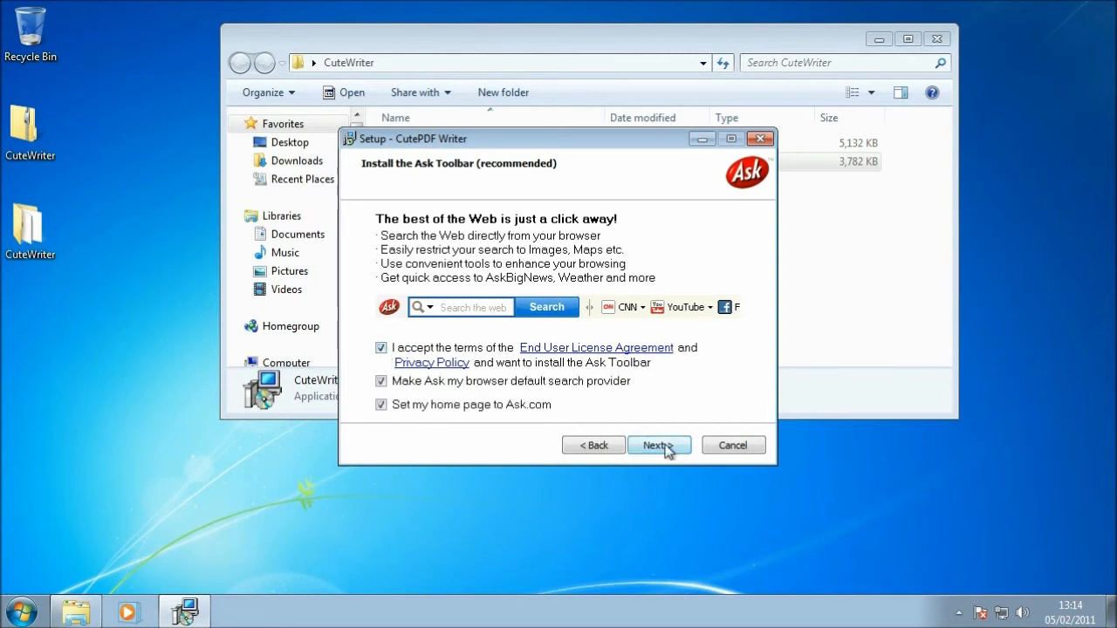
click(655, 445)
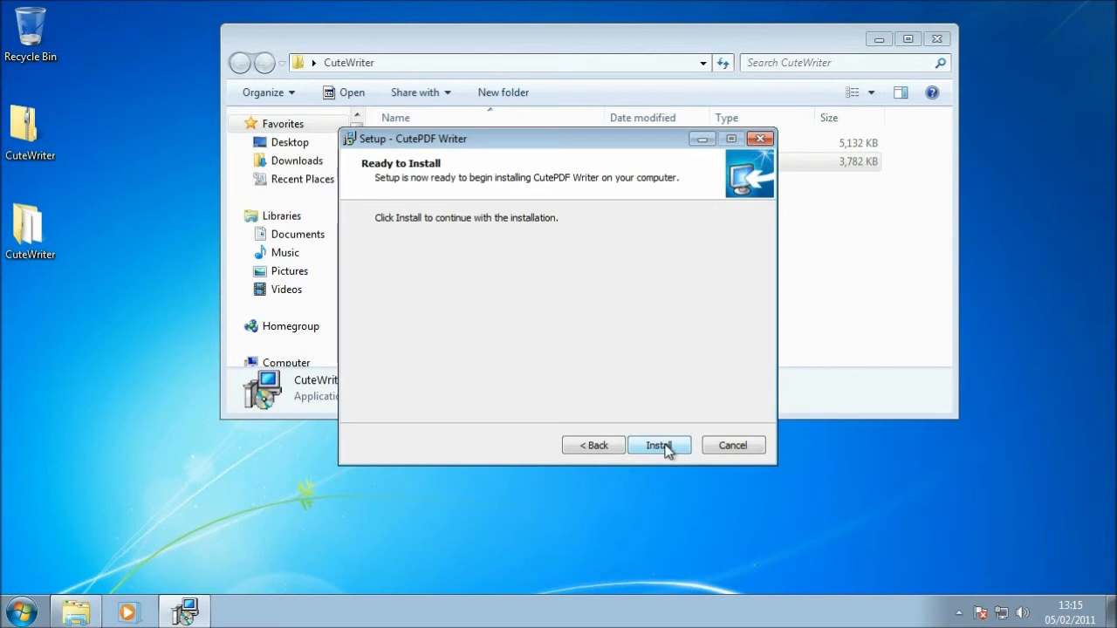
click(659, 445)
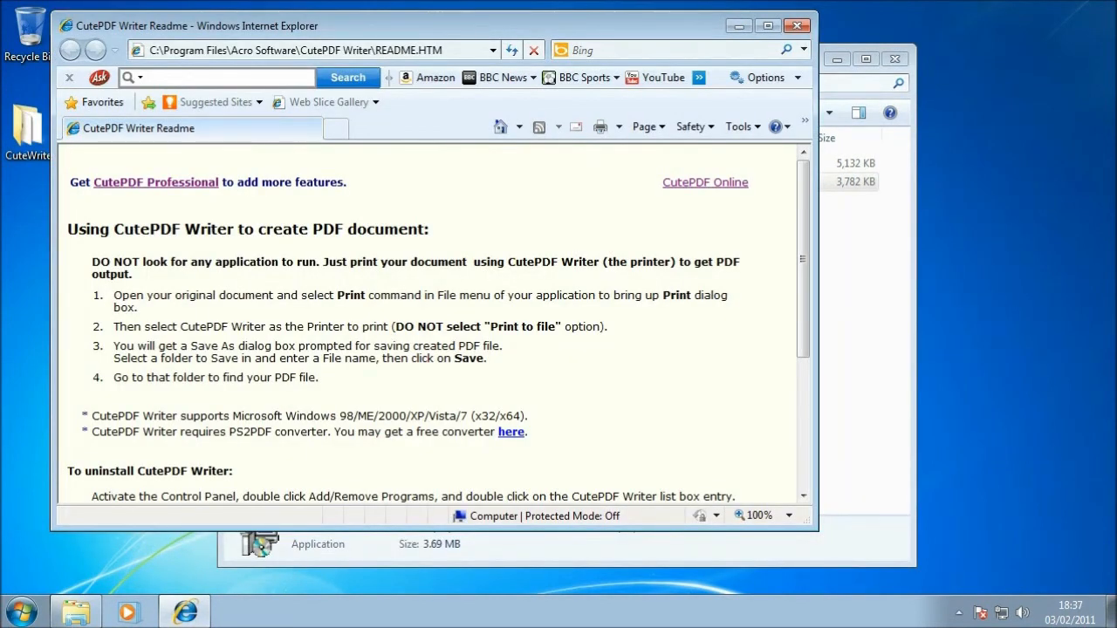
mouse_move(579, 320)
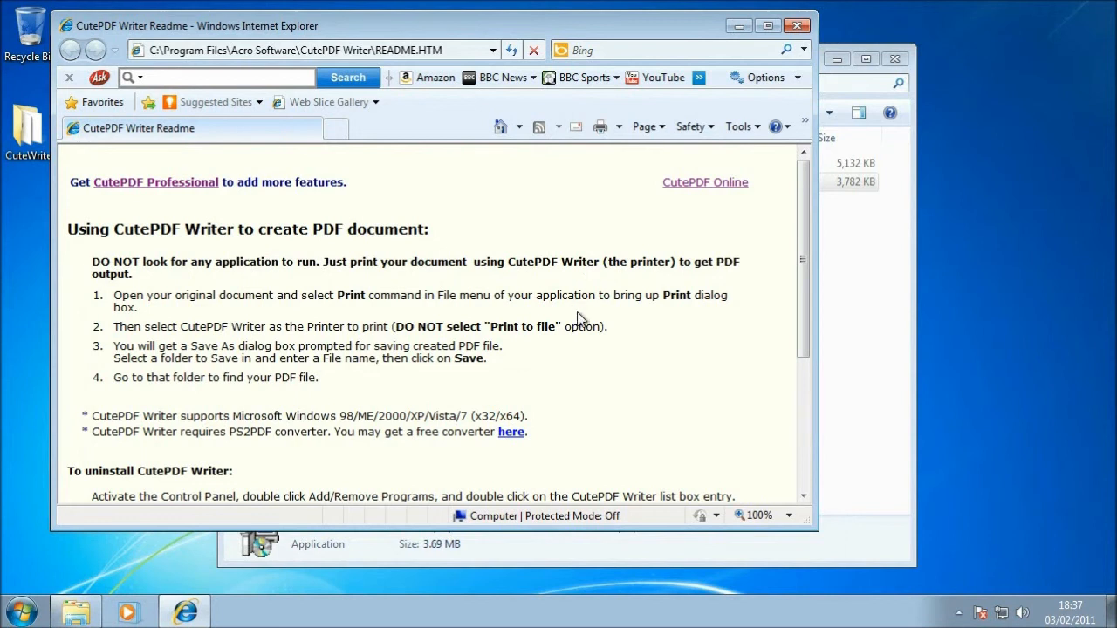
mouse_move(581, 249)
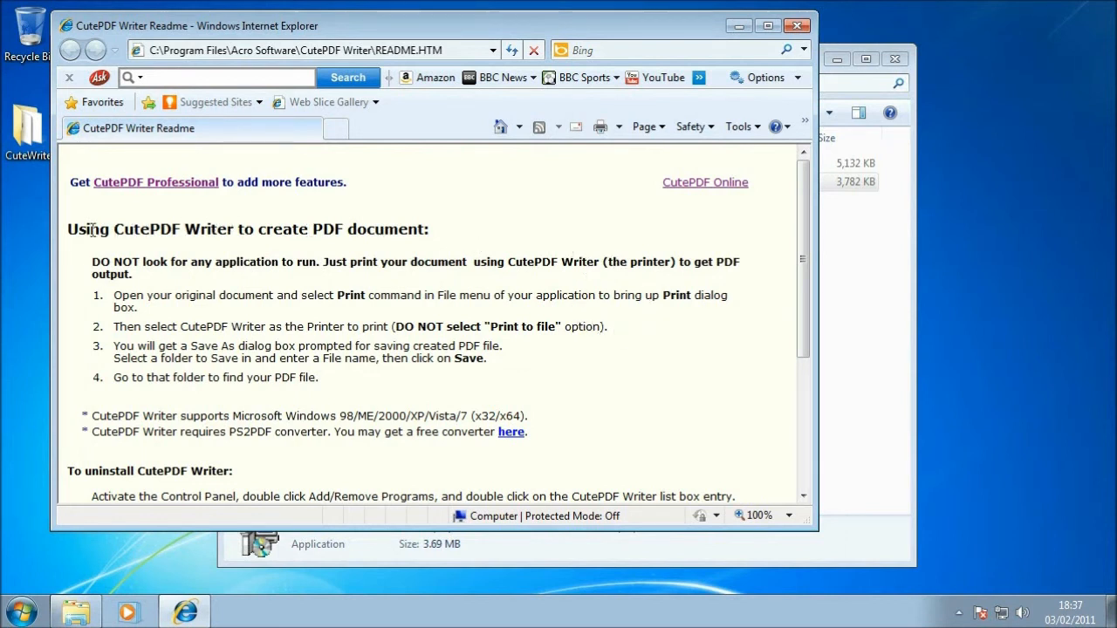
mouse_move(275, 229)
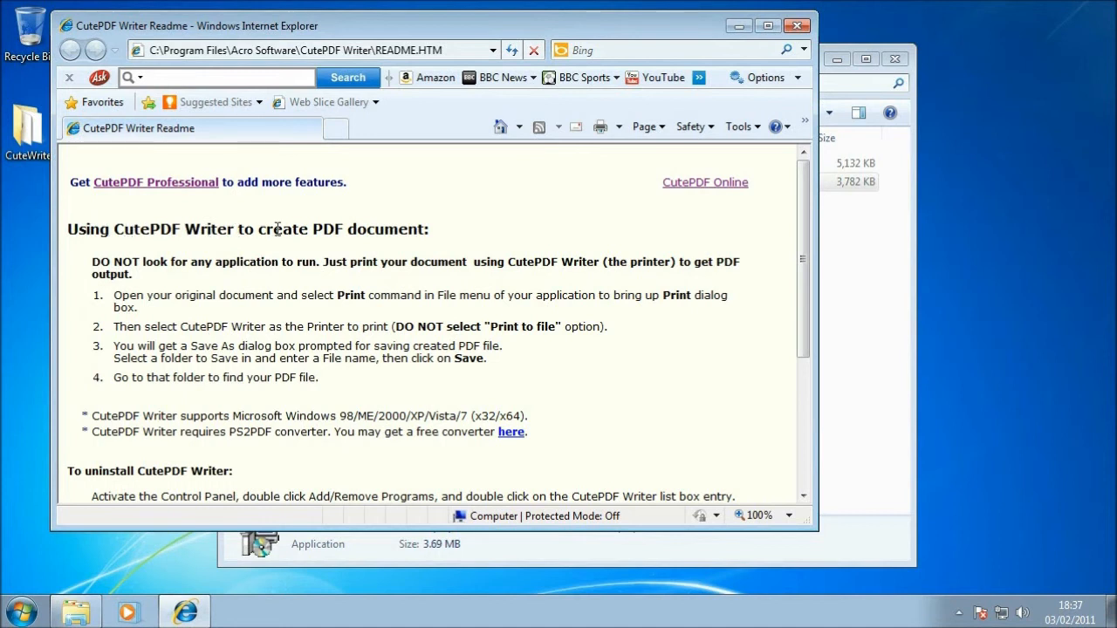
mouse_move(447, 246)
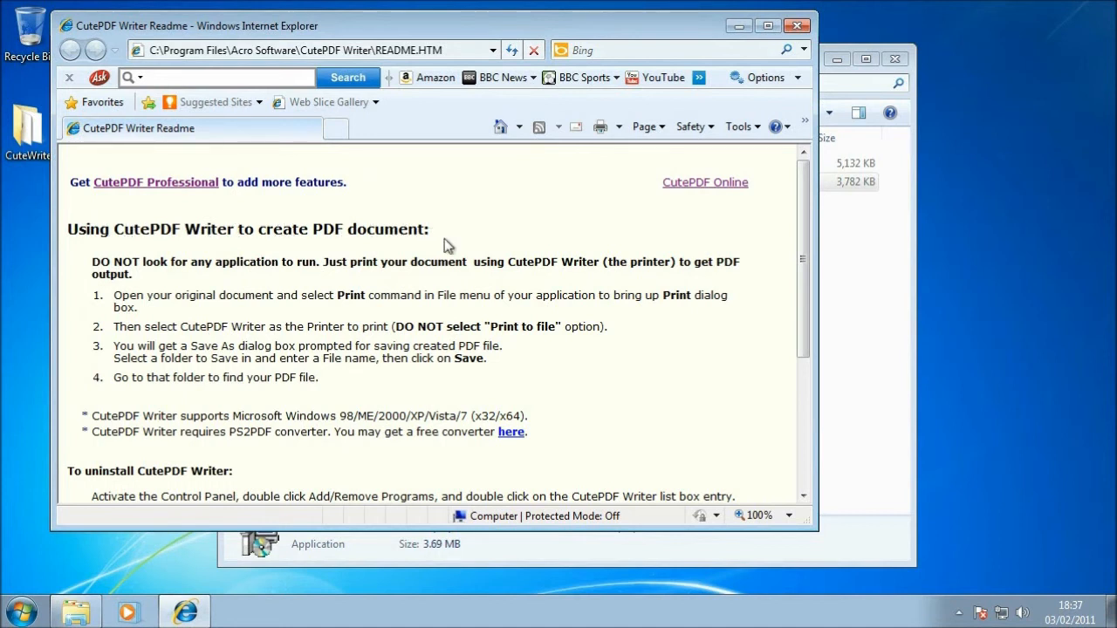
mouse_move(465, 268)
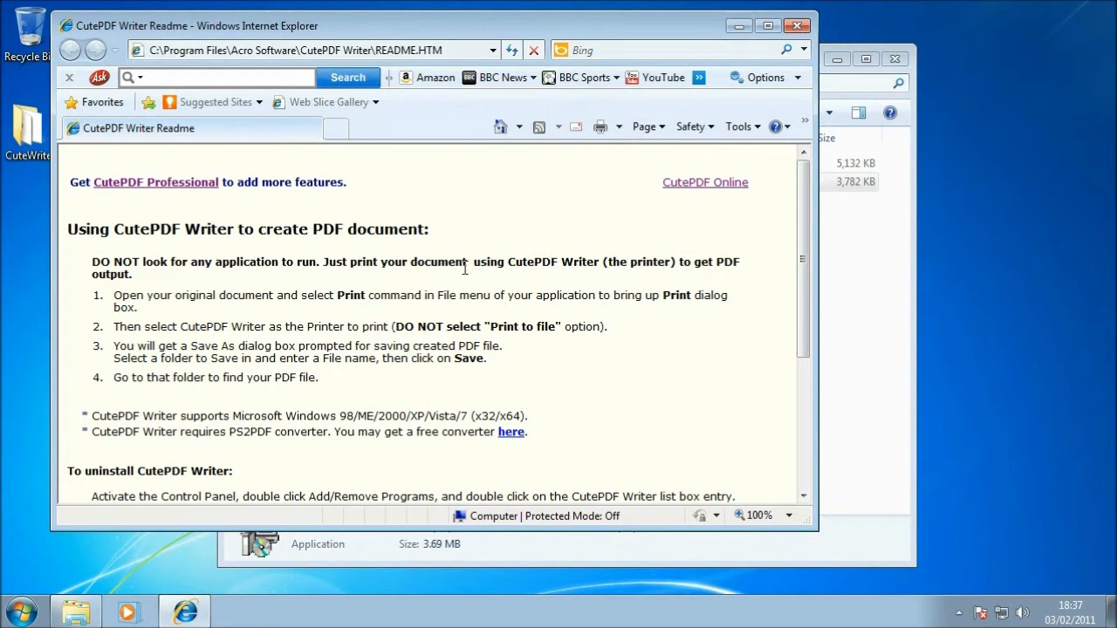
mouse_move(801, 253)
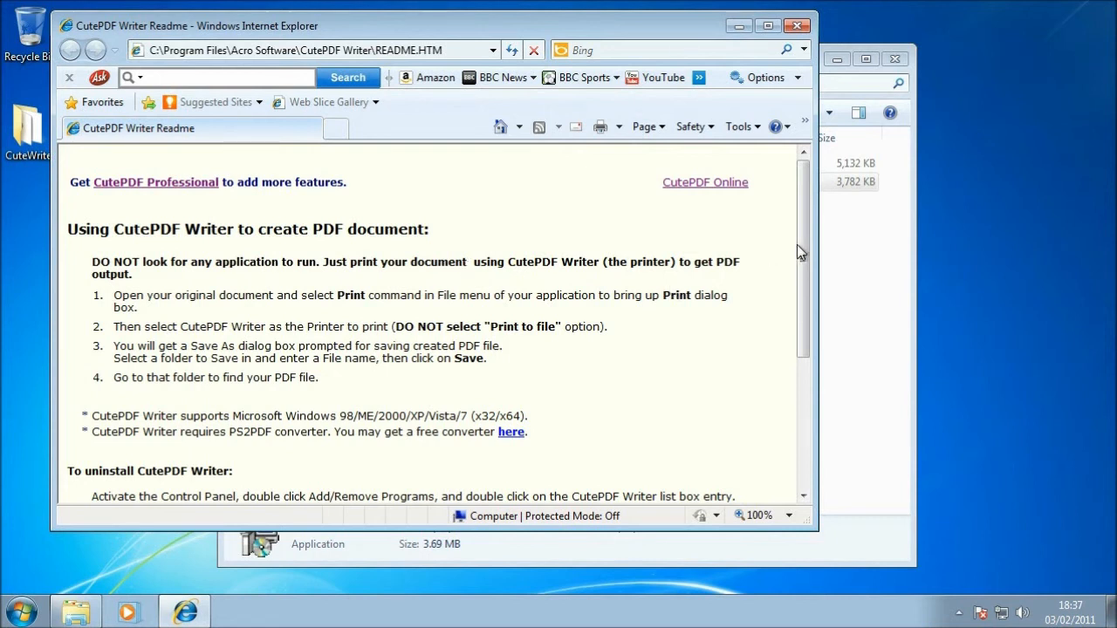
- Scroll through the CutePDF Writer README, then close the Internet Explorer window
scroll(down, 3)
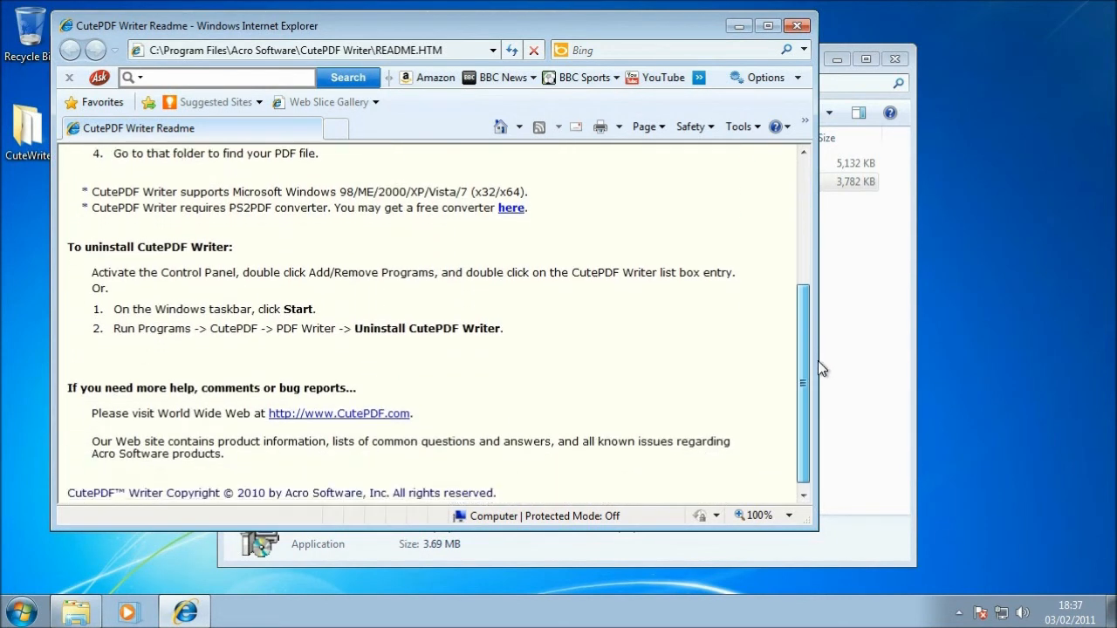
scroll(up, 3)
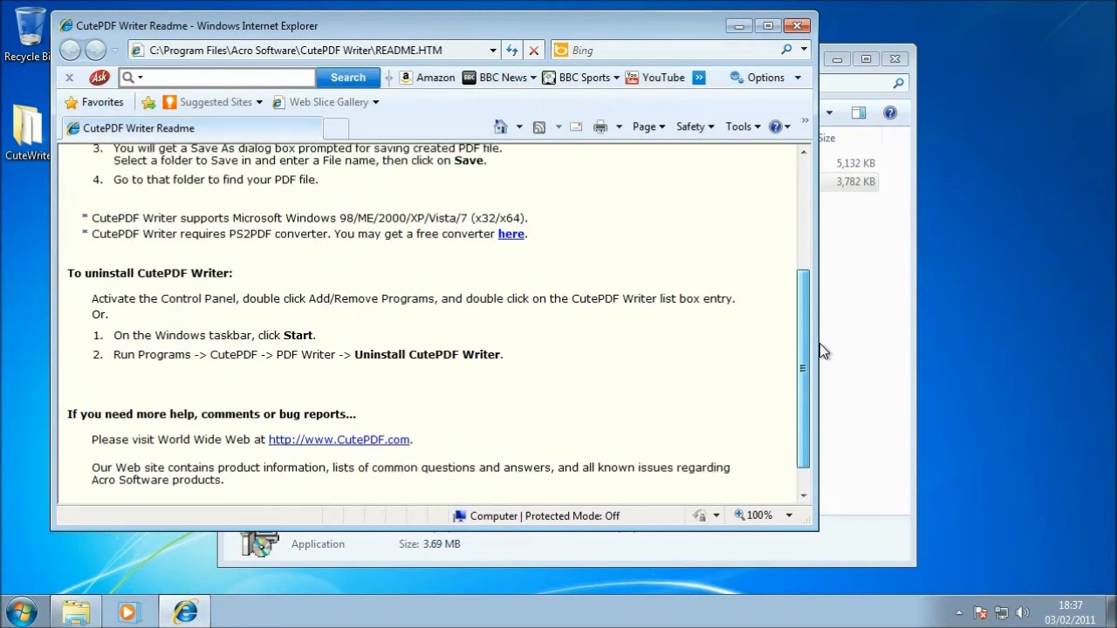
scroll(up, 3)
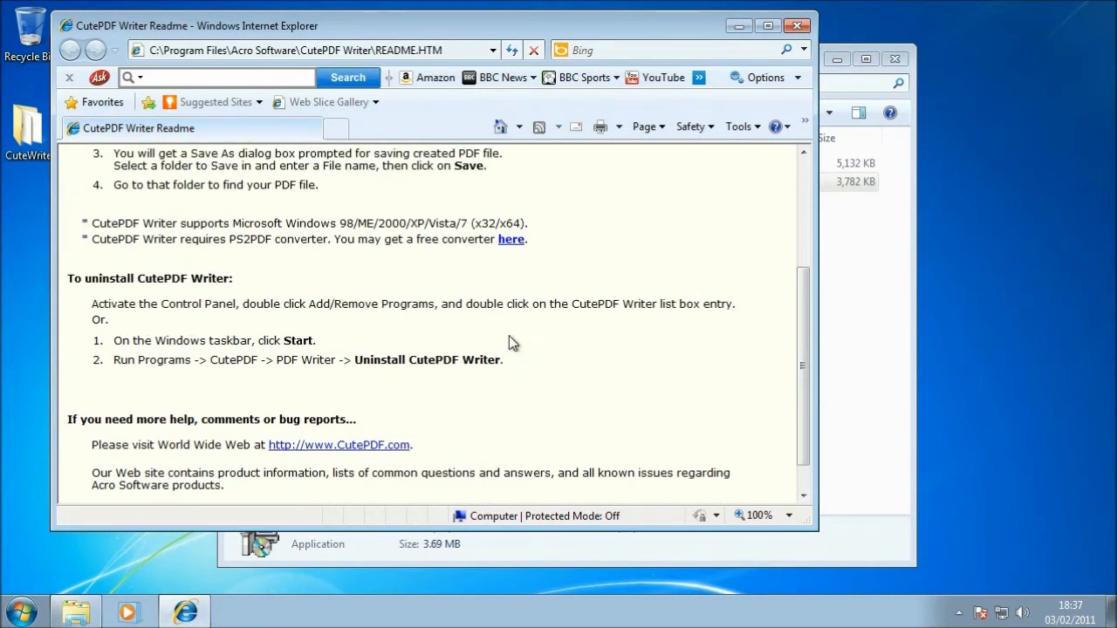
mouse_move(563, 203)
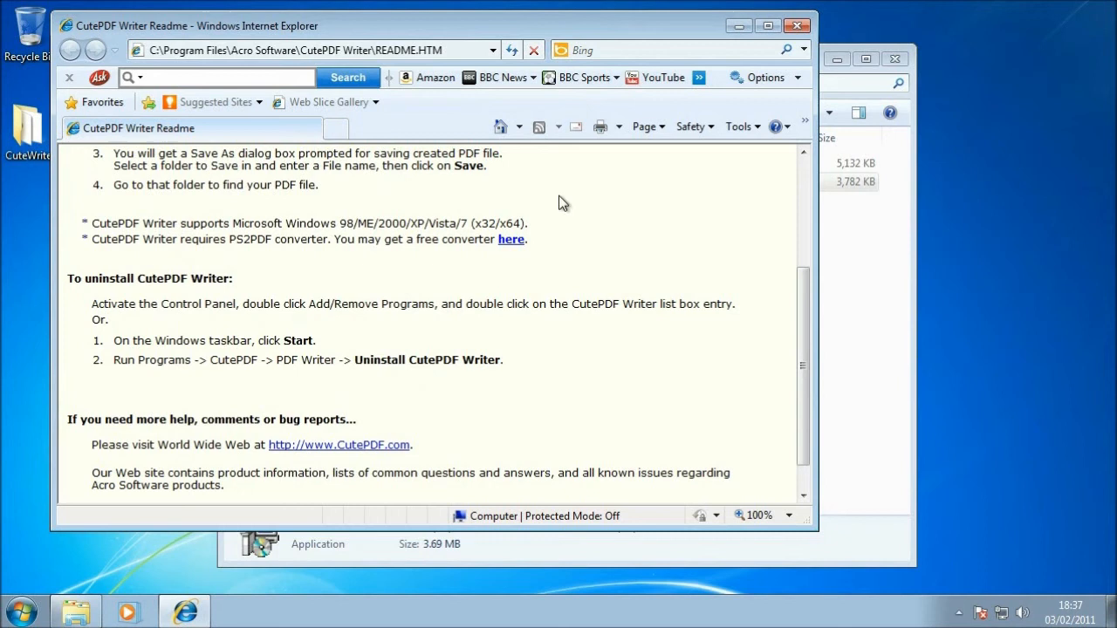
mouse_move(181, 71)
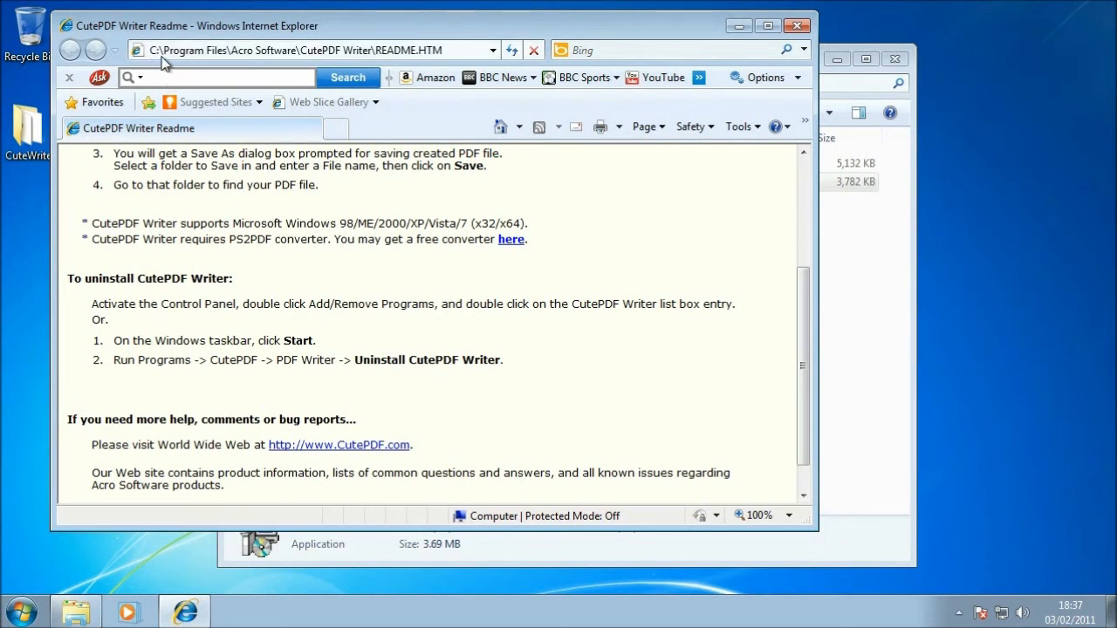
mouse_move(209, 62)
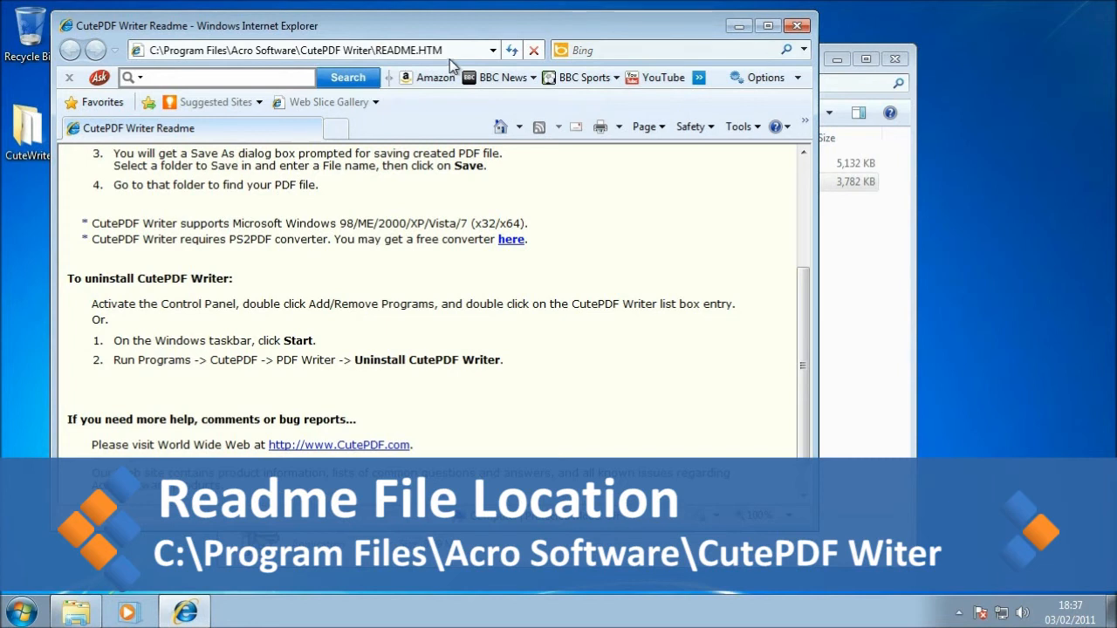
mouse_move(558, 78)
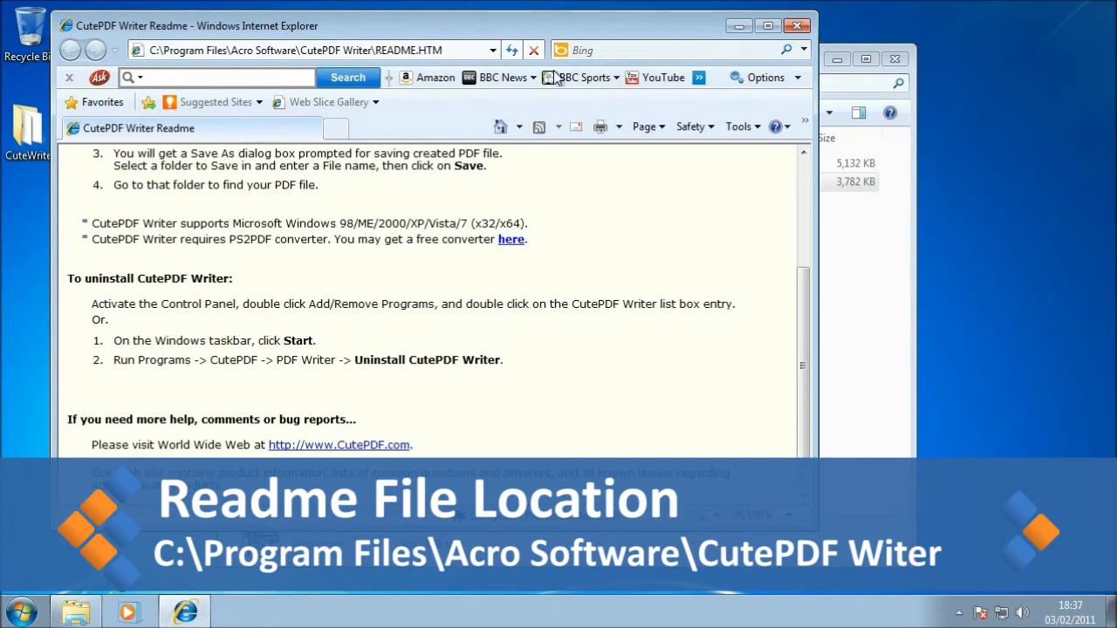
mouse_move(895, 317)
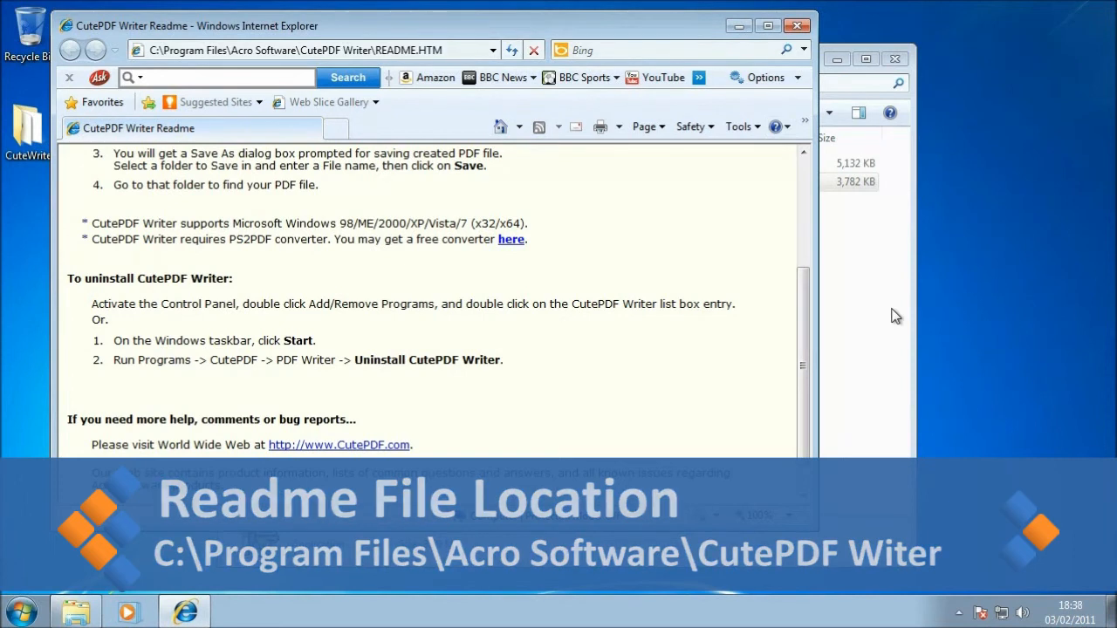
click(795, 25)
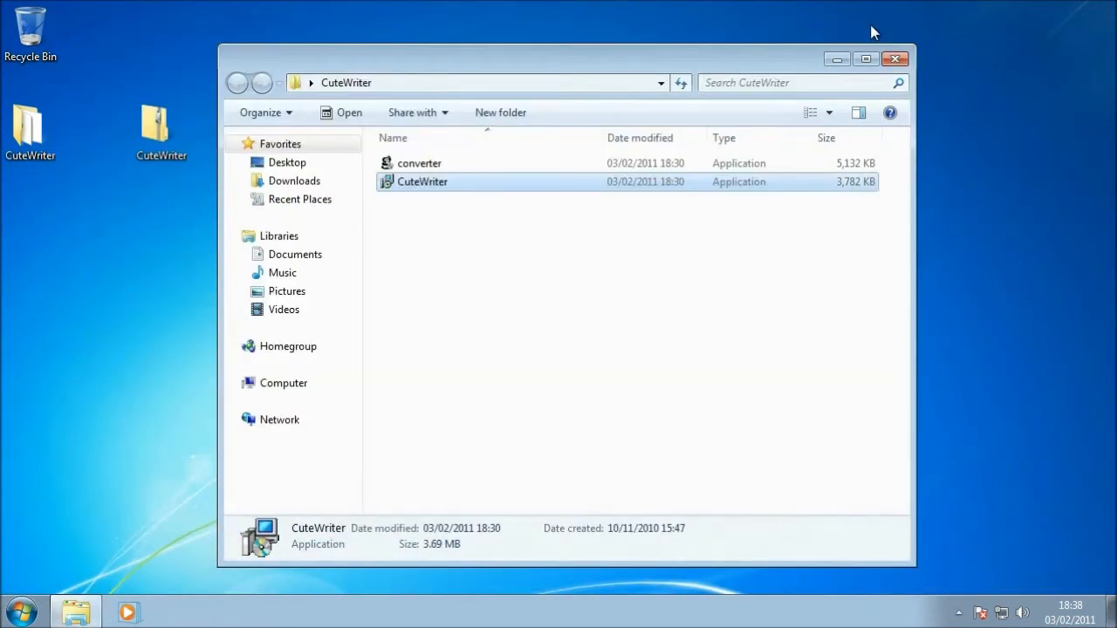
- Close the CuteWriter Explorer window and clear the CuteWriter folder and zip from the desktop
click(894, 58)
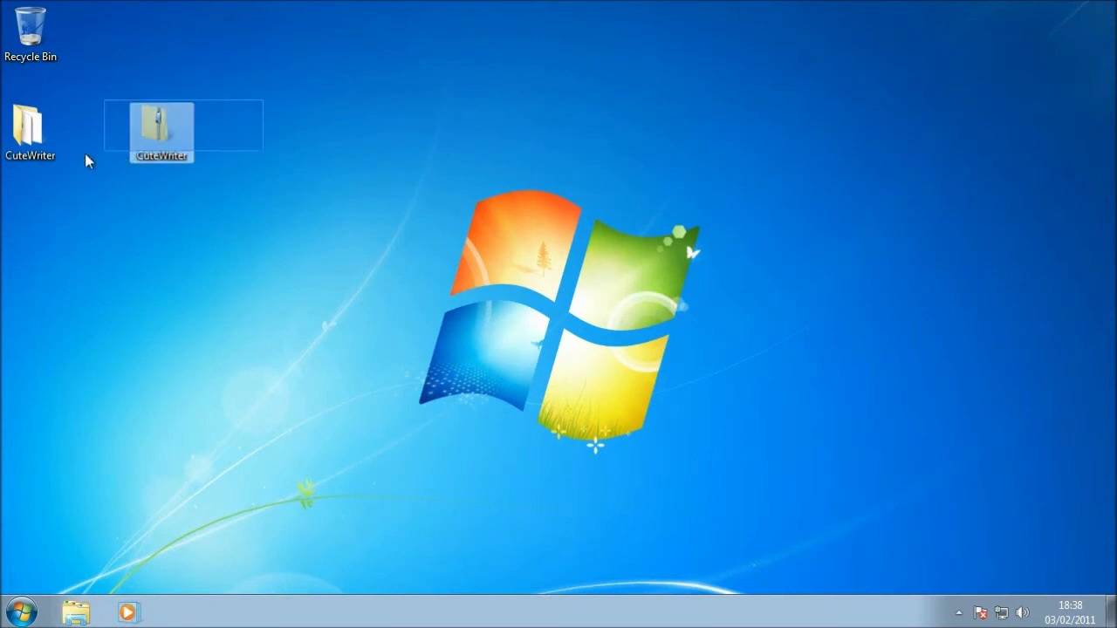
drag(162, 131, 32, 35)
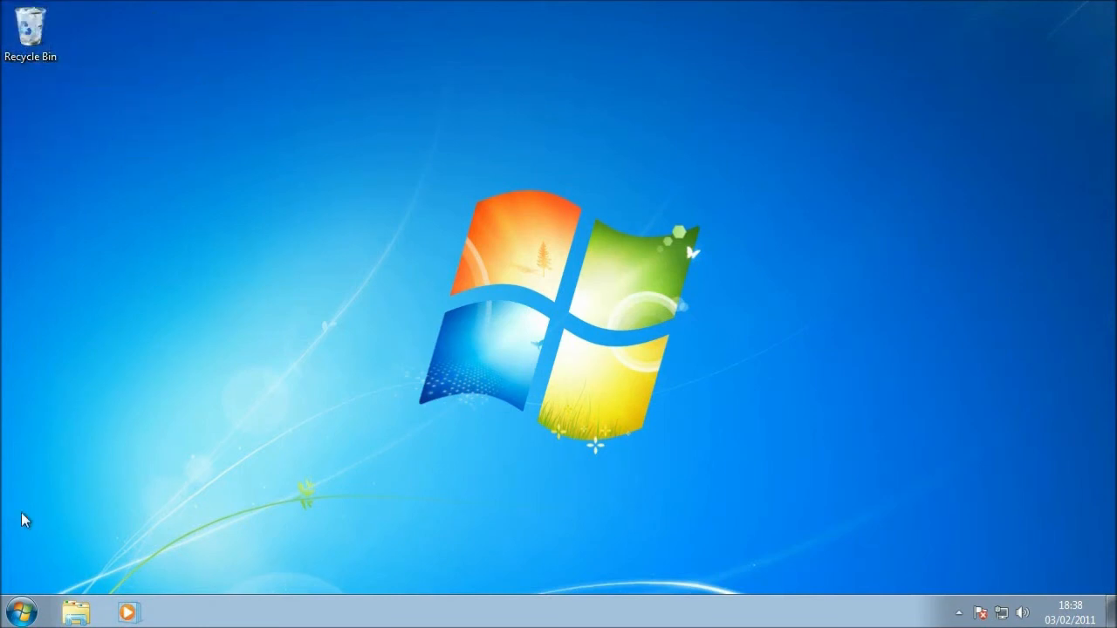
click(21, 611)
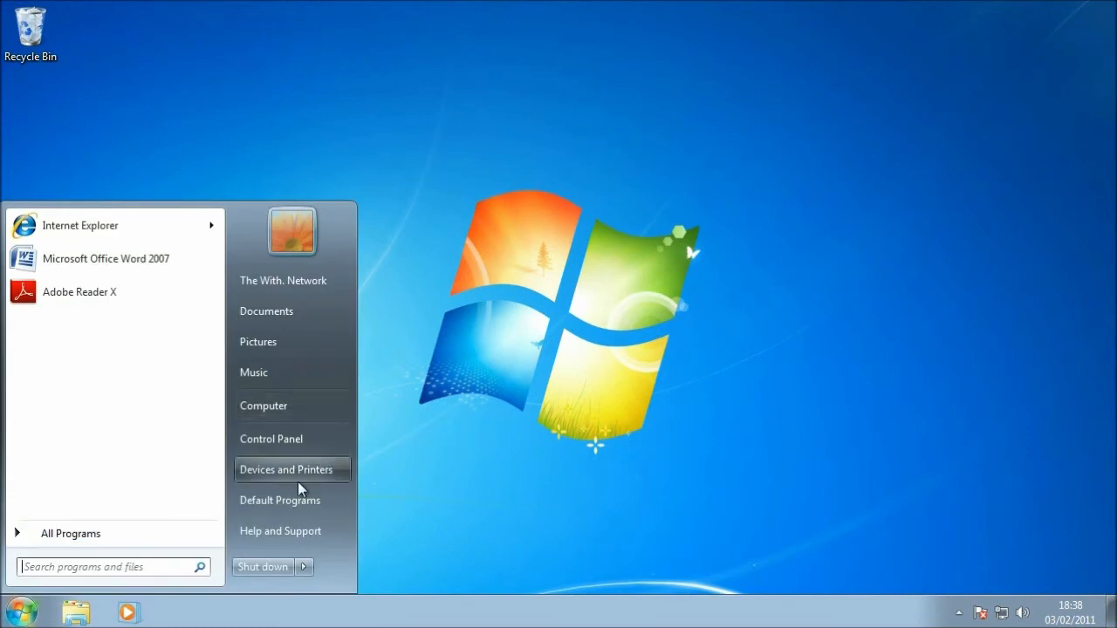
- Confirm in Devices and Printers that CutePDF Writer is the default printer, then close it
click(286, 469)
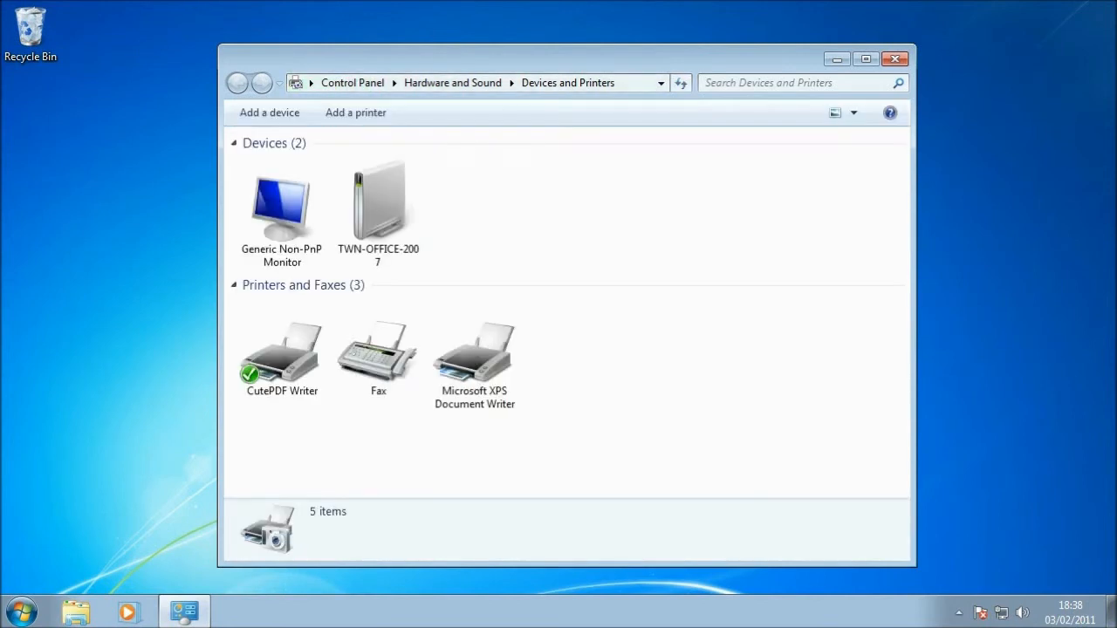
mouse_move(604, 346)
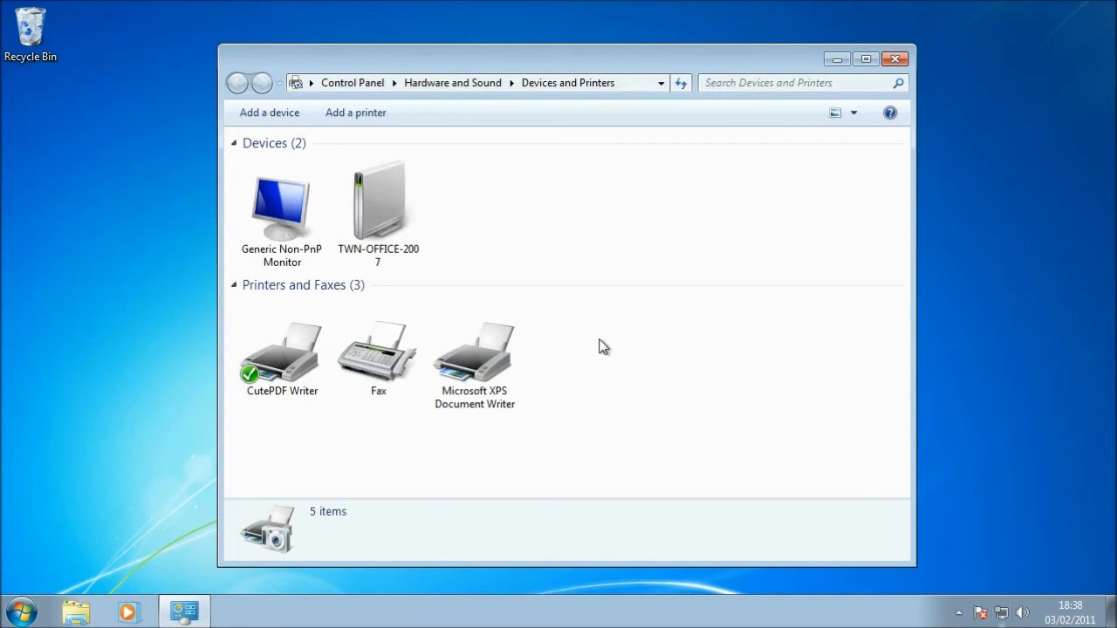
click(474, 353)
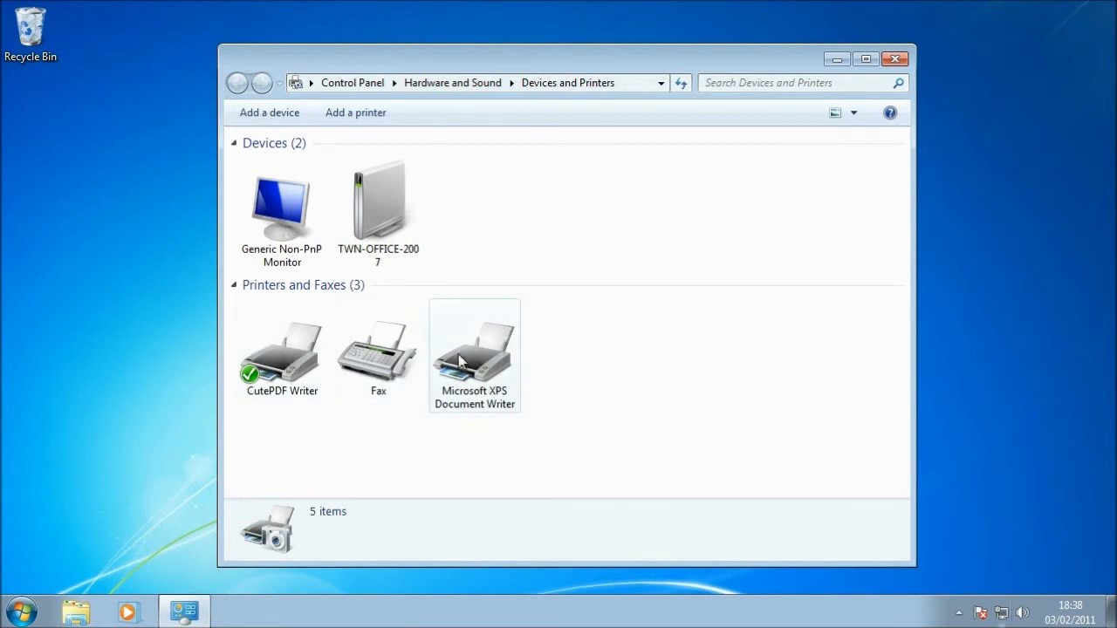
mouse_move(471, 351)
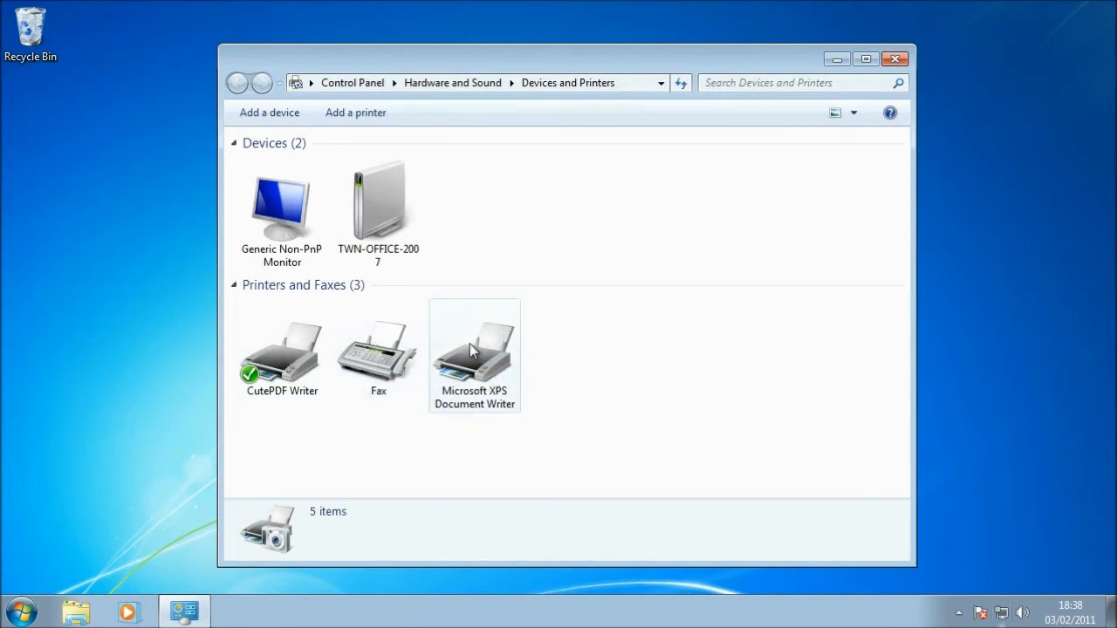
mouse_move(484, 338)
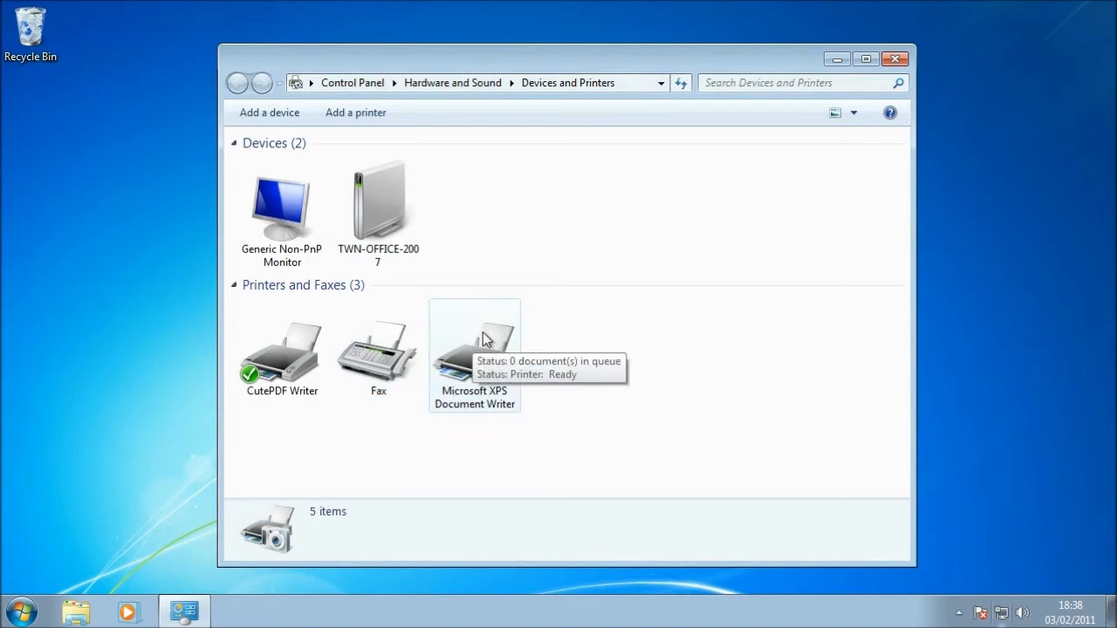
mouse_move(460, 347)
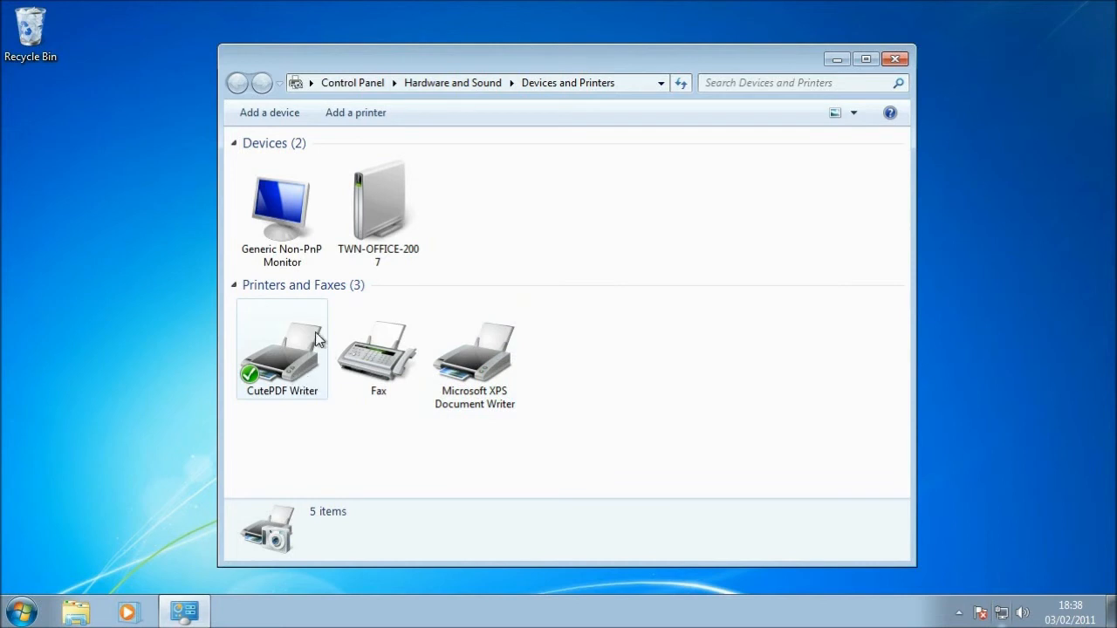
mouse_move(275, 393)
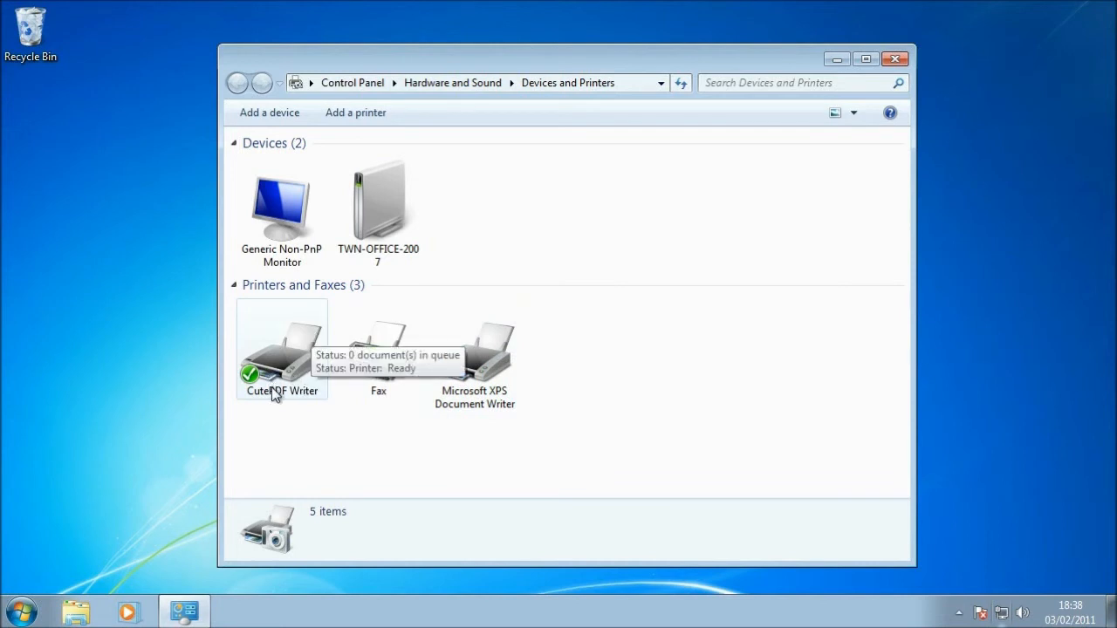
mouse_move(294, 418)
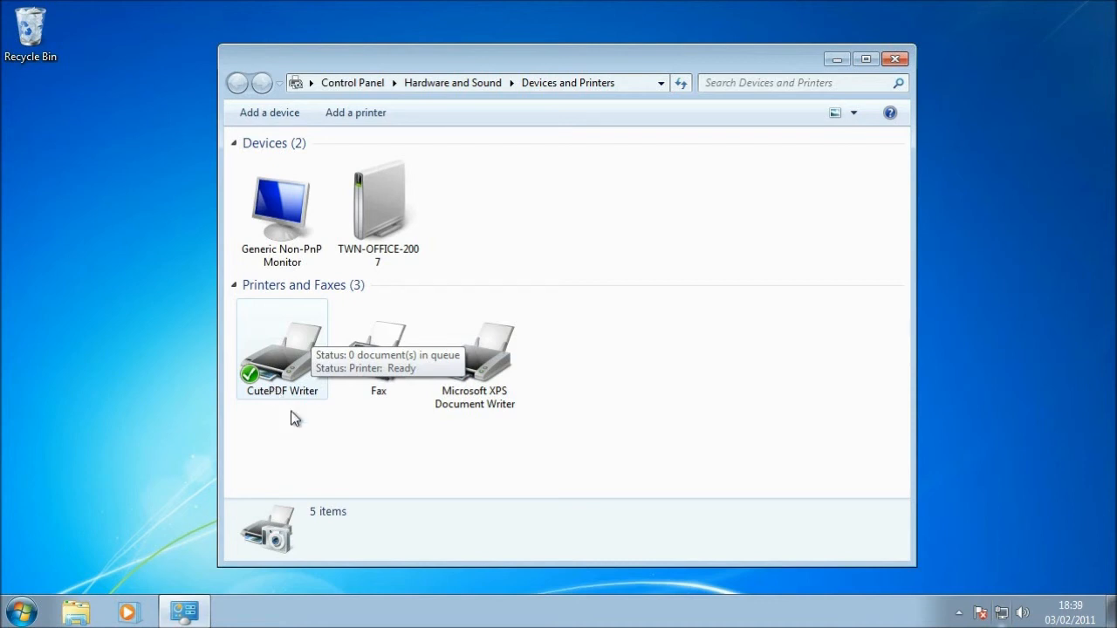
mouse_move(281, 362)
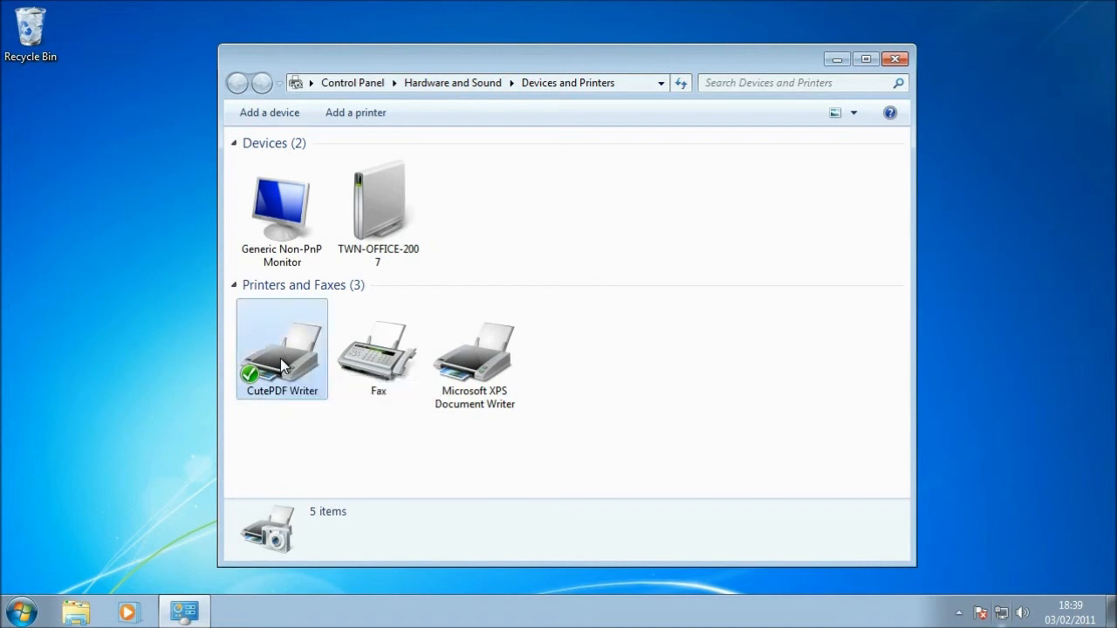
right_click(282, 349)
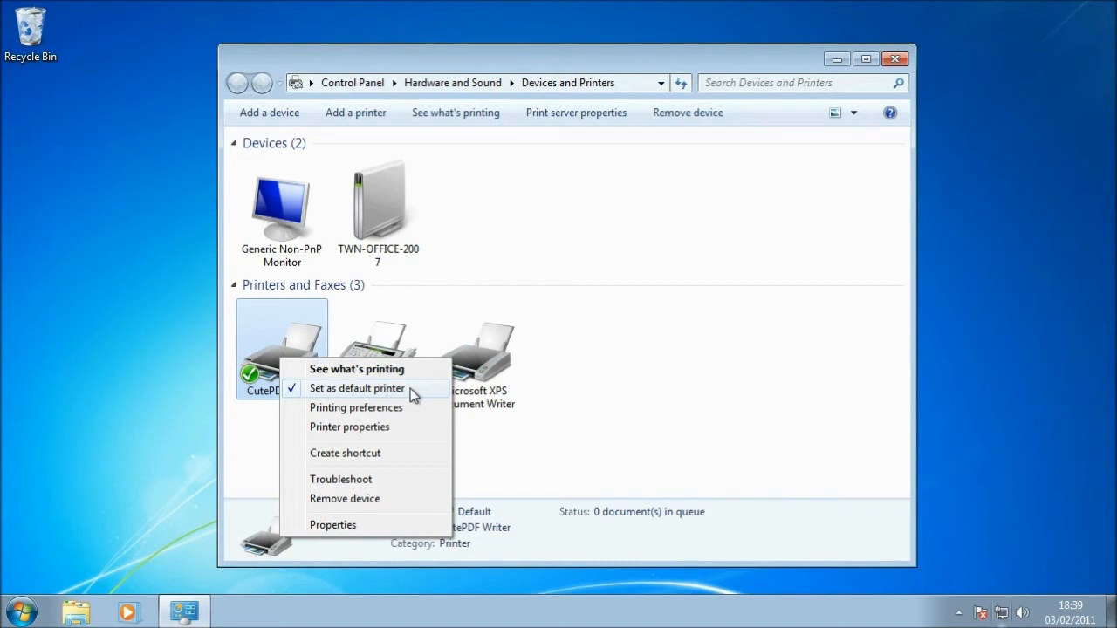
mouse_move(466, 391)
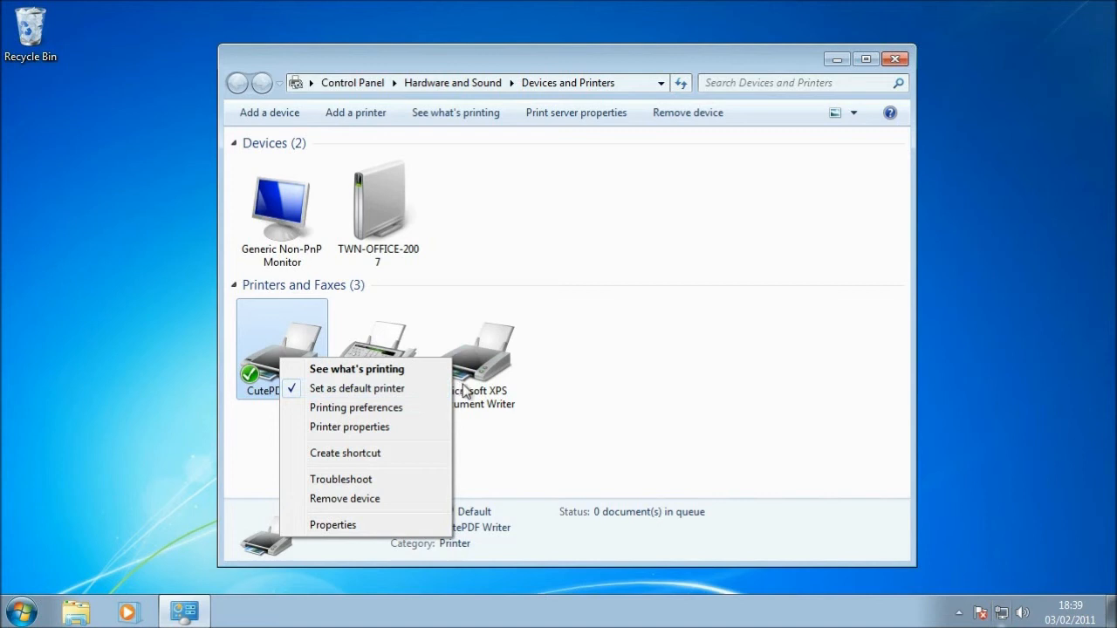
mouse_move(912, 70)
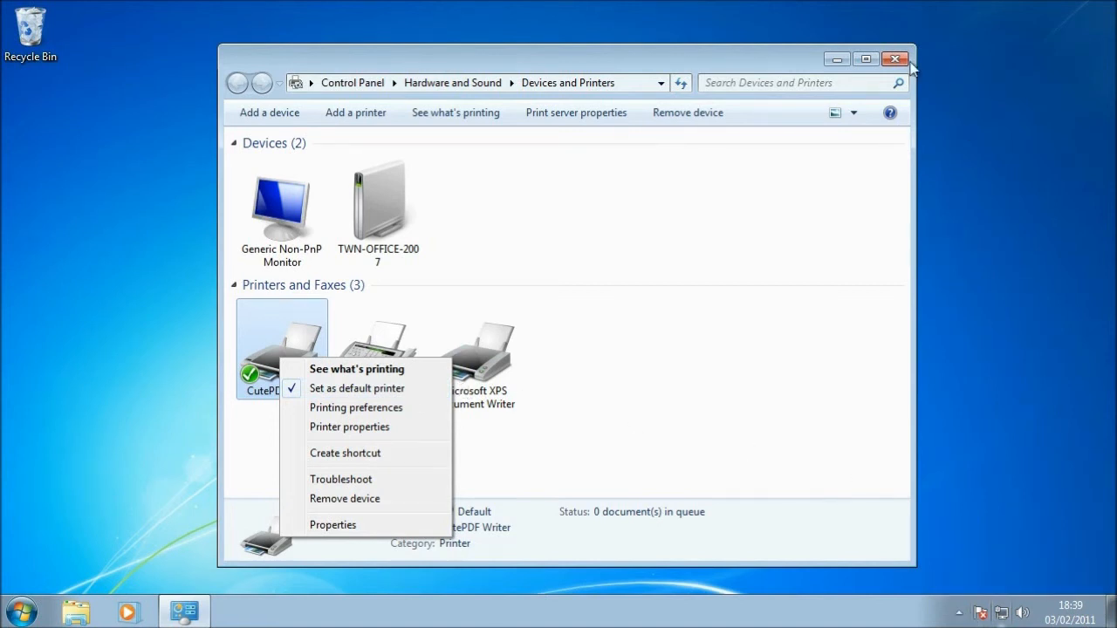
click(895, 58)
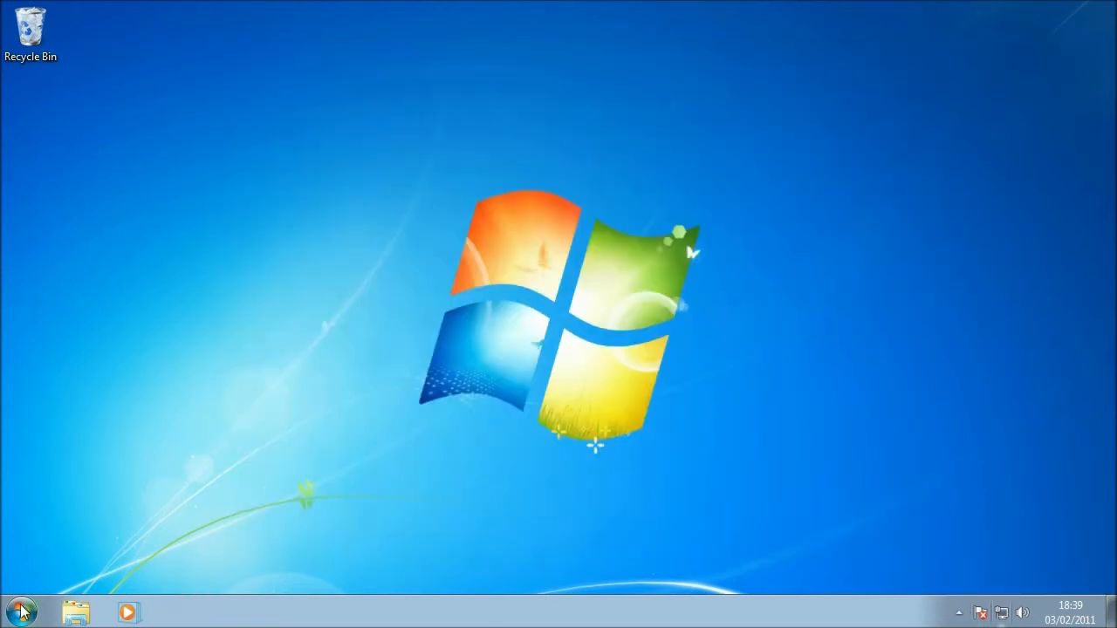
mouse_move(289, 324)
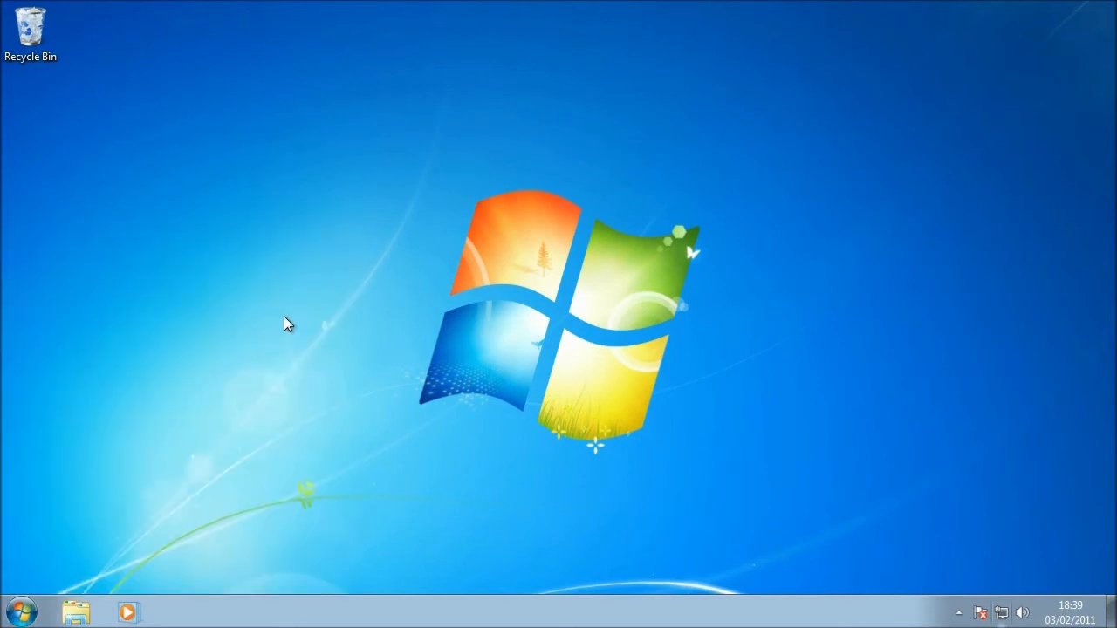
- Open My Sample Document from the Documents library so it launches in Word 2007
click(75, 612)
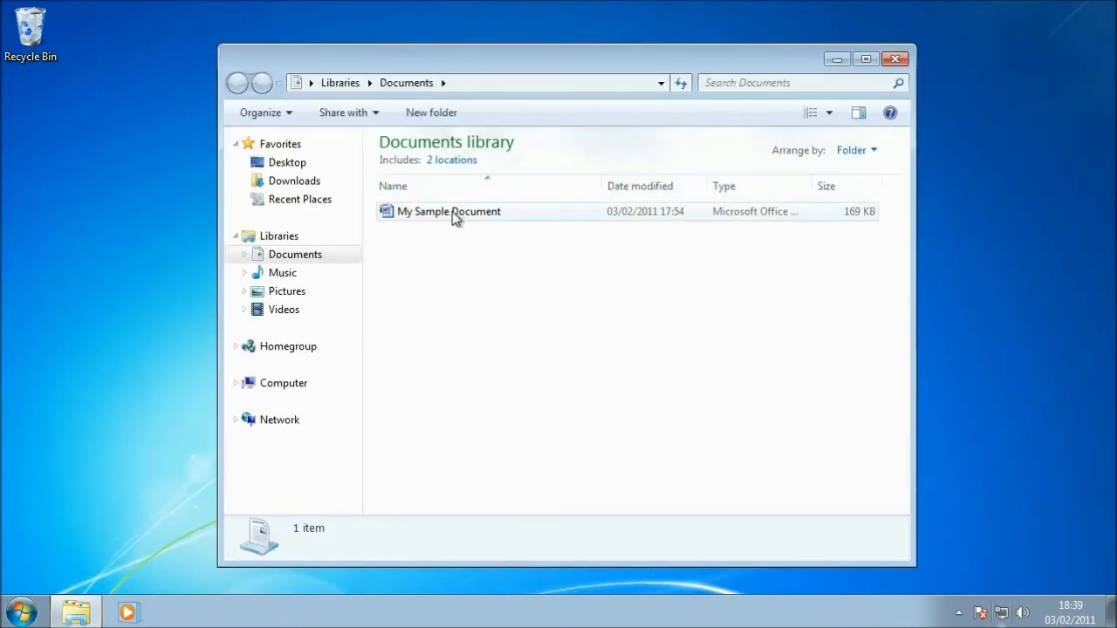
mouse_move(445, 215)
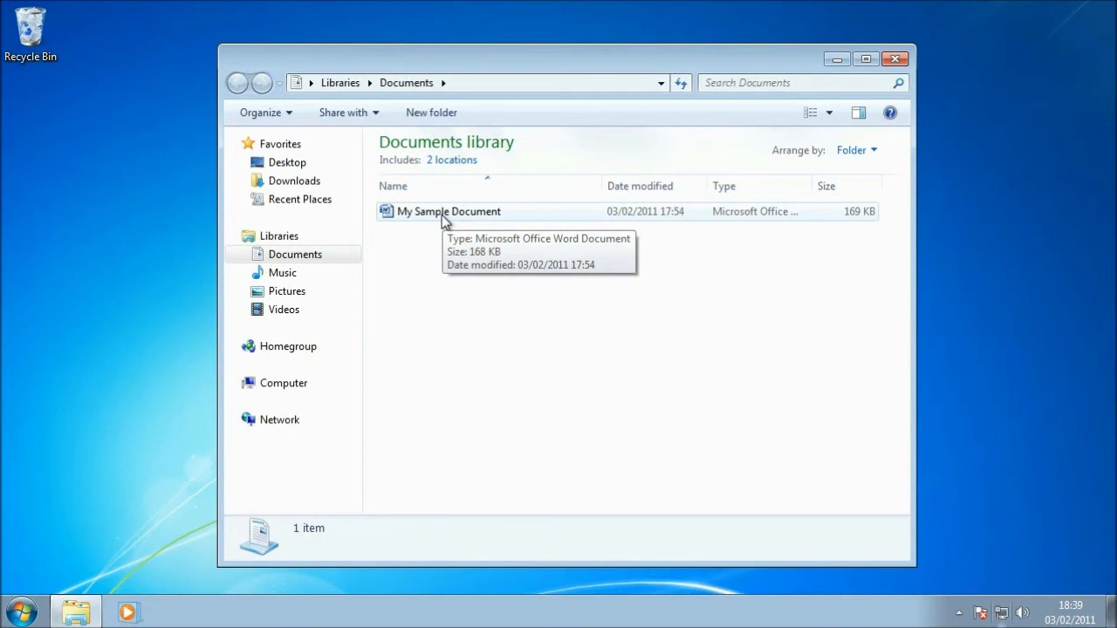
right_click(447, 211)
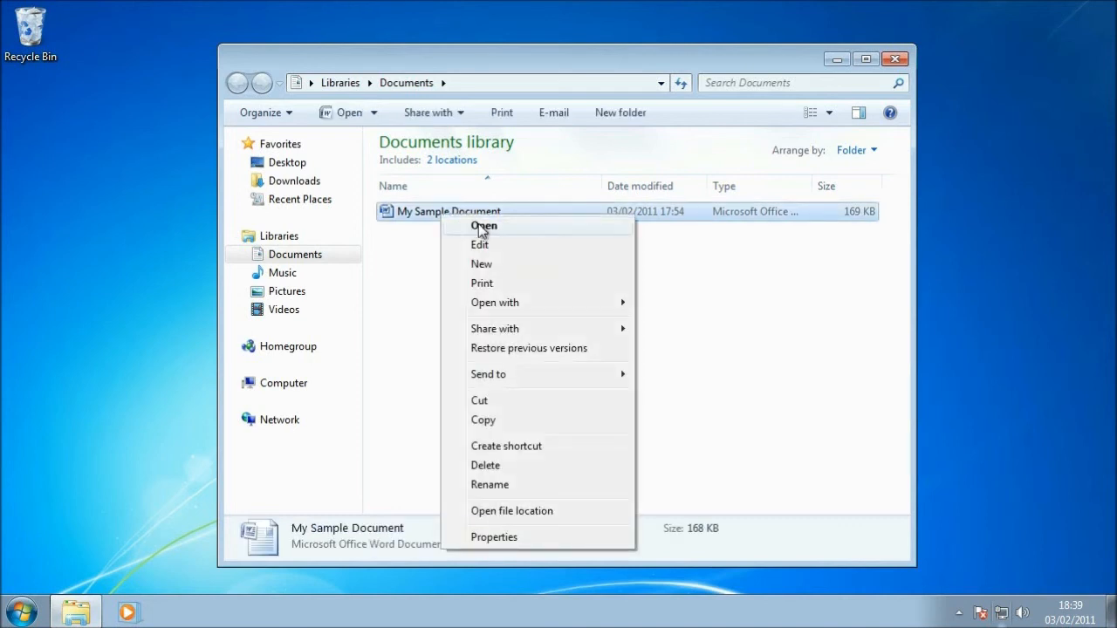
click(483, 226)
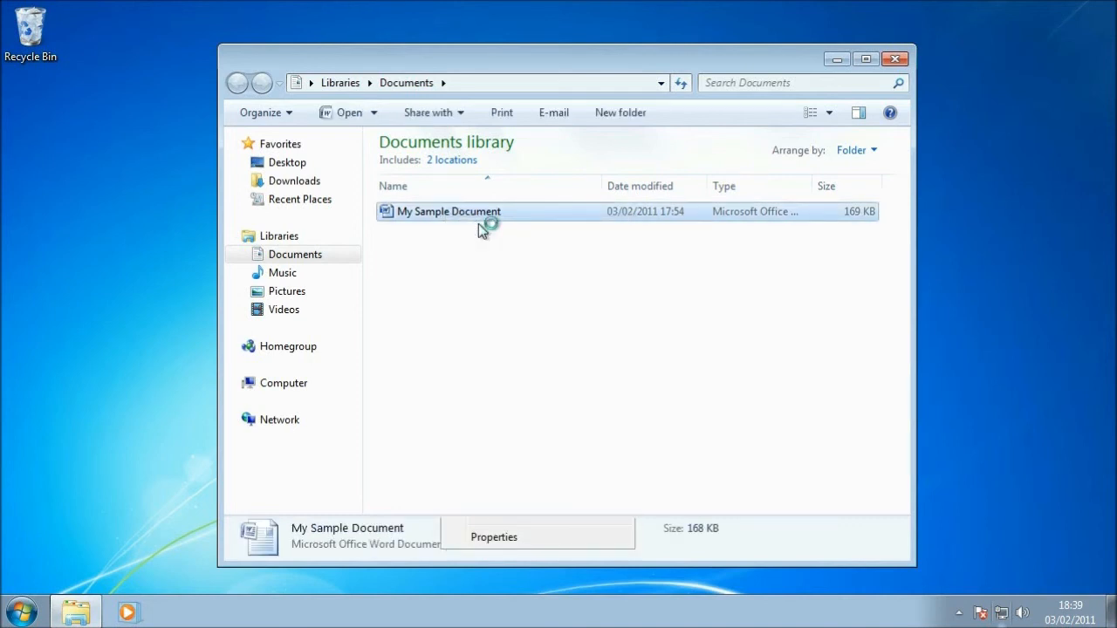
double_click(447, 211)
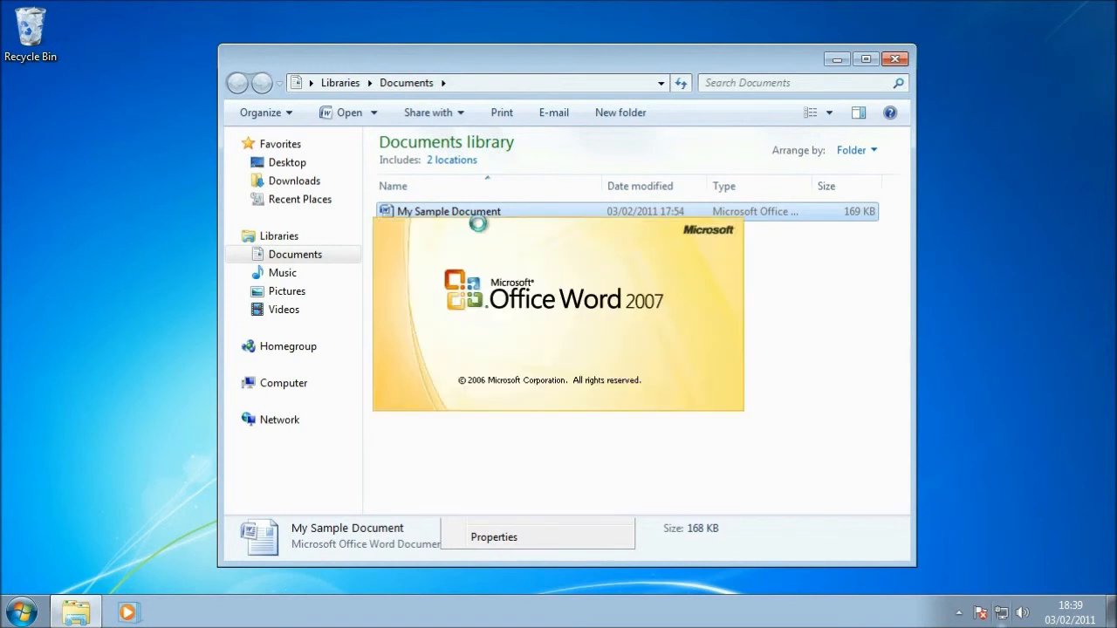
- Open My Sample Document in Word and scroll through the TechTimes newsletter, back toward page one
double_click(447, 211)
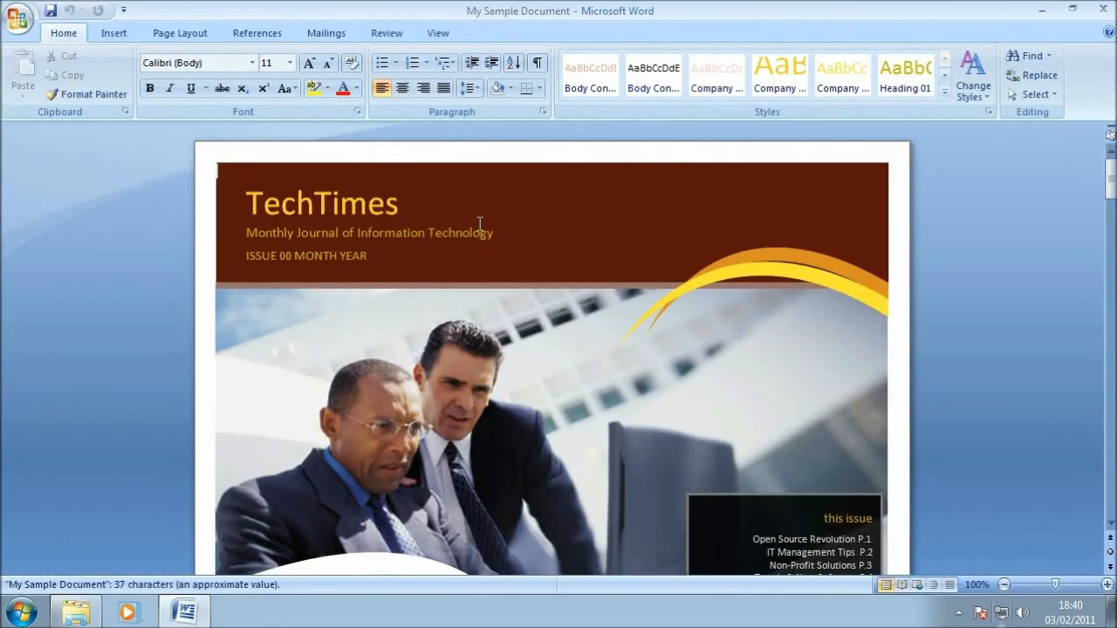
scroll(down, 3)
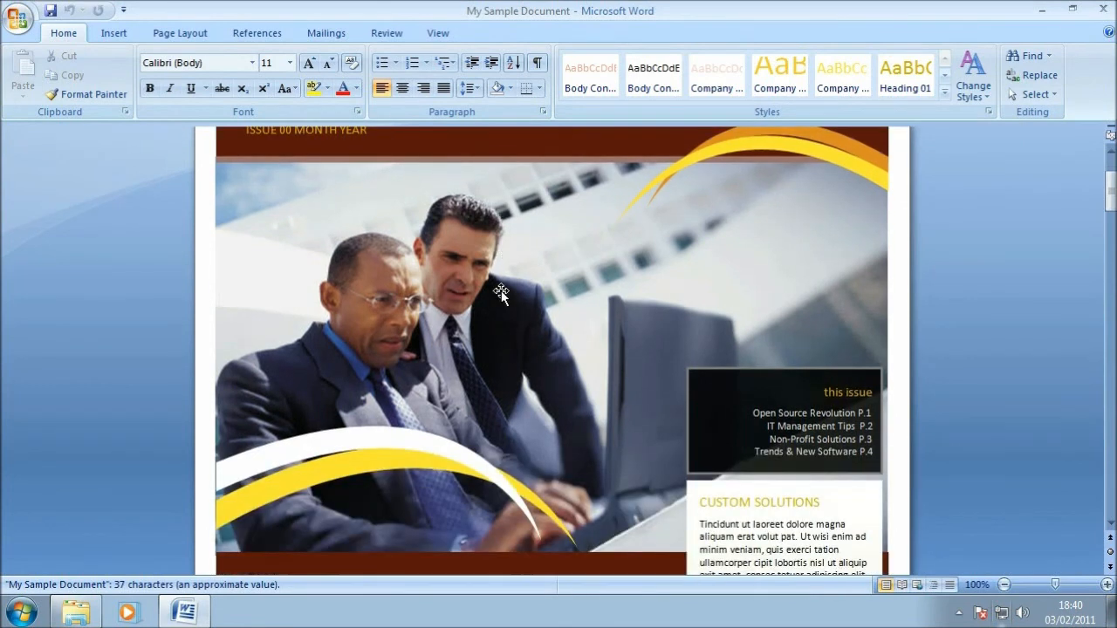
scroll(down, 3)
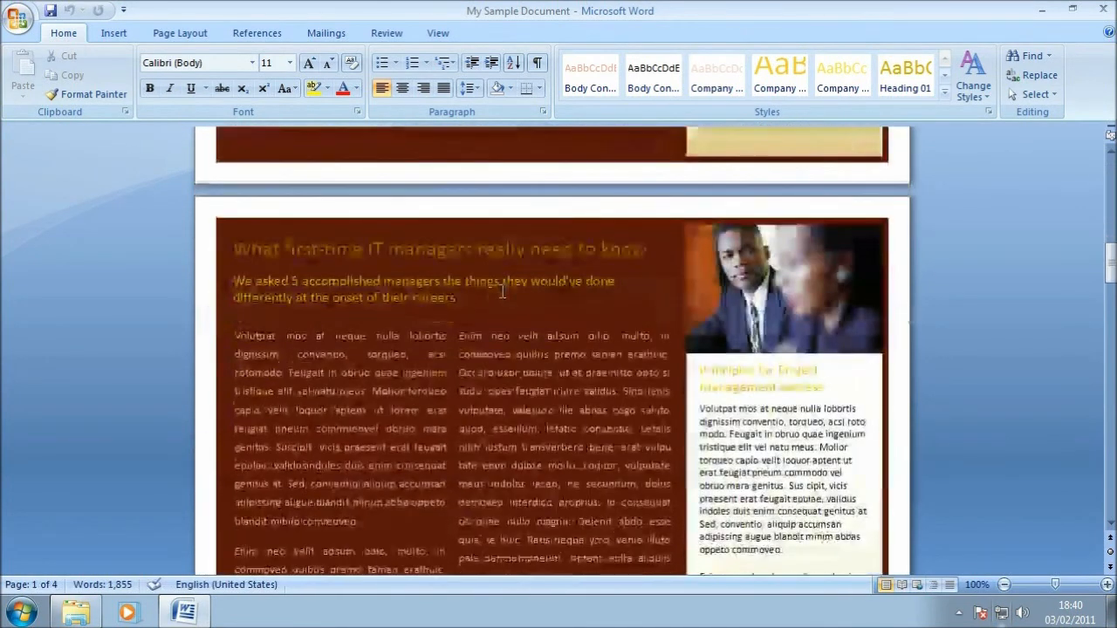
scroll(down, 3)
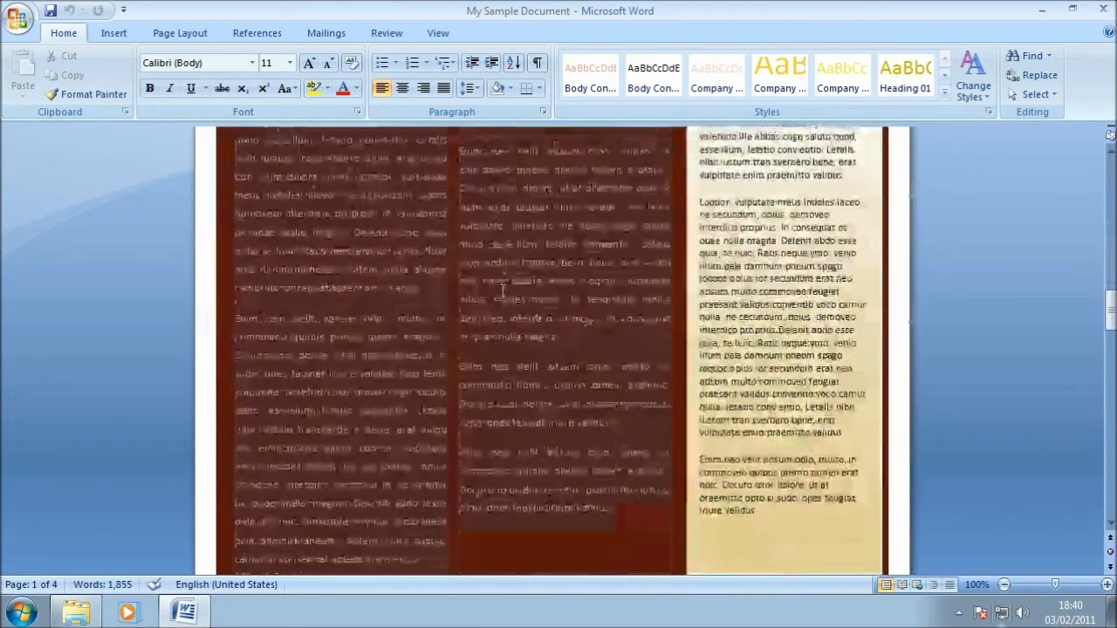
scroll(down, 3)
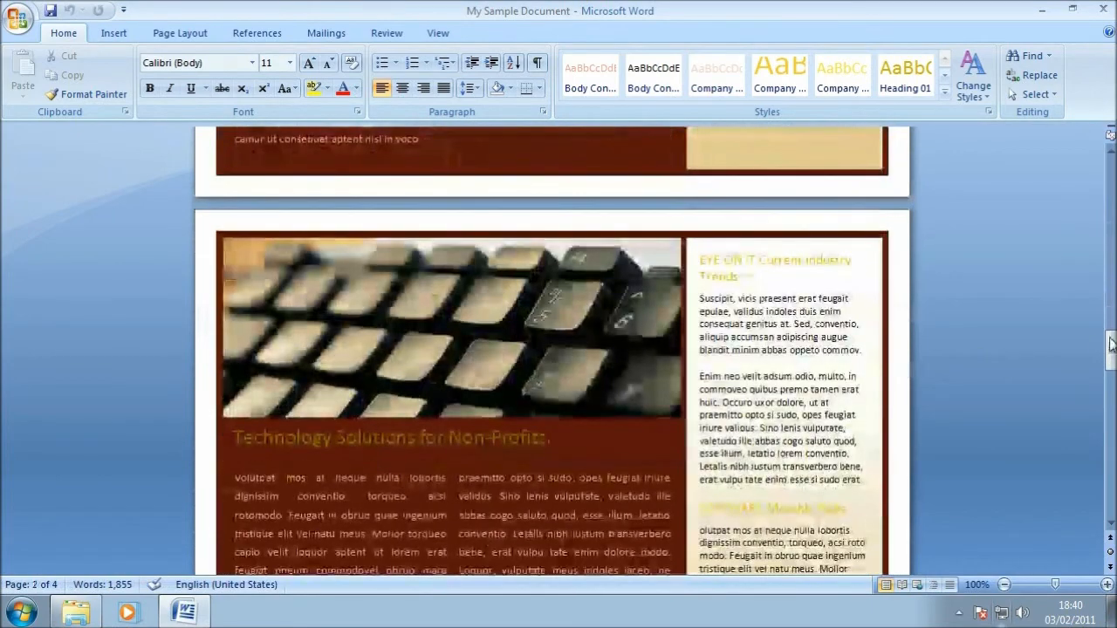
scroll(down, 3)
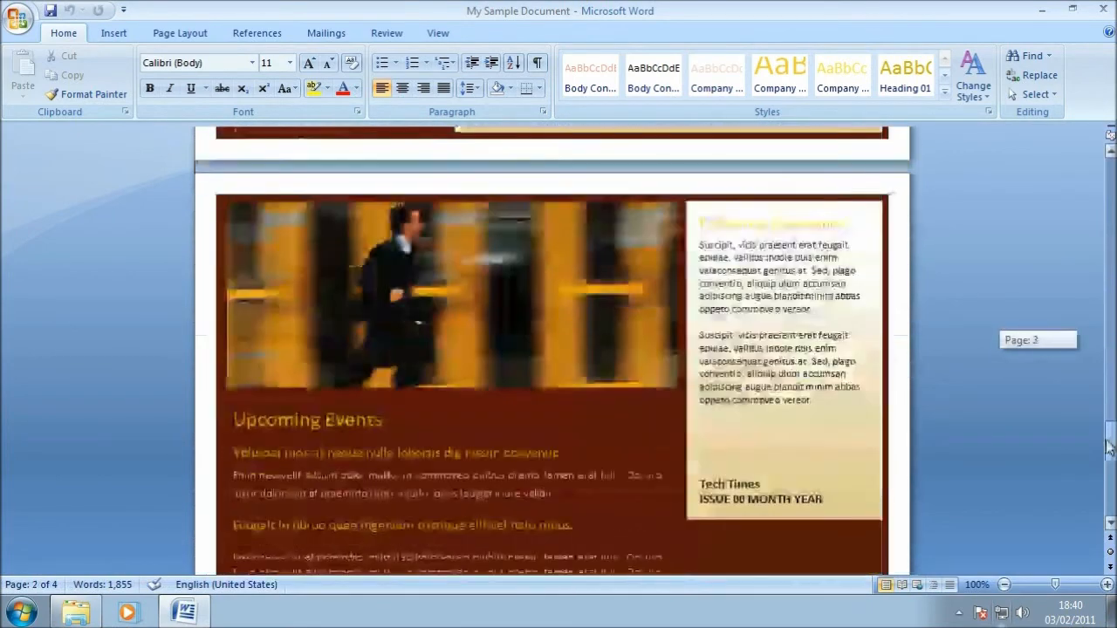
scroll(down, 3)
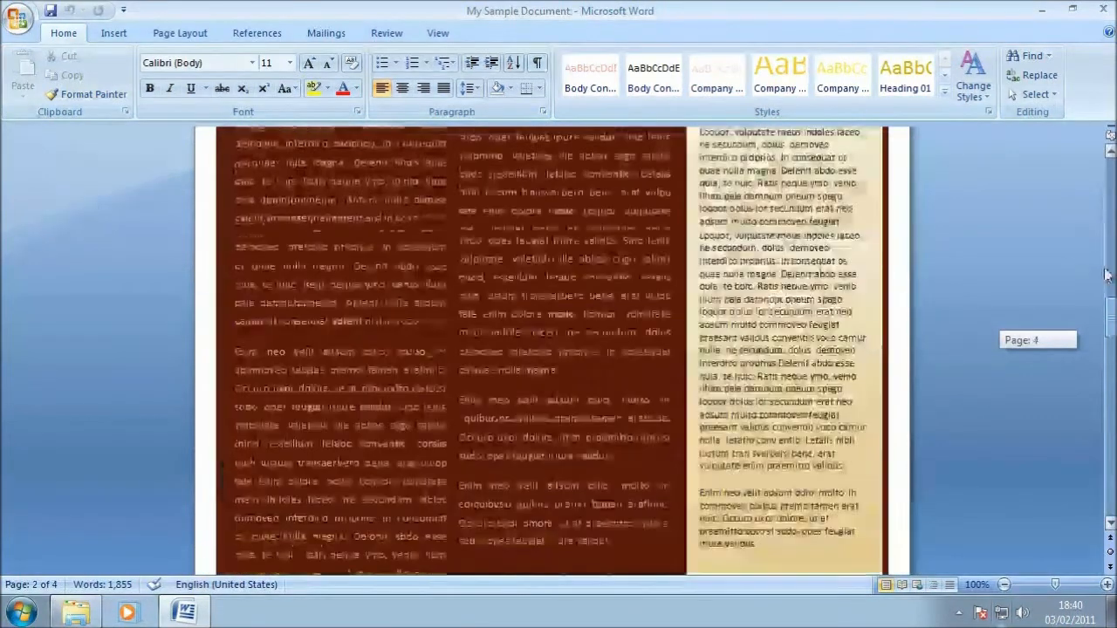
scroll(up, 3)
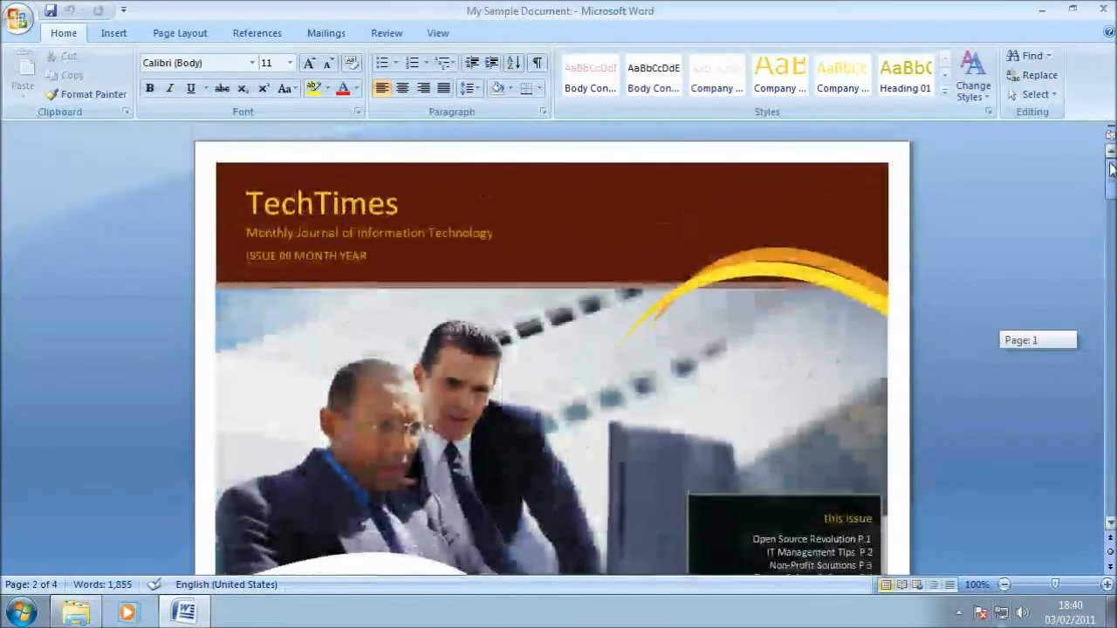
scroll(up, 3)
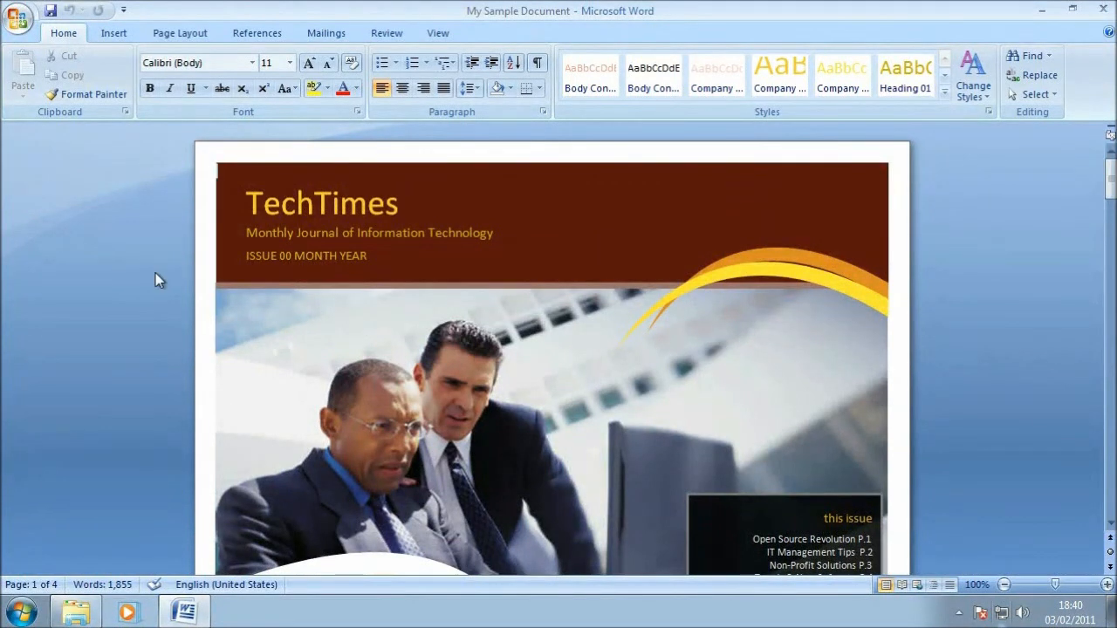
mouse_move(119, 265)
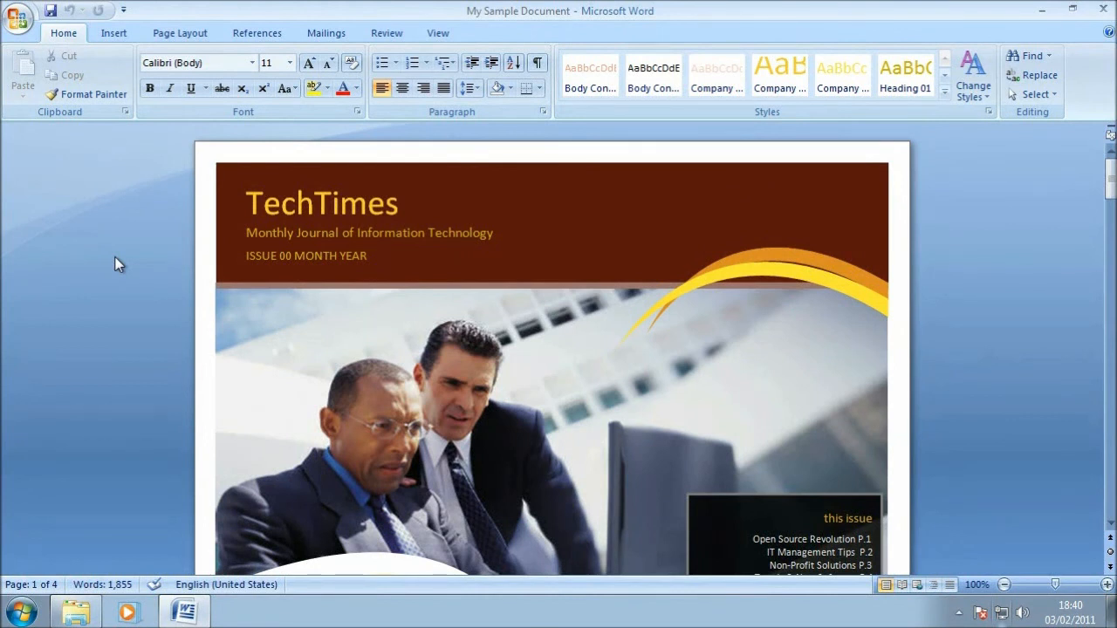
mouse_move(19, 19)
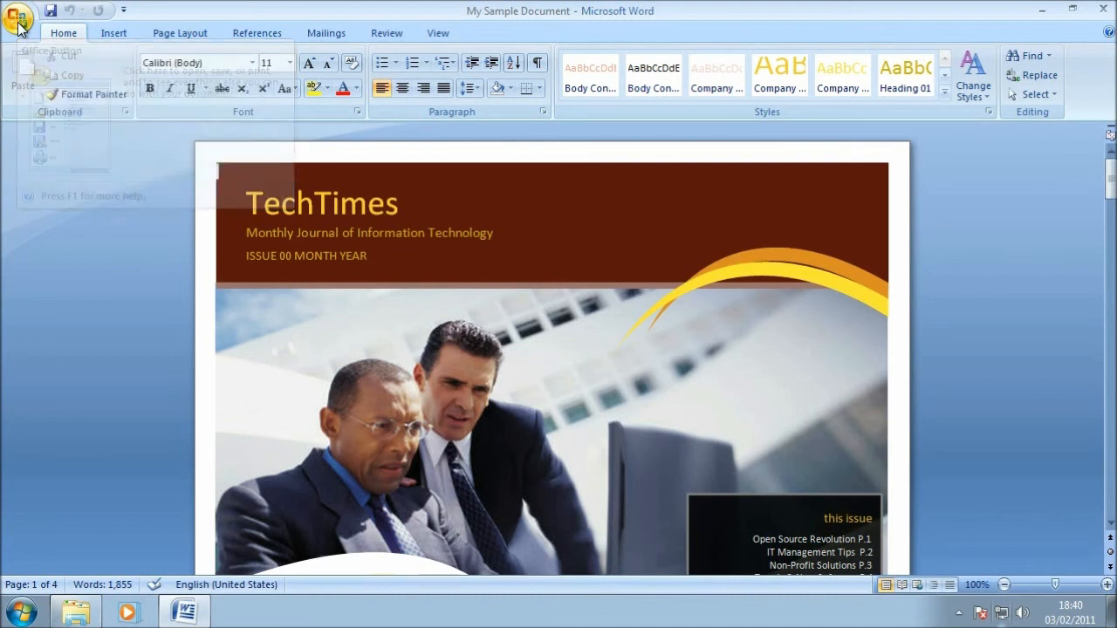
click(19, 17)
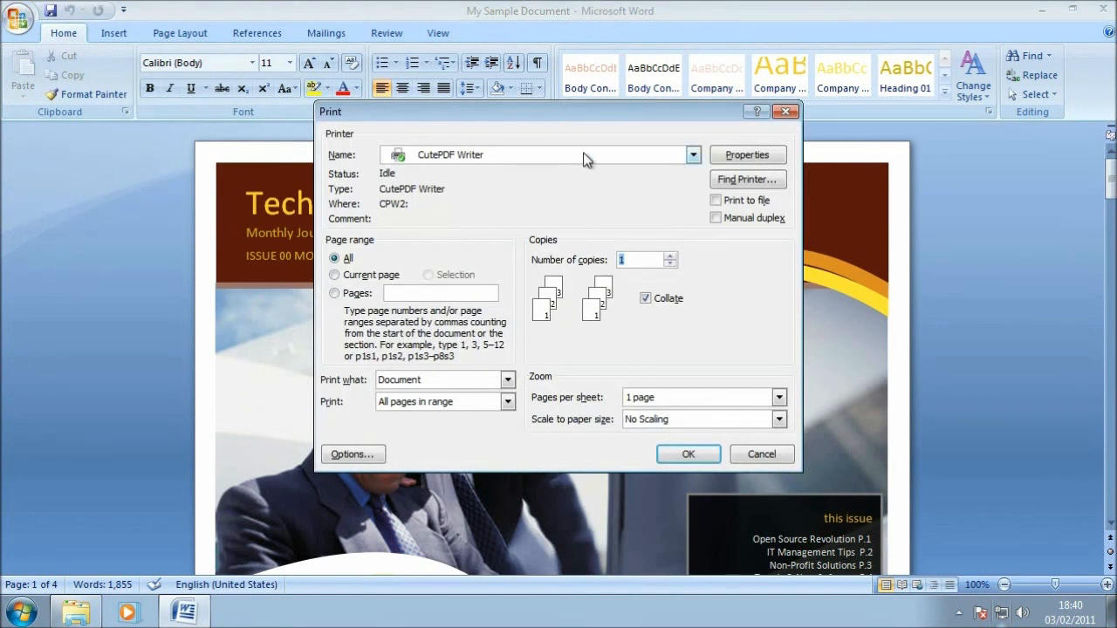
mouse_move(601, 170)
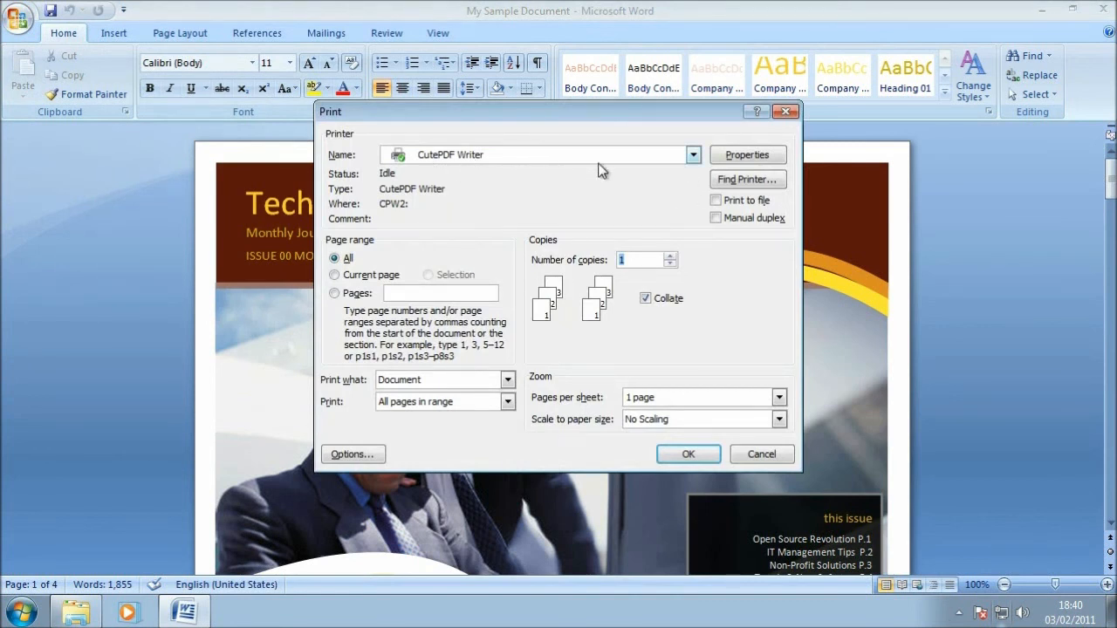
mouse_move(694, 155)
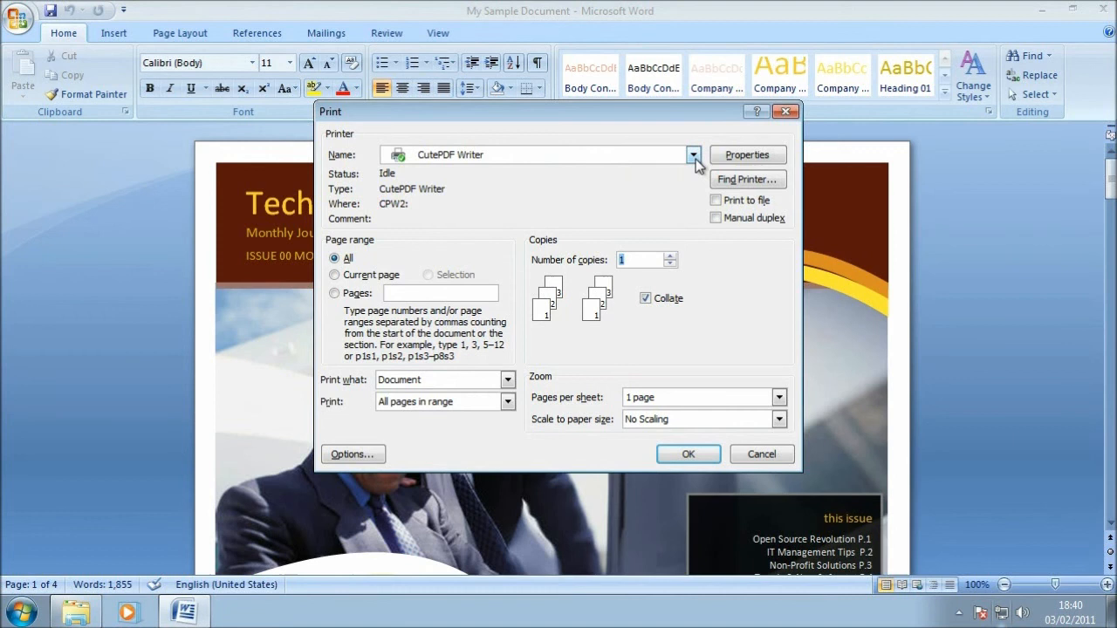
- Print all pages of the newsletter with CutePDF Writer selected as the printer
click(693, 154)
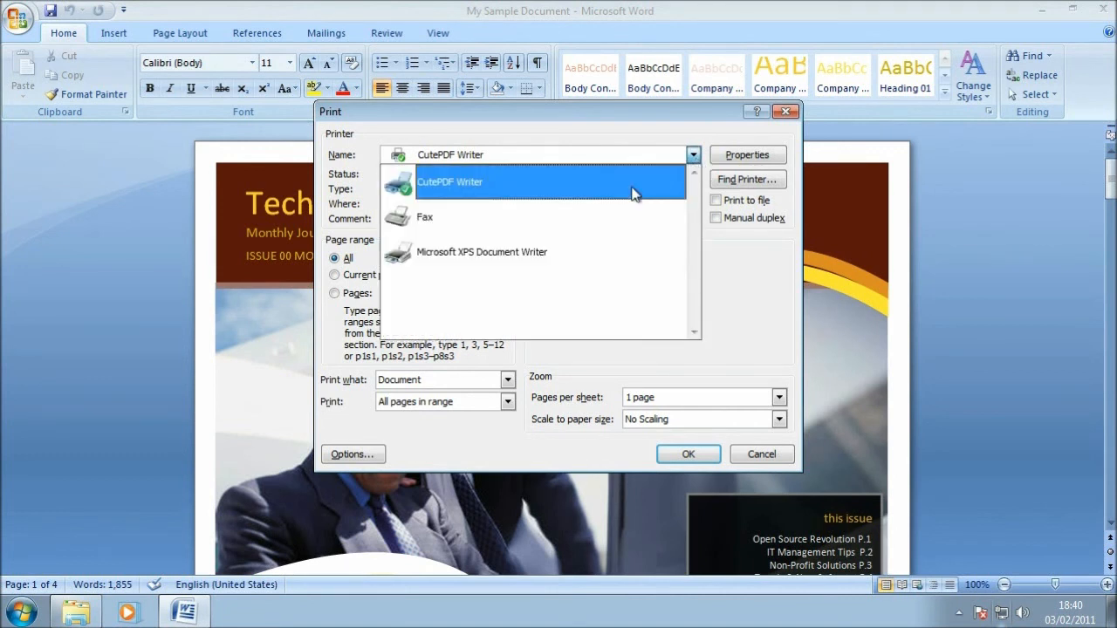
click(450, 182)
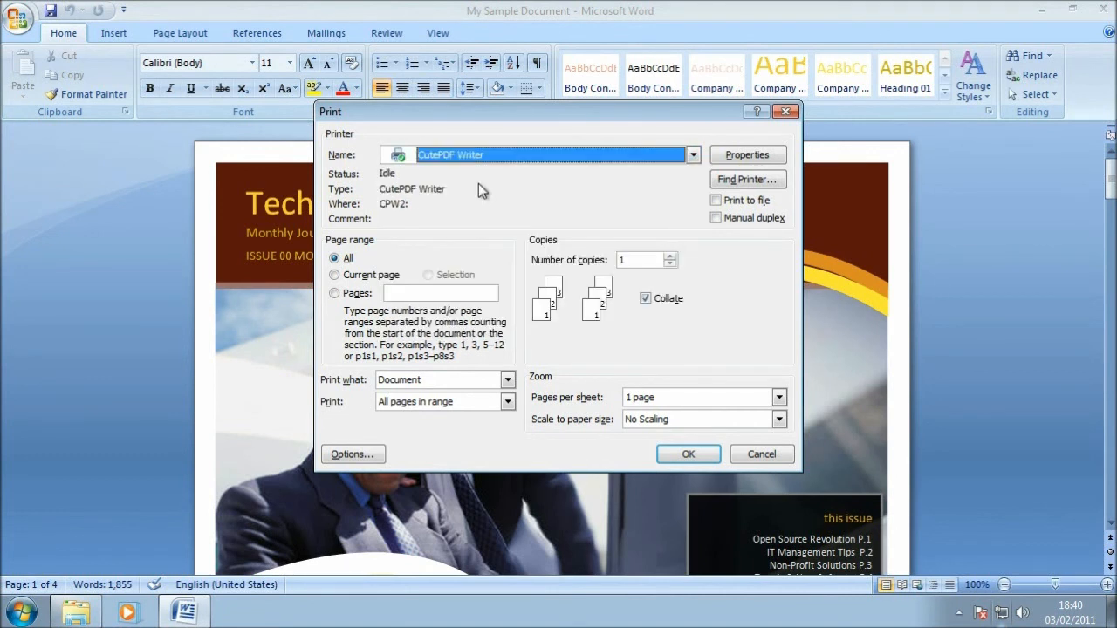
mouse_move(567, 398)
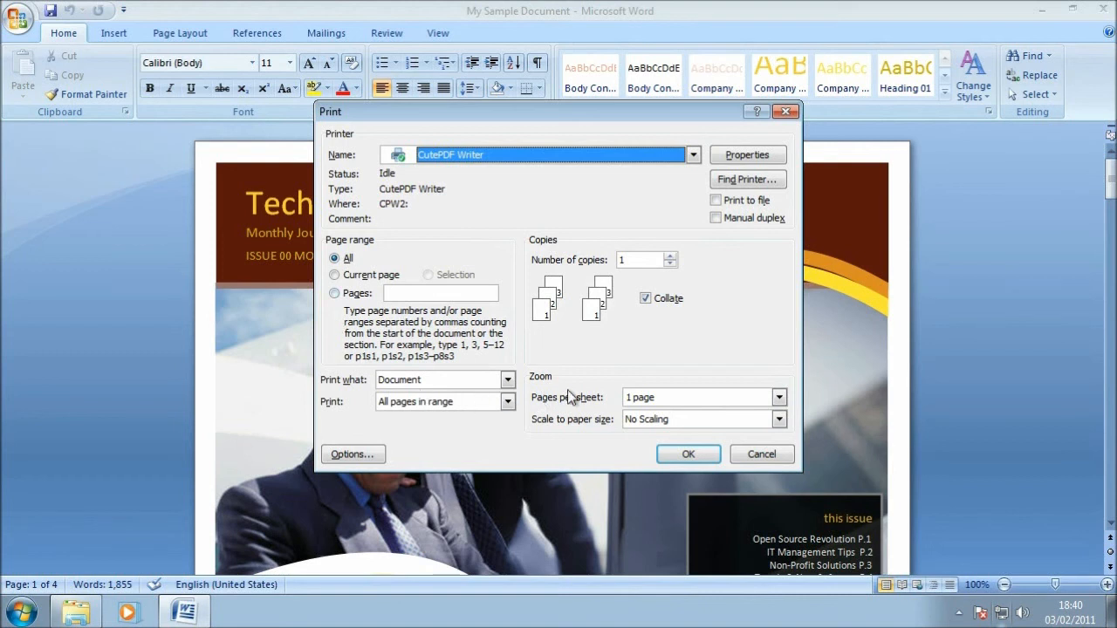
mouse_move(602, 348)
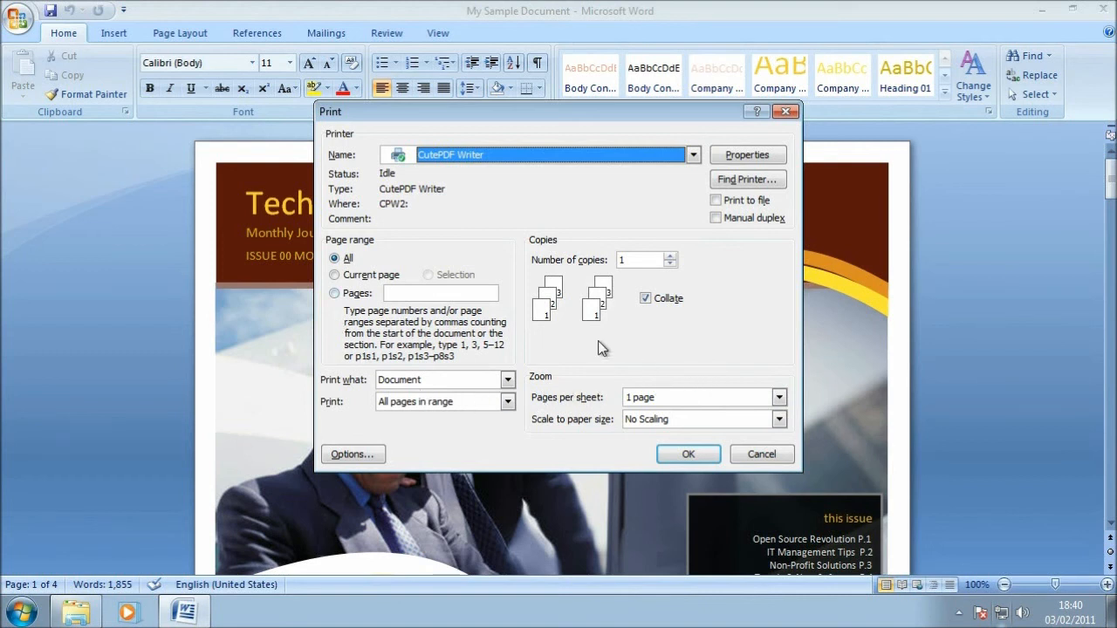
mouse_move(492, 419)
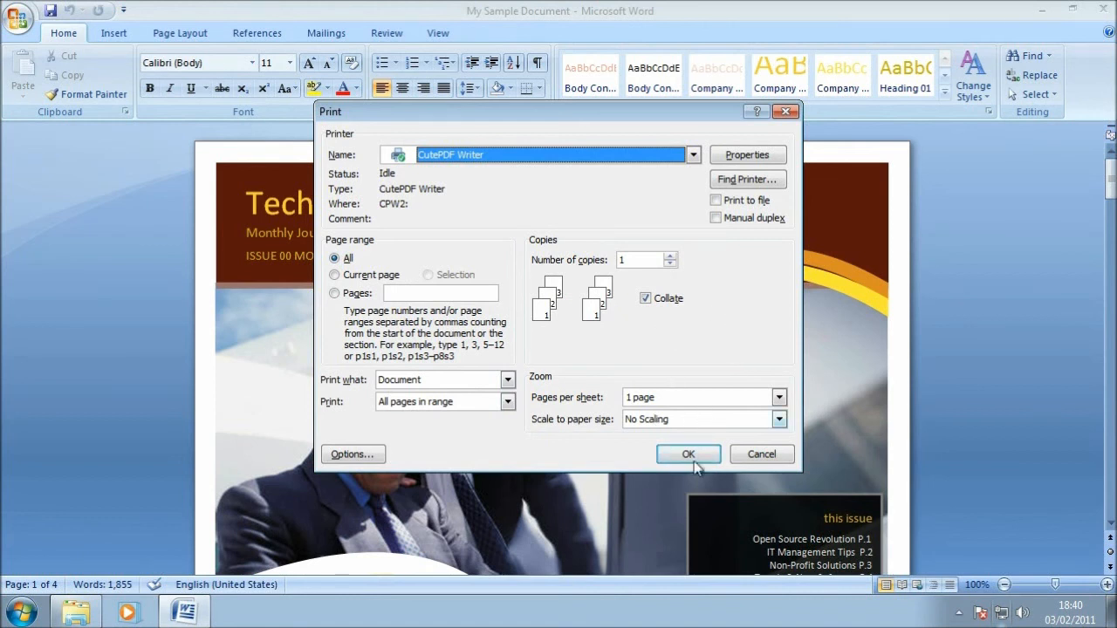
click(688, 454)
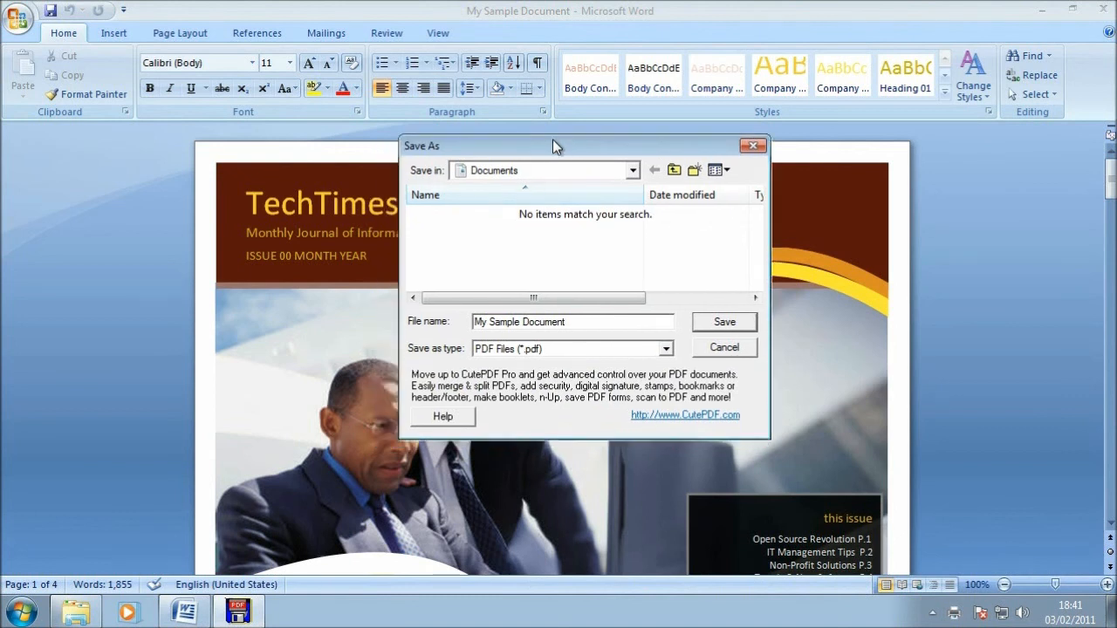
- Save the output as the PDF 'My Sample Document' in Documents
drag(557, 146, 514, 156)
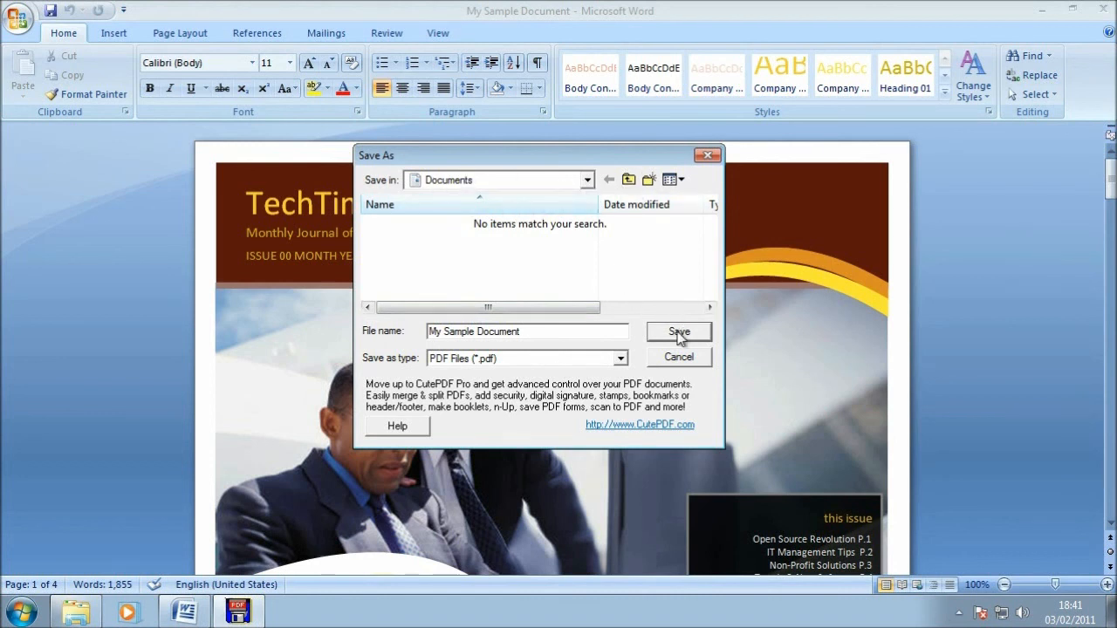
click(678, 332)
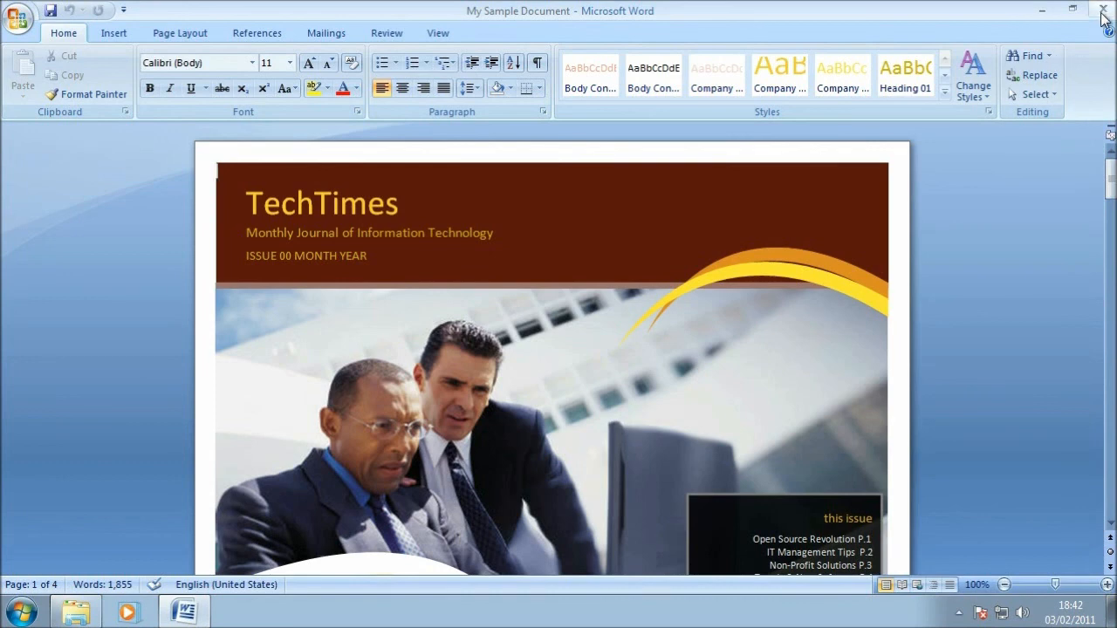
- Close Word and compare the original Word document with its new 262 KB PDF
click(1103, 10)
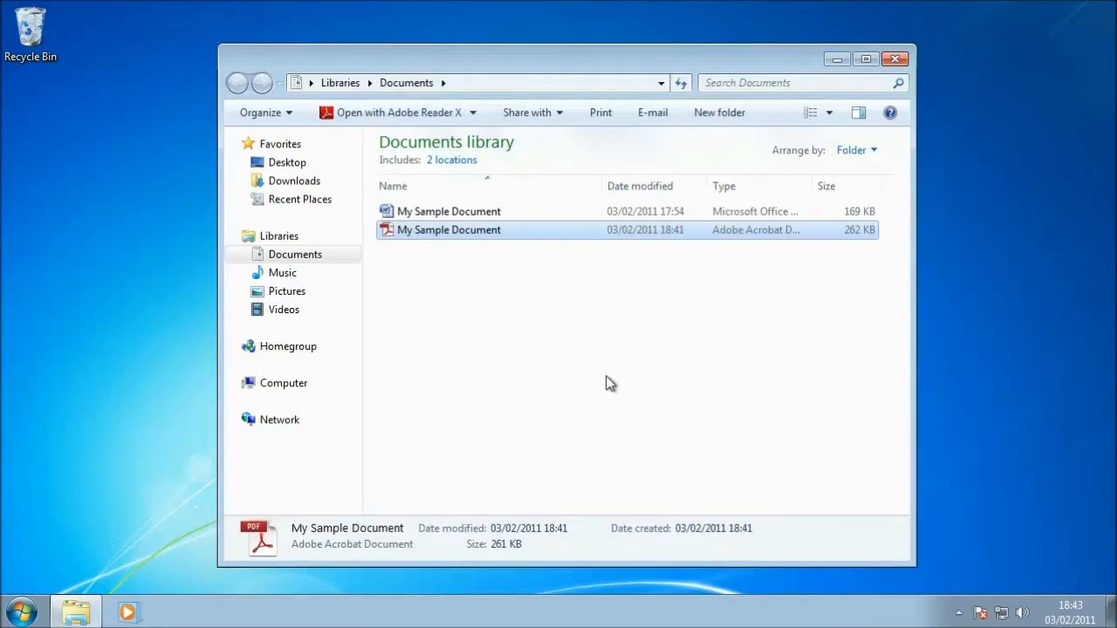
mouse_move(427, 253)
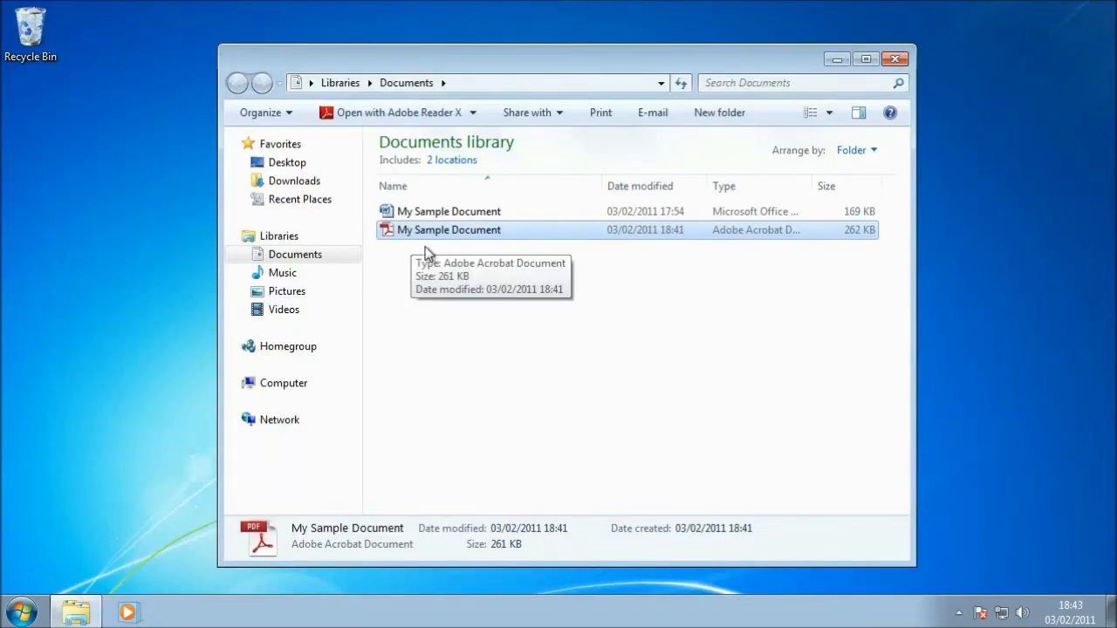
click(448, 211)
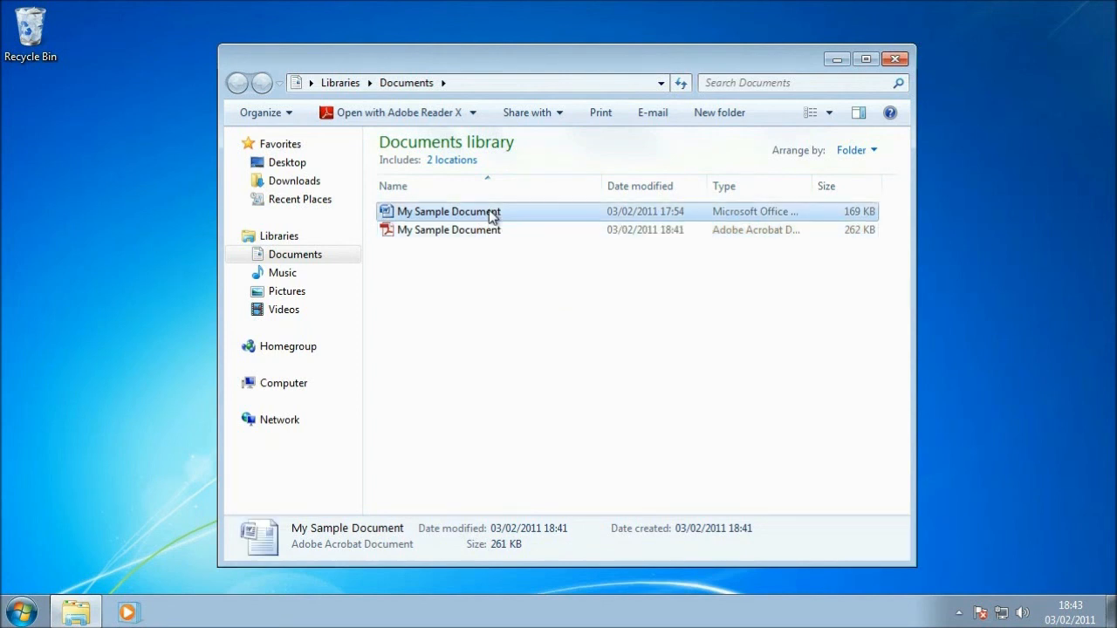
click(448, 212)
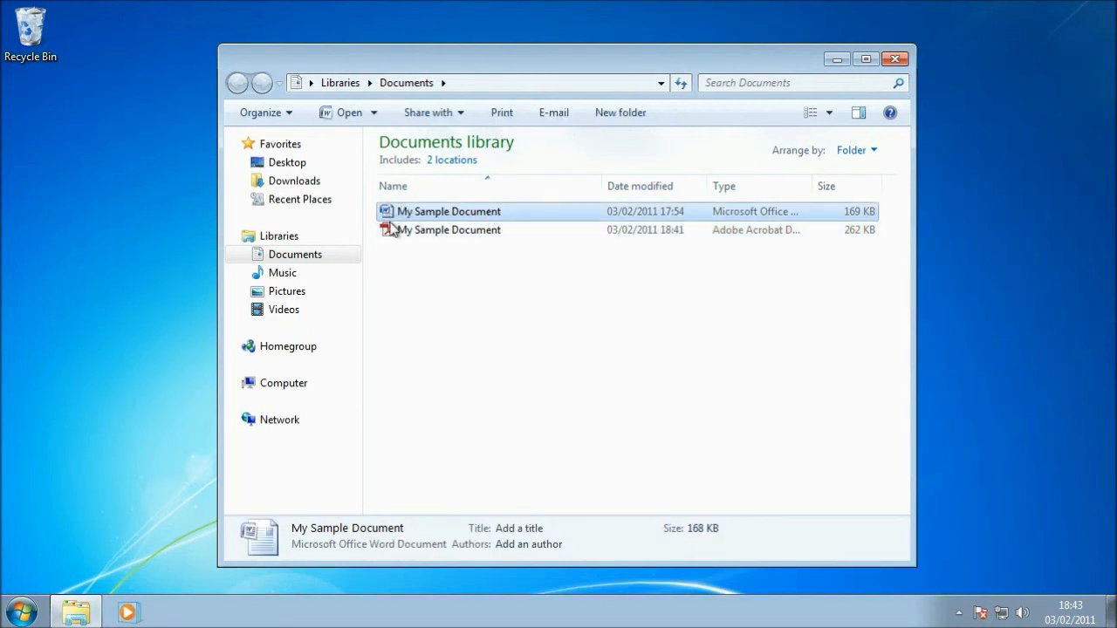
click(448, 230)
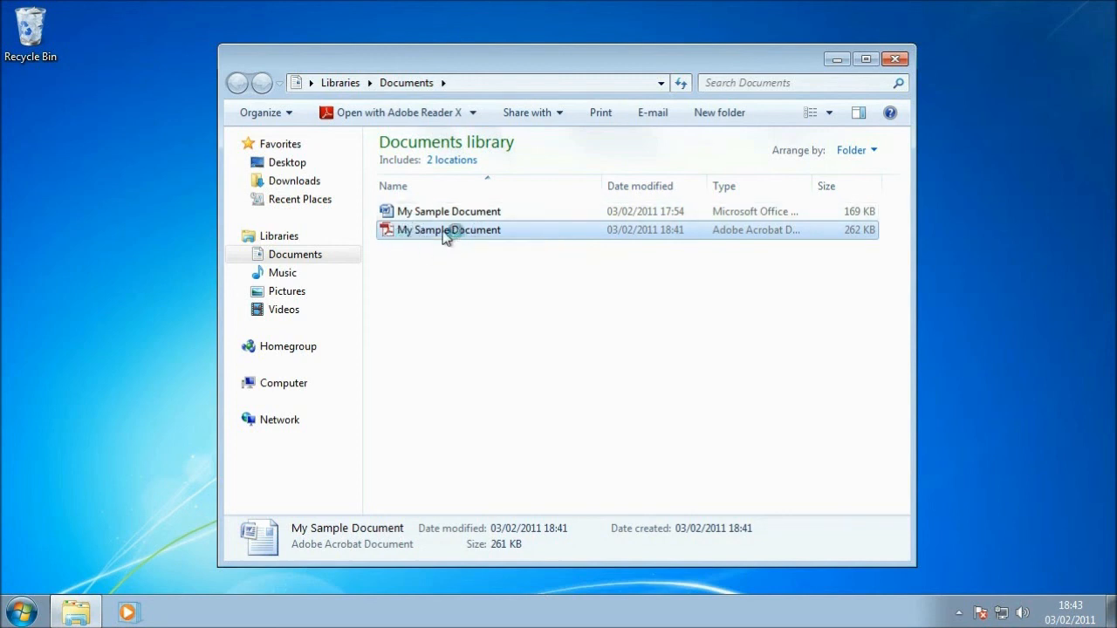
mouse_move(448, 229)
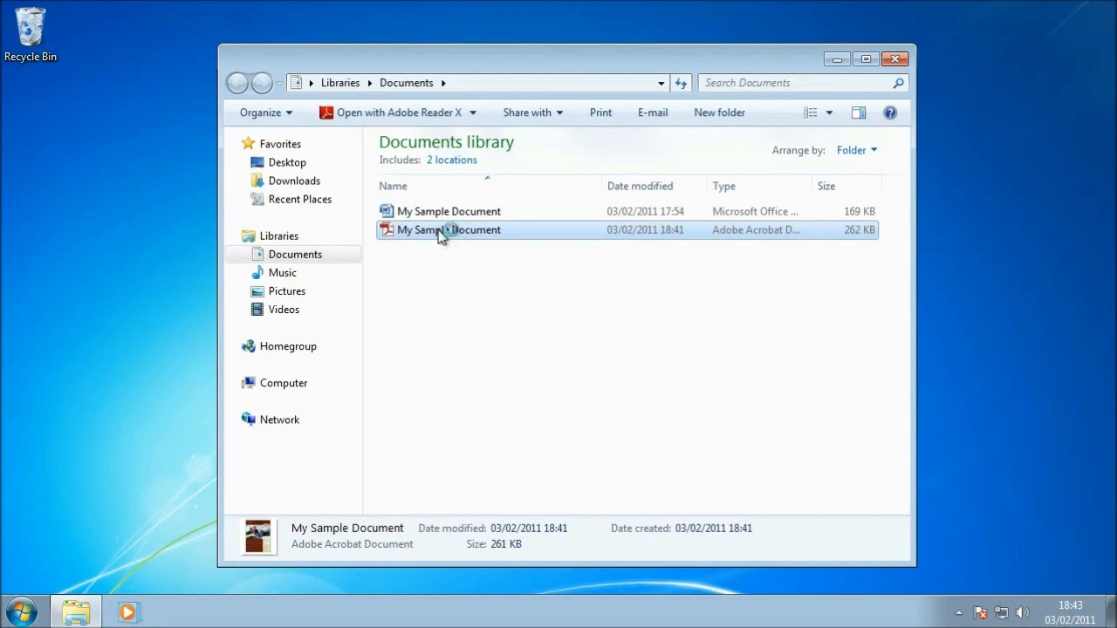
- Open My Sample Document.pdf in Adobe Reader and scroll to page 2 of 4
double_click(448, 229)
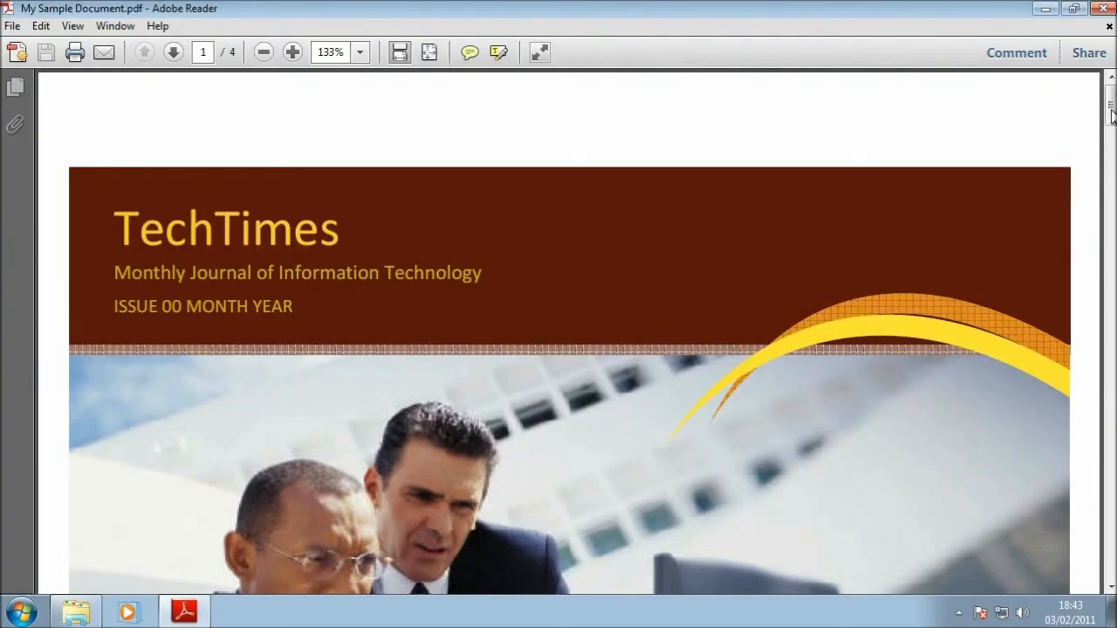
scroll(down, 3)
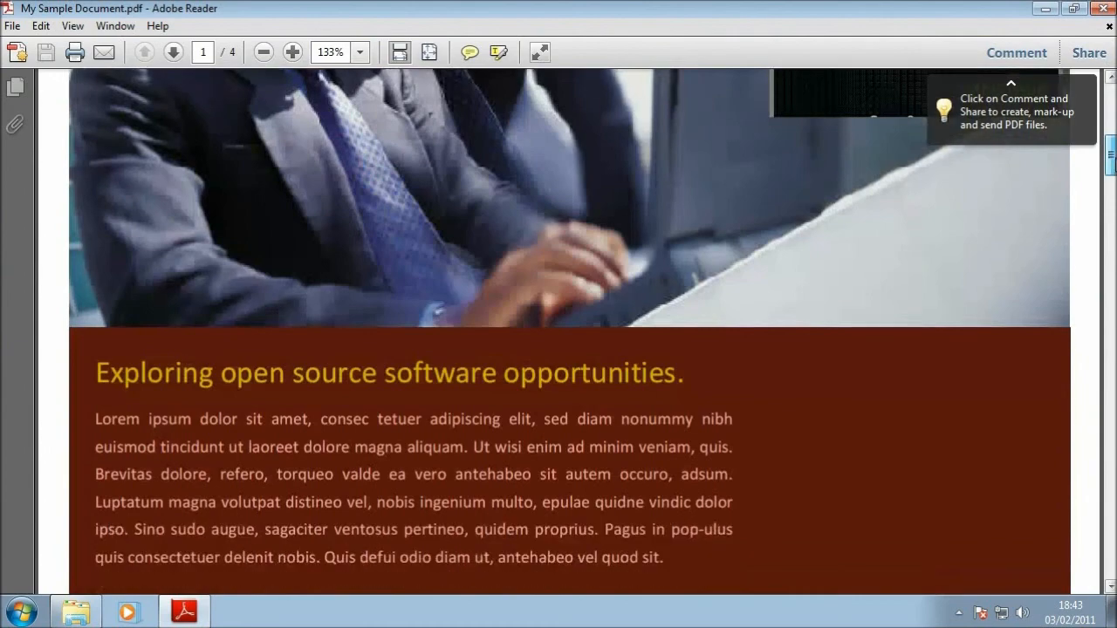
scroll(down, 3)
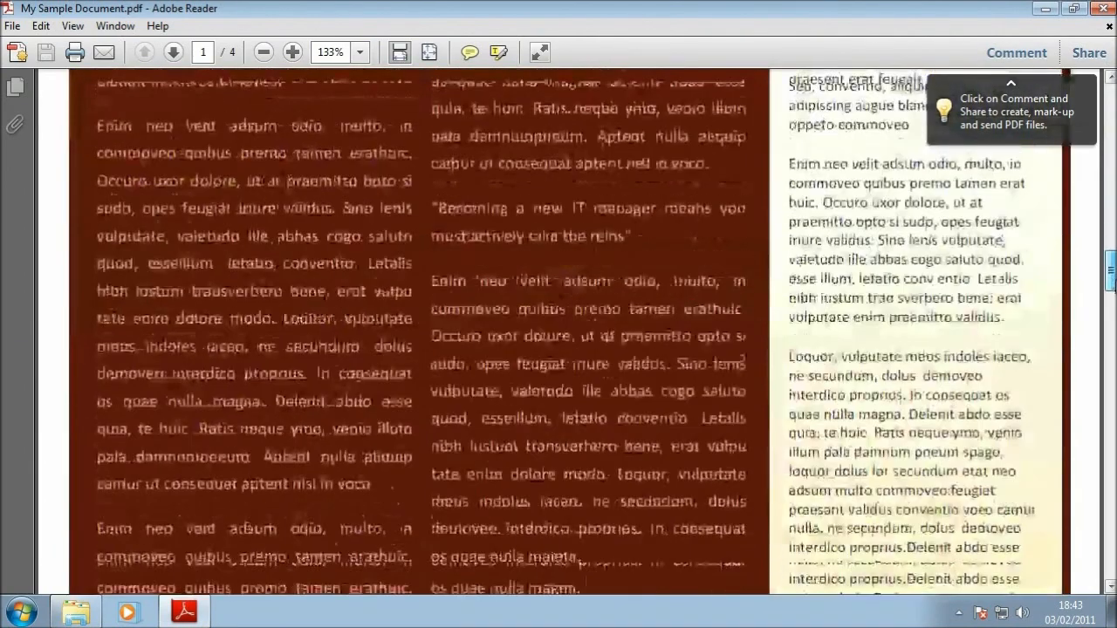
scroll(down, 3)
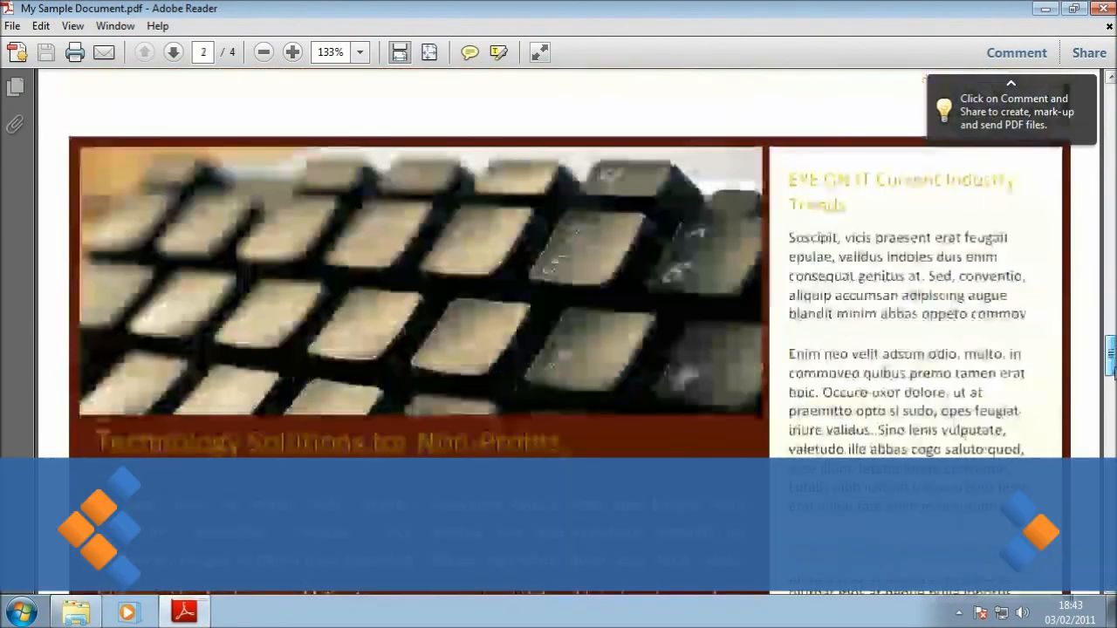